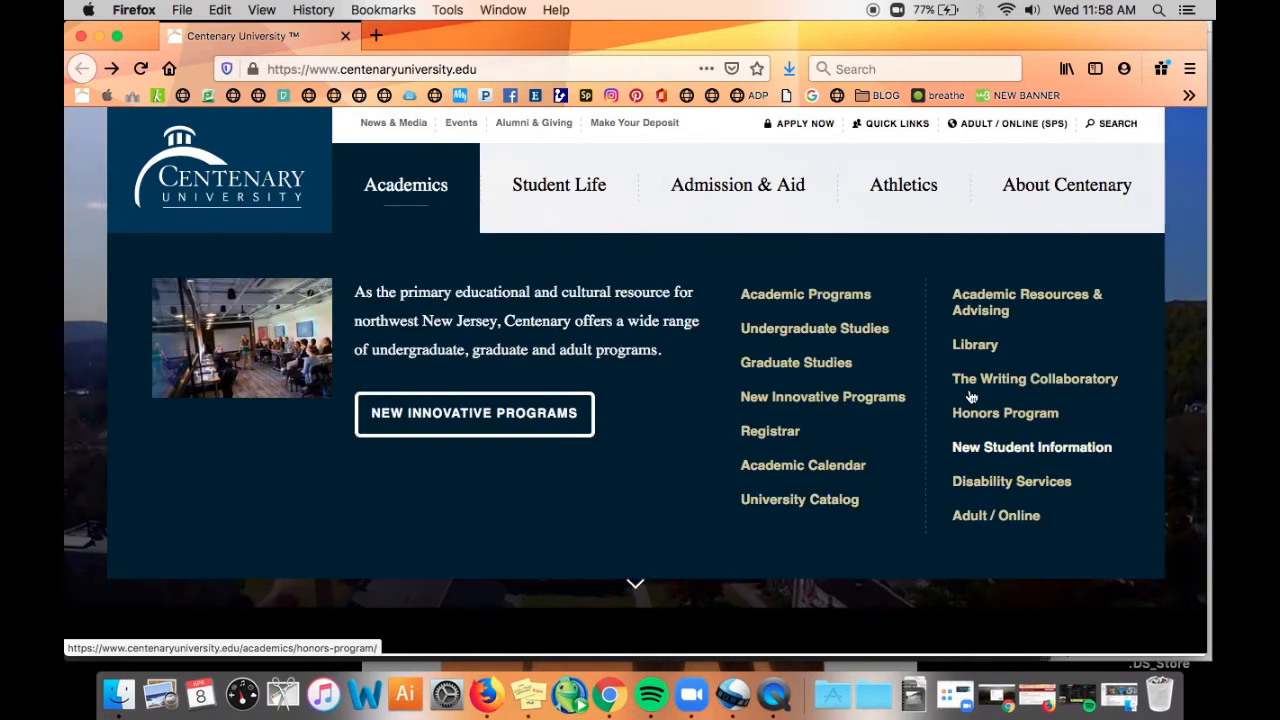
Go to the Taylor Memorial Library page from Academics and review its Let's get started section.
left_click(974, 344)
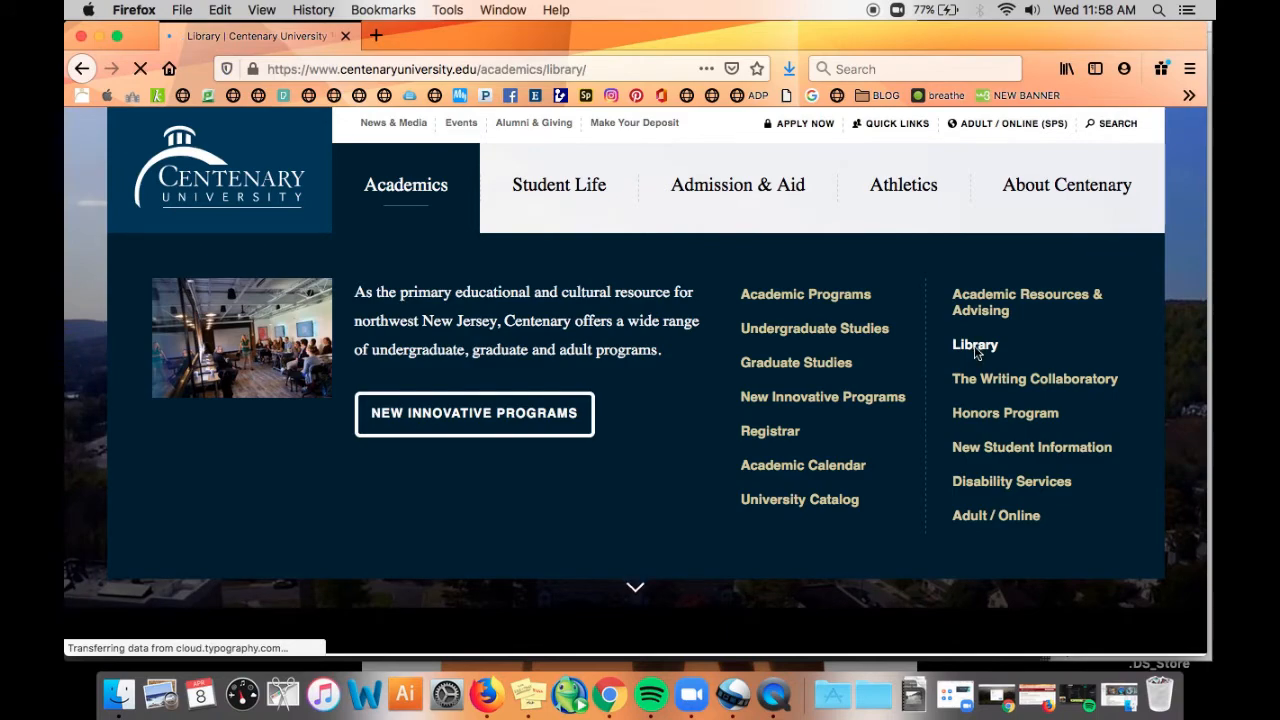
left_click(974, 344)
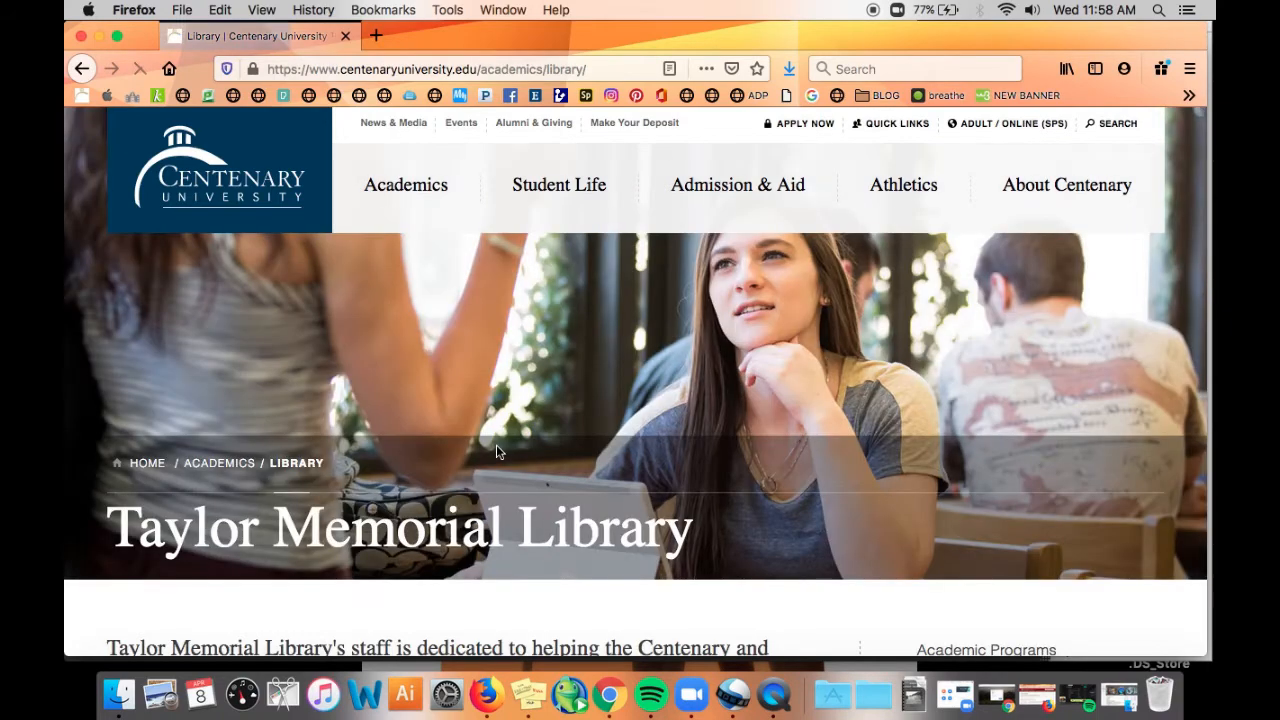
scroll("down", 3)
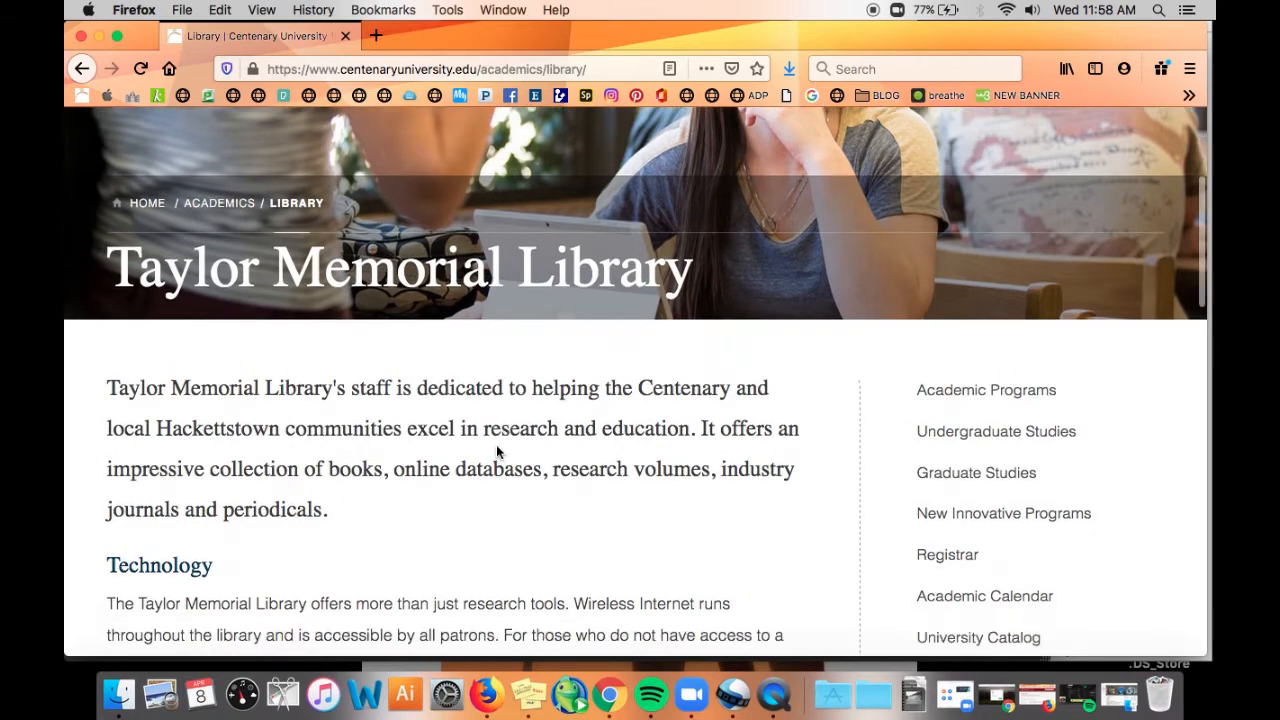
scroll("down", 3)
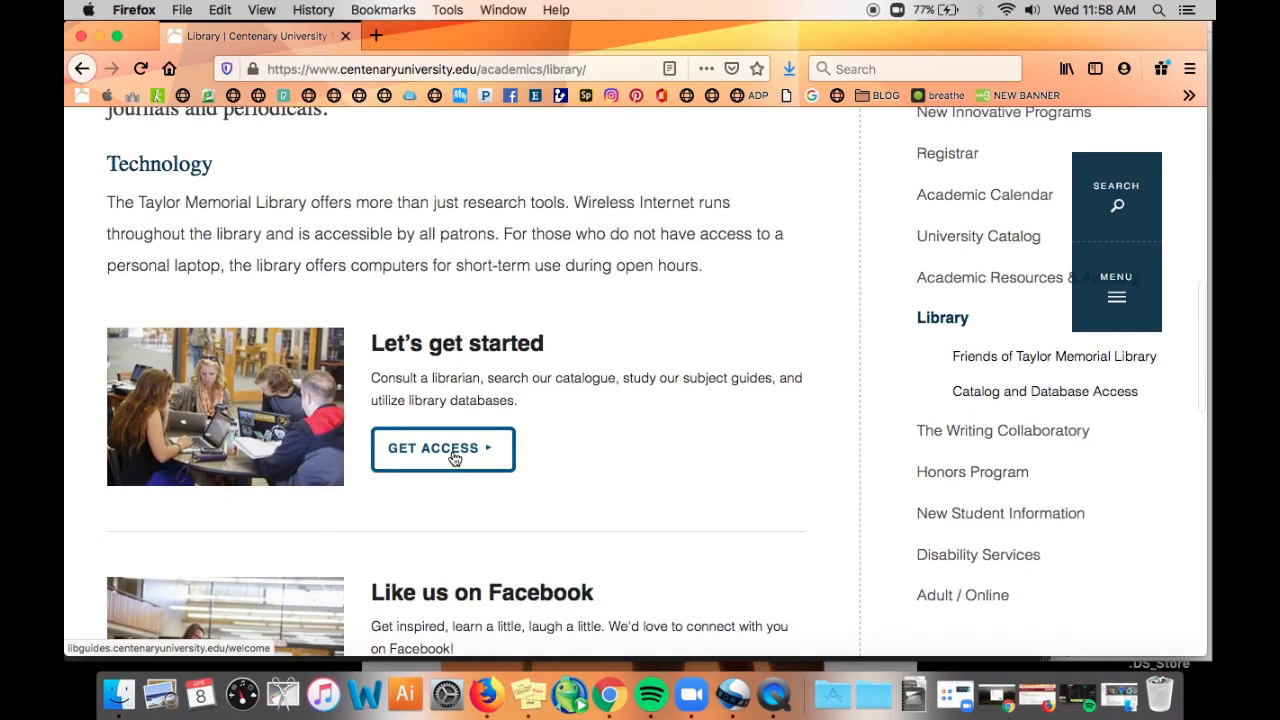
Enter LibGuides Library Home via Get Access and review CYCLONE search, Library Links and Campus Links.
left_click(442, 448)
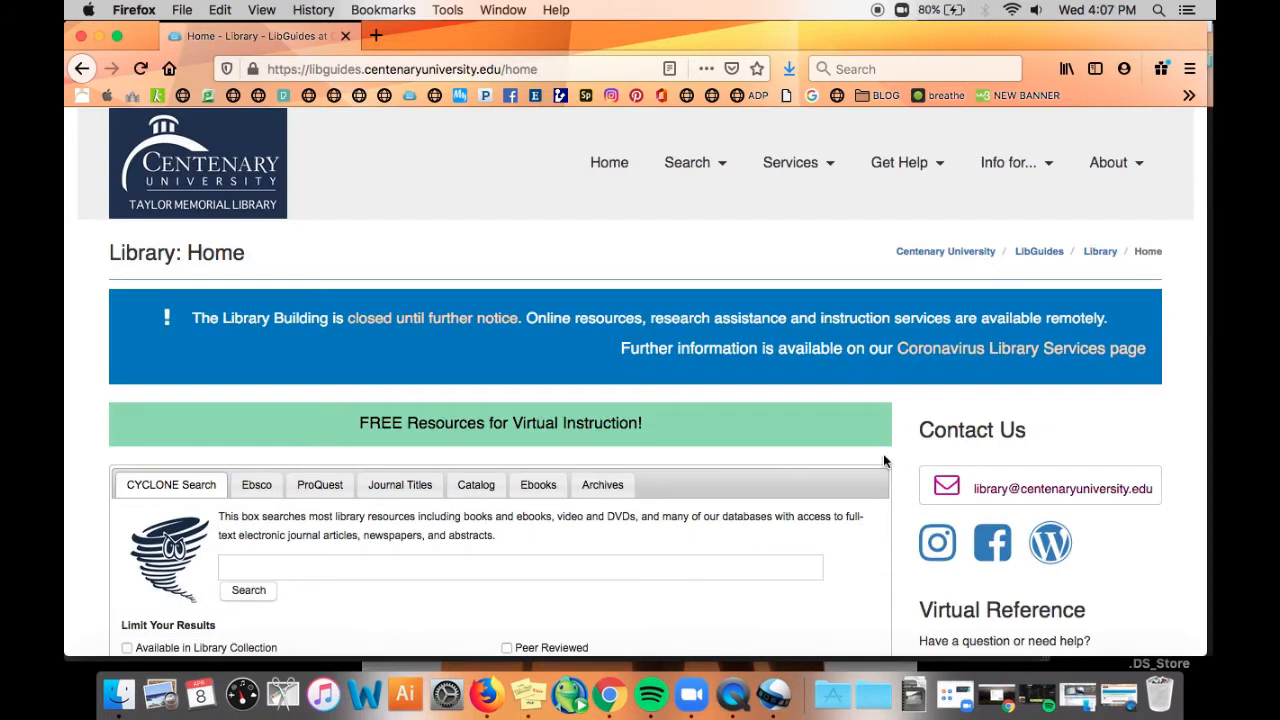
mouse_move(1068, 408)
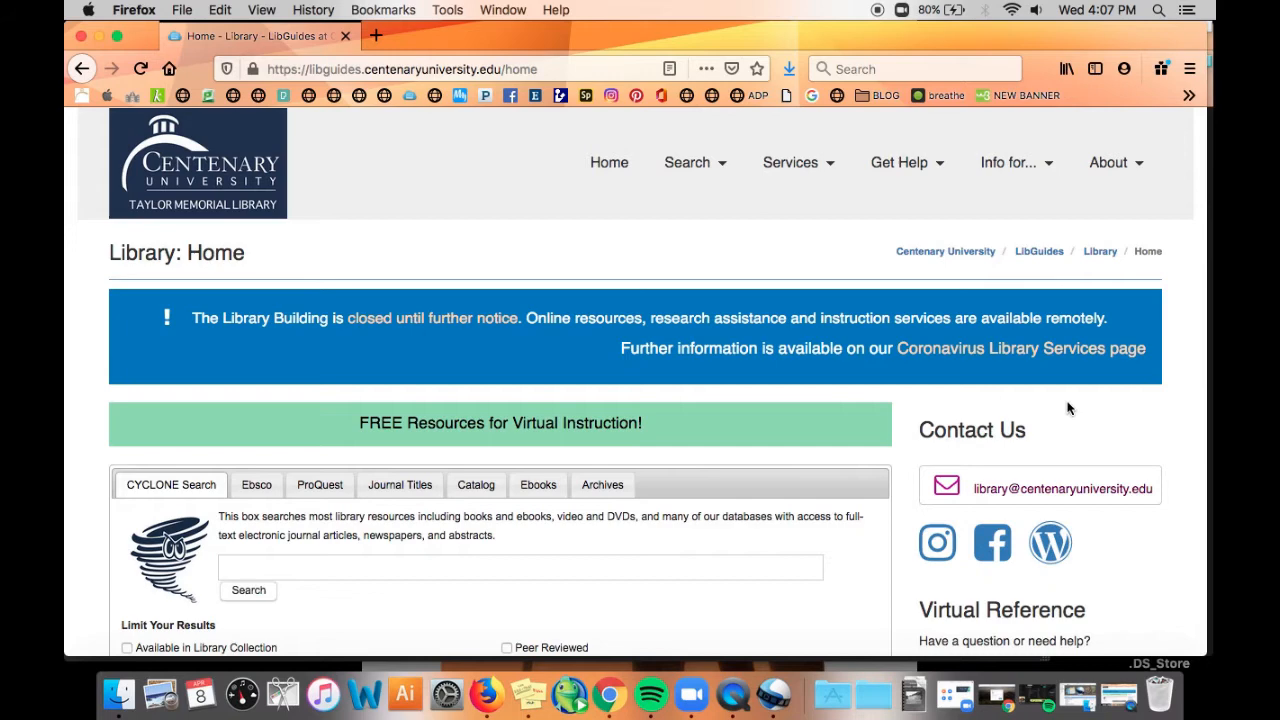
mouse_move(608, 162)
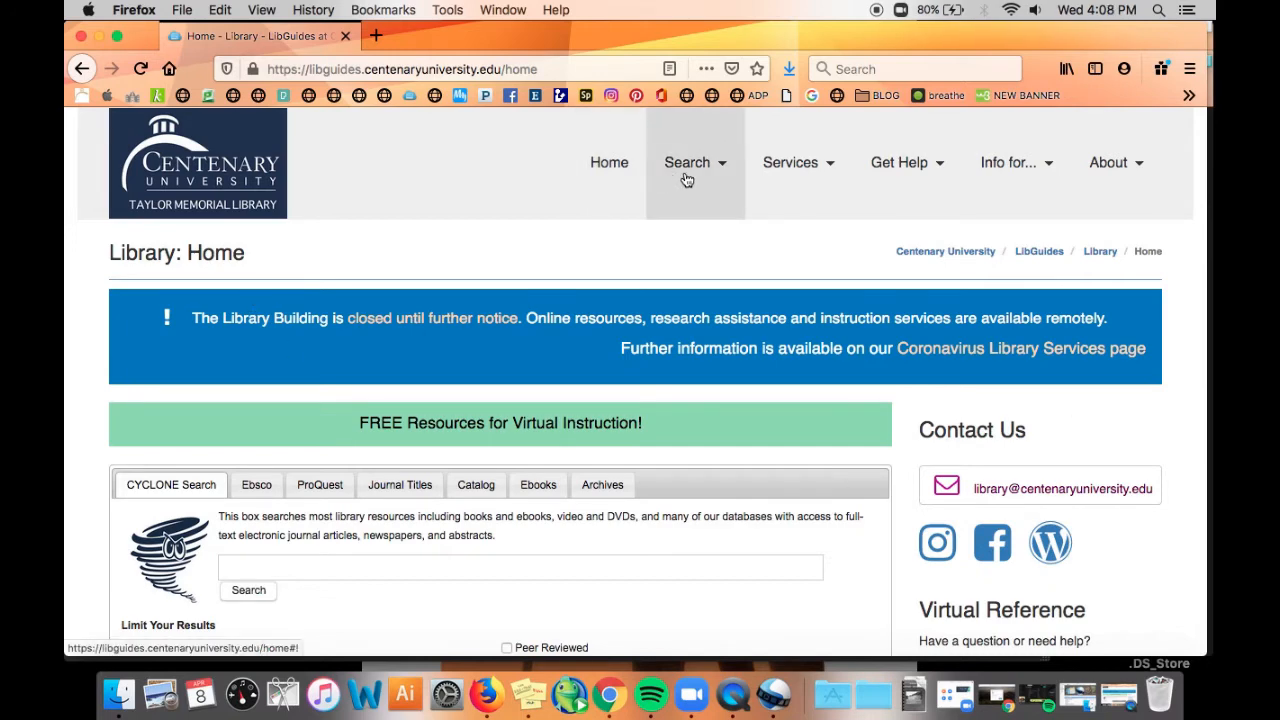
mouse_move(708, 174)
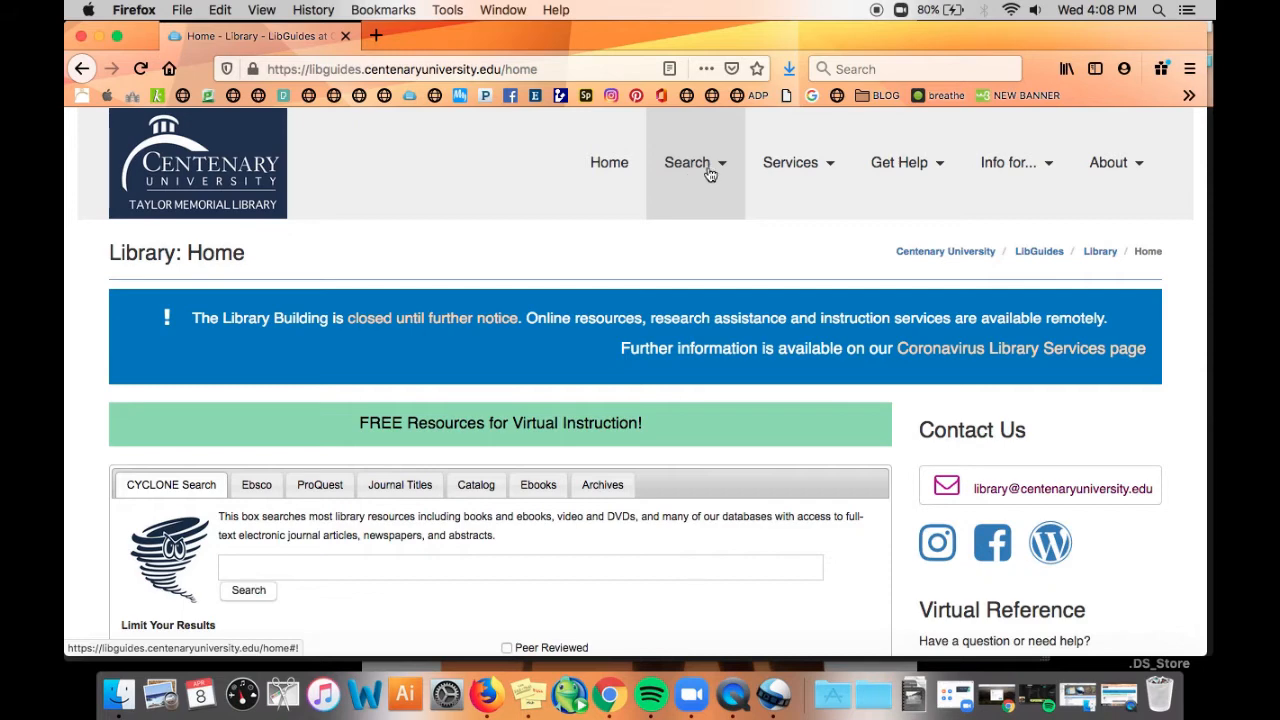
mouse_move(904, 162)
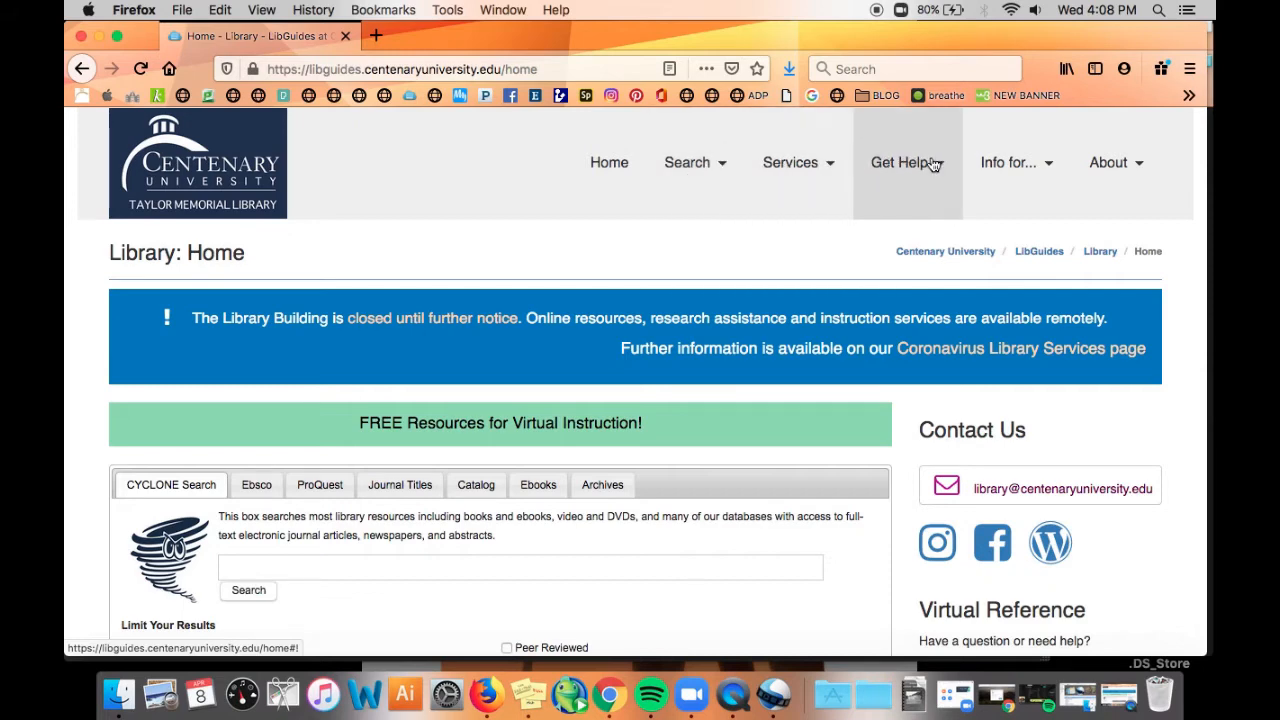
mouse_move(1108, 164)
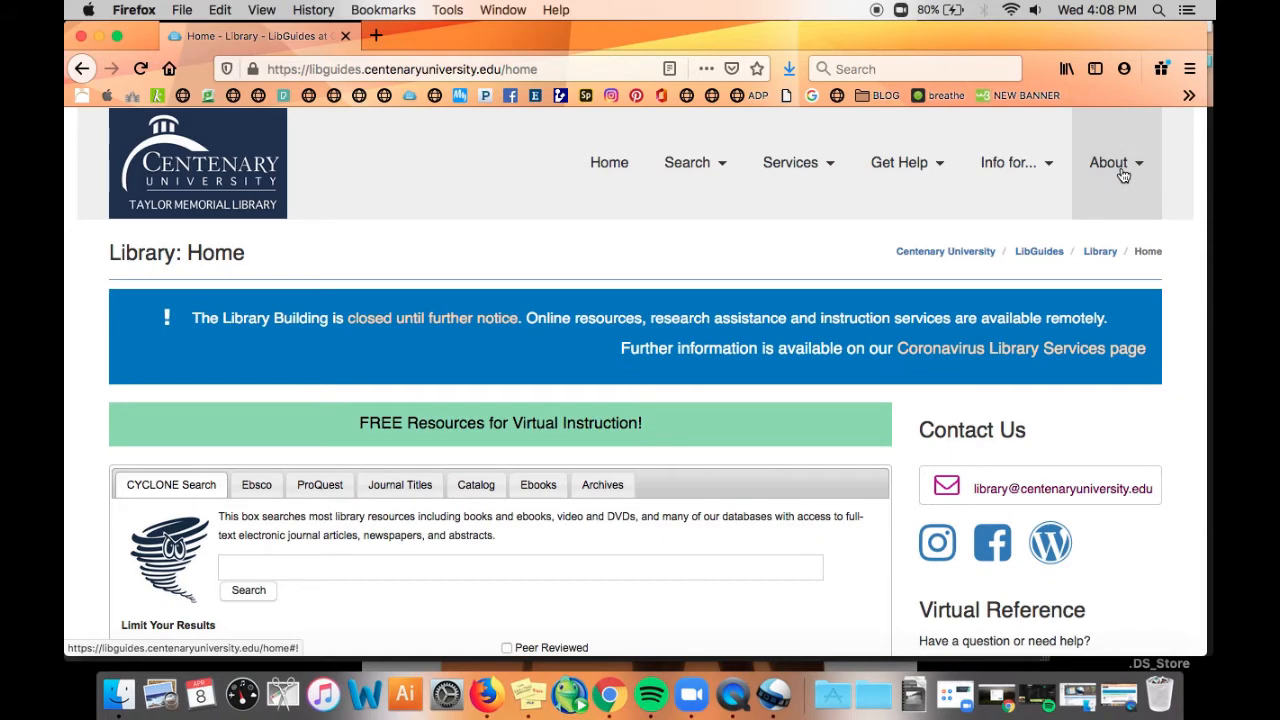
mouse_move(676, 344)
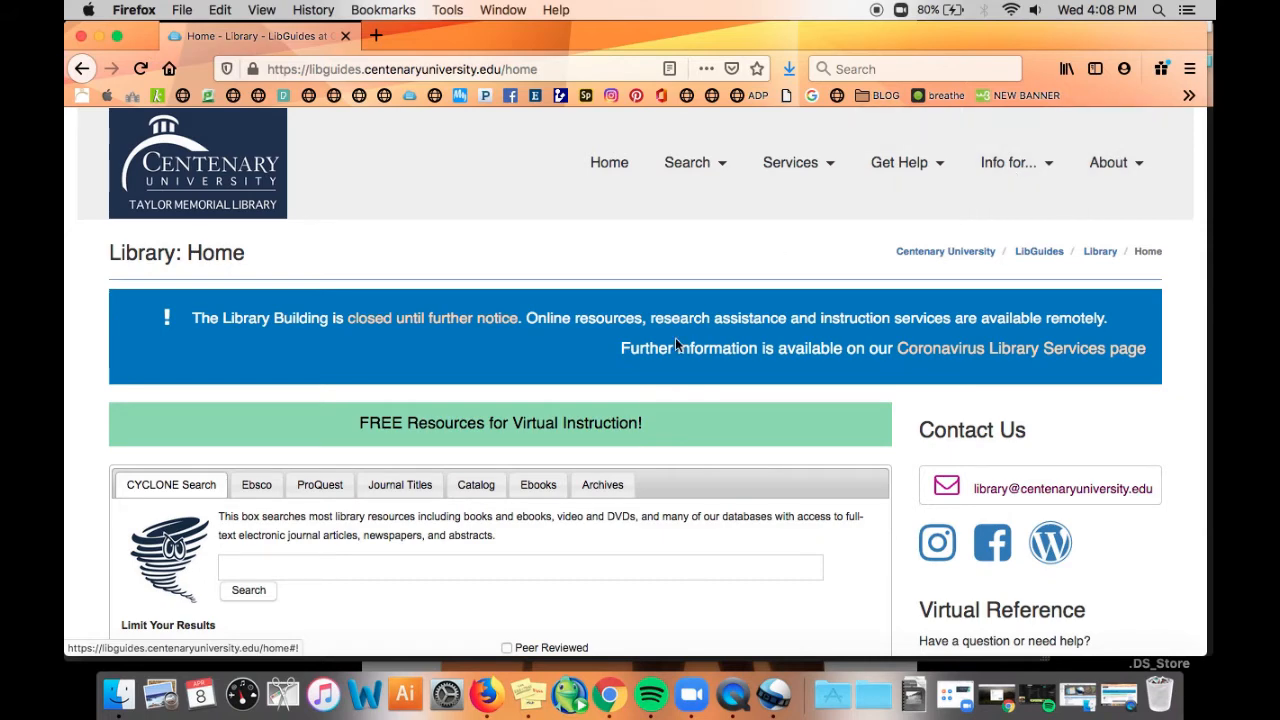
scroll("down", 3)
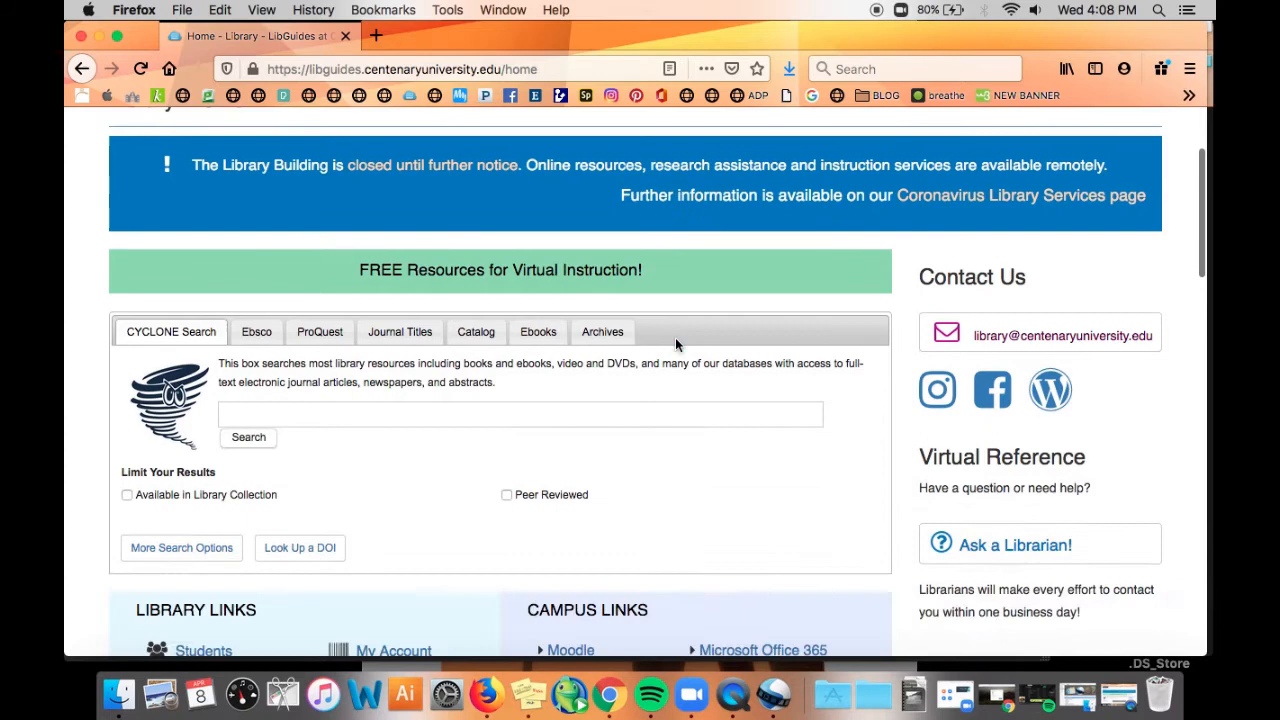
scroll("down", 3)
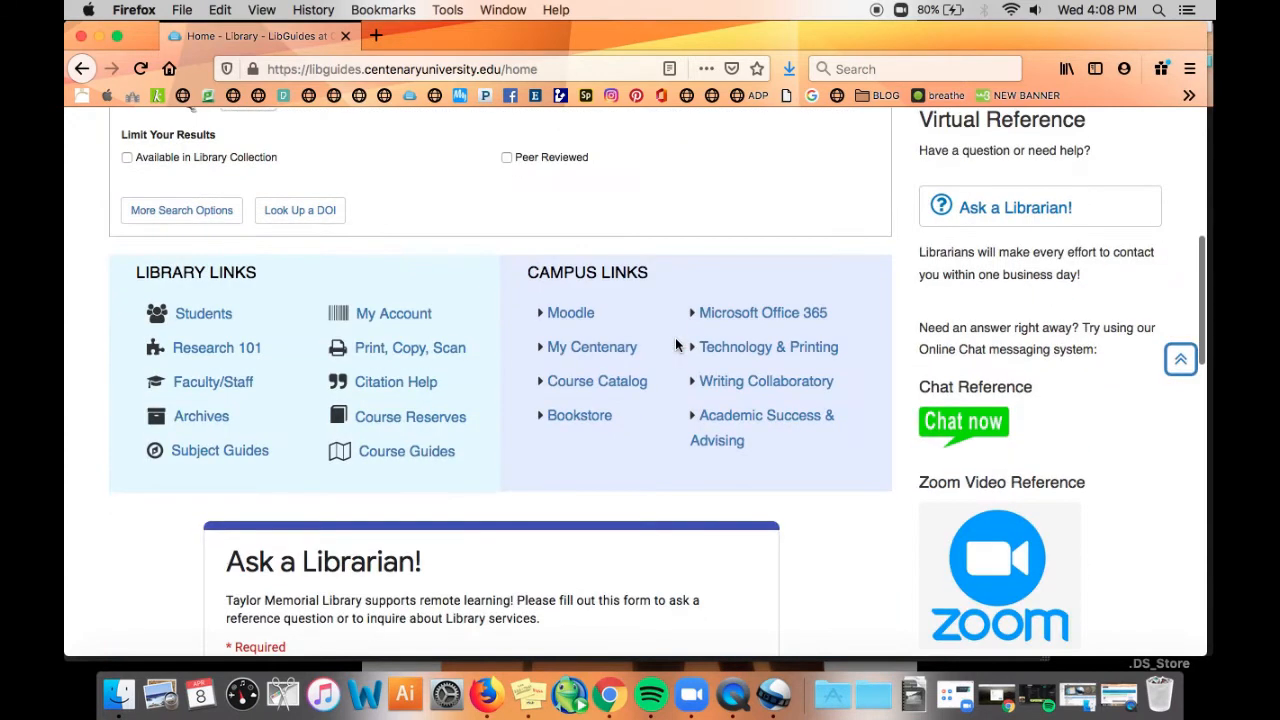
mouse_move(248, 280)
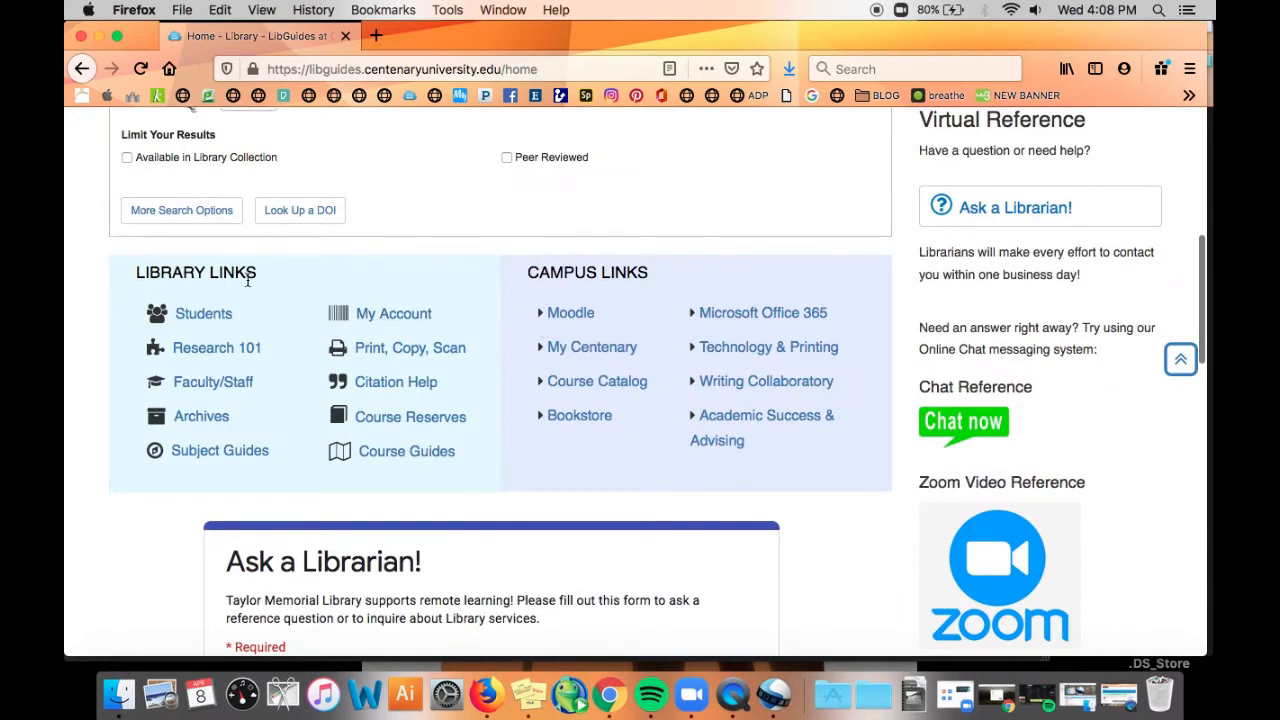
mouse_move(200, 416)
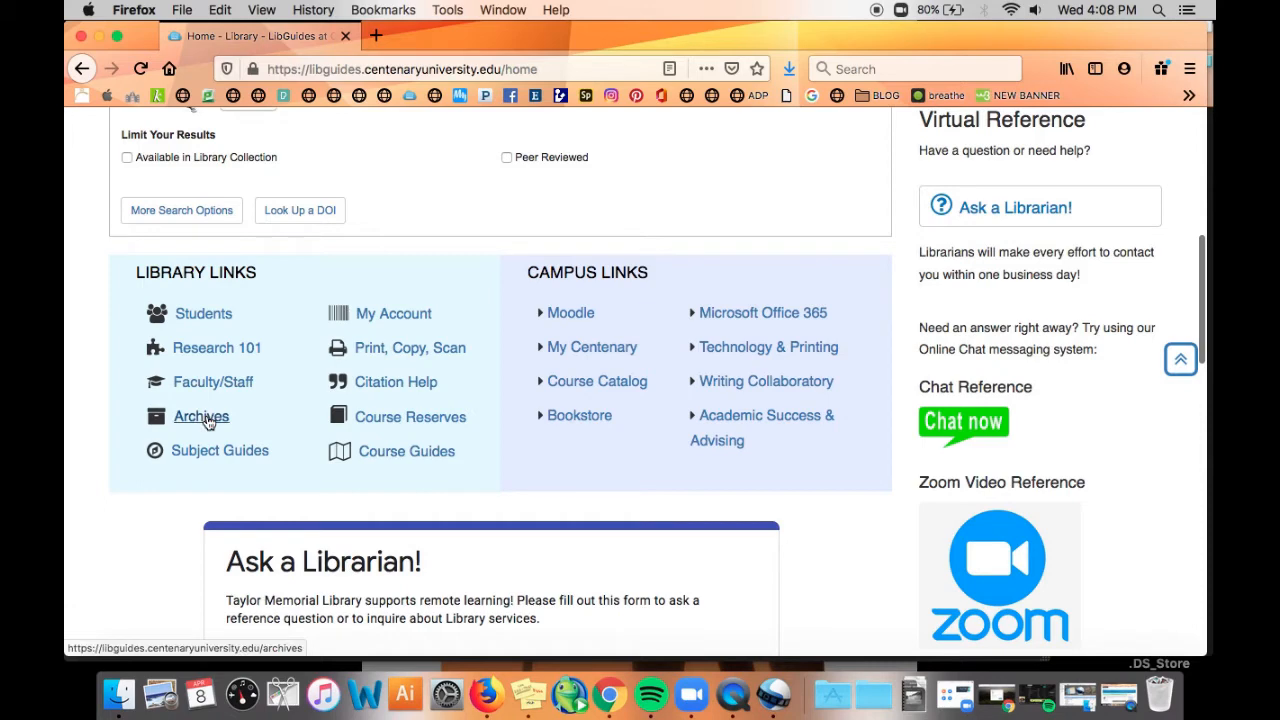
Go to the Archives guide and expand its Digital Collections menu listing Archives Blog, Trees of Centenary and Digital Exhibits.
left_click(200, 416)
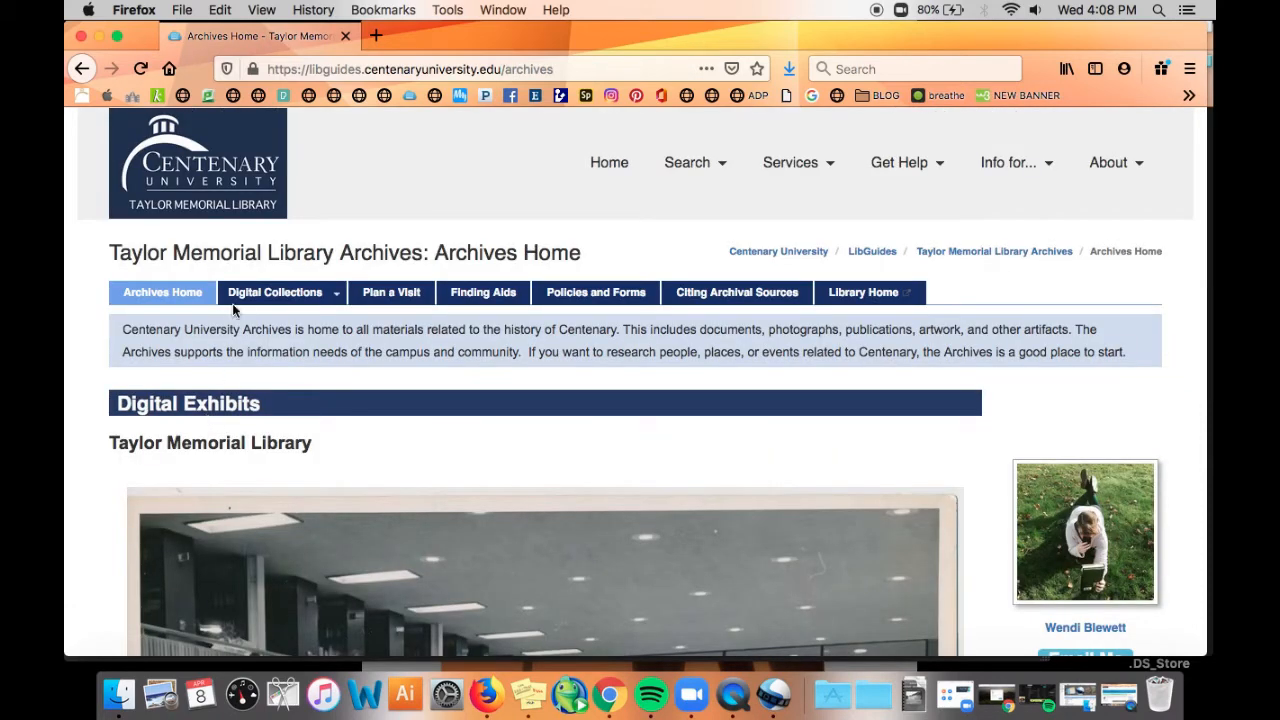
left_click(276, 292)
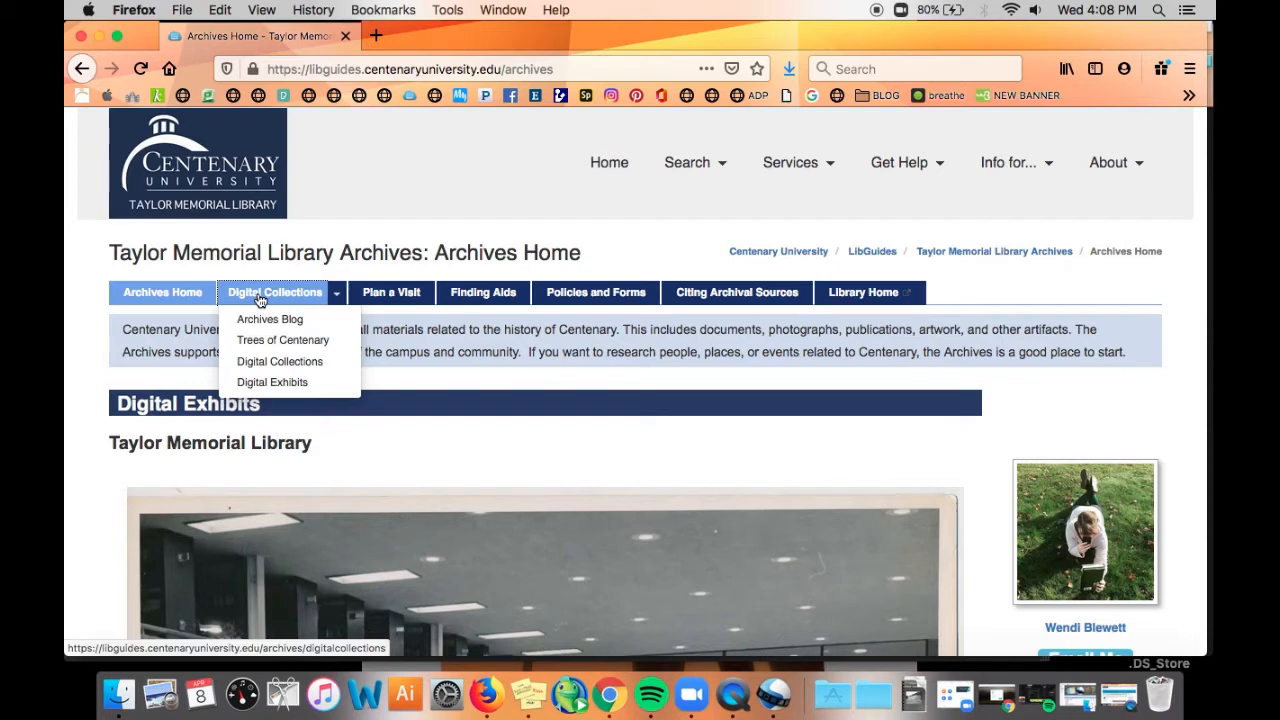
mouse_move(280, 390)
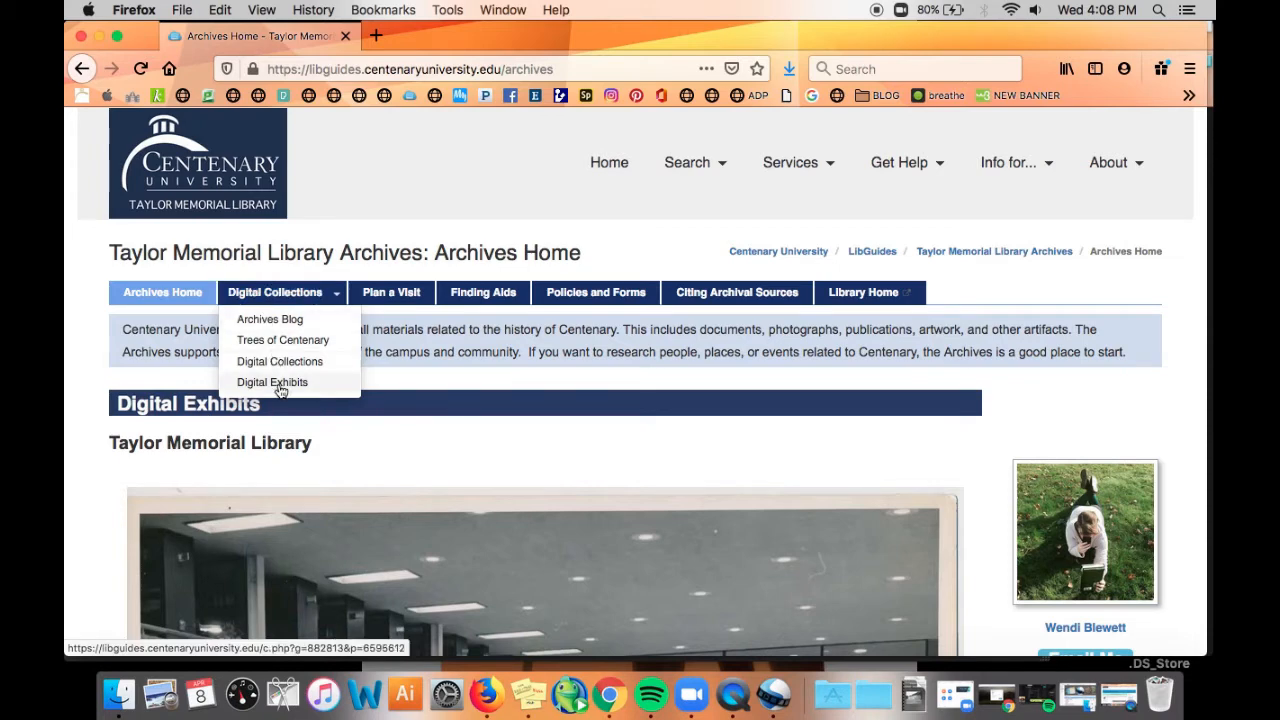
mouse_move(392, 292)
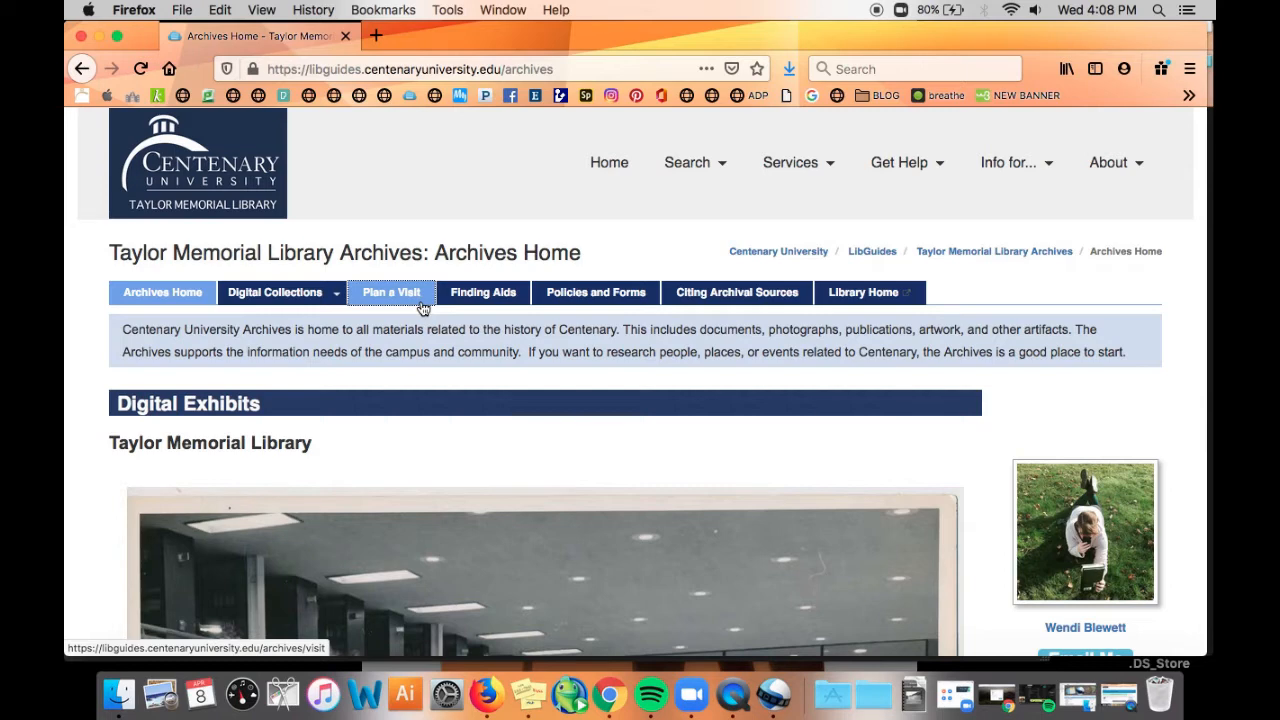
mouse_move(428, 304)
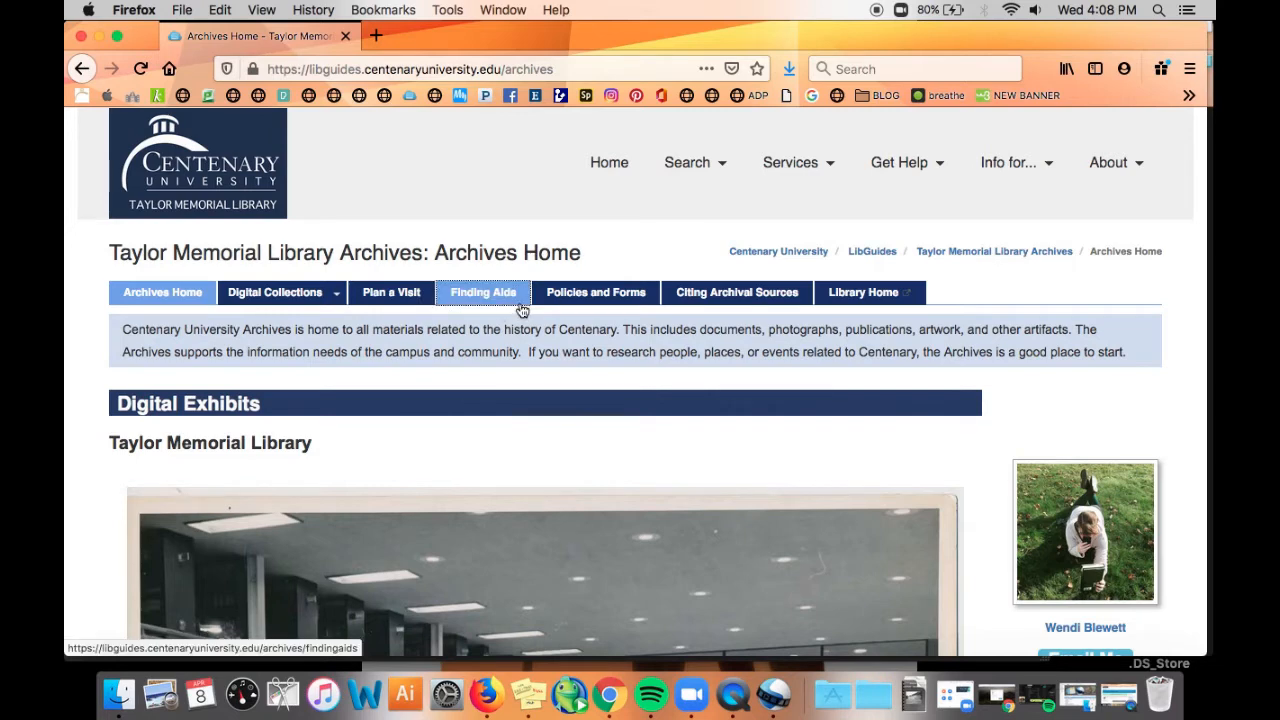
left_click(596, 292)
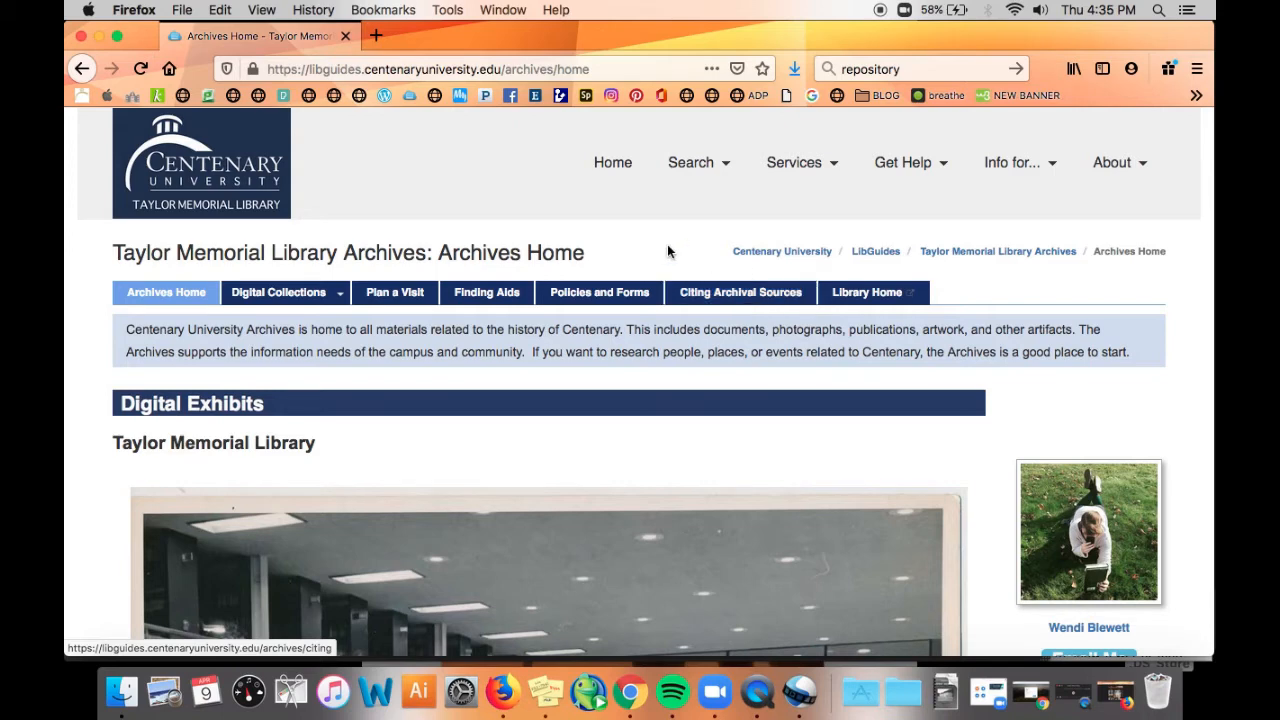
mouse_move(330, 276)
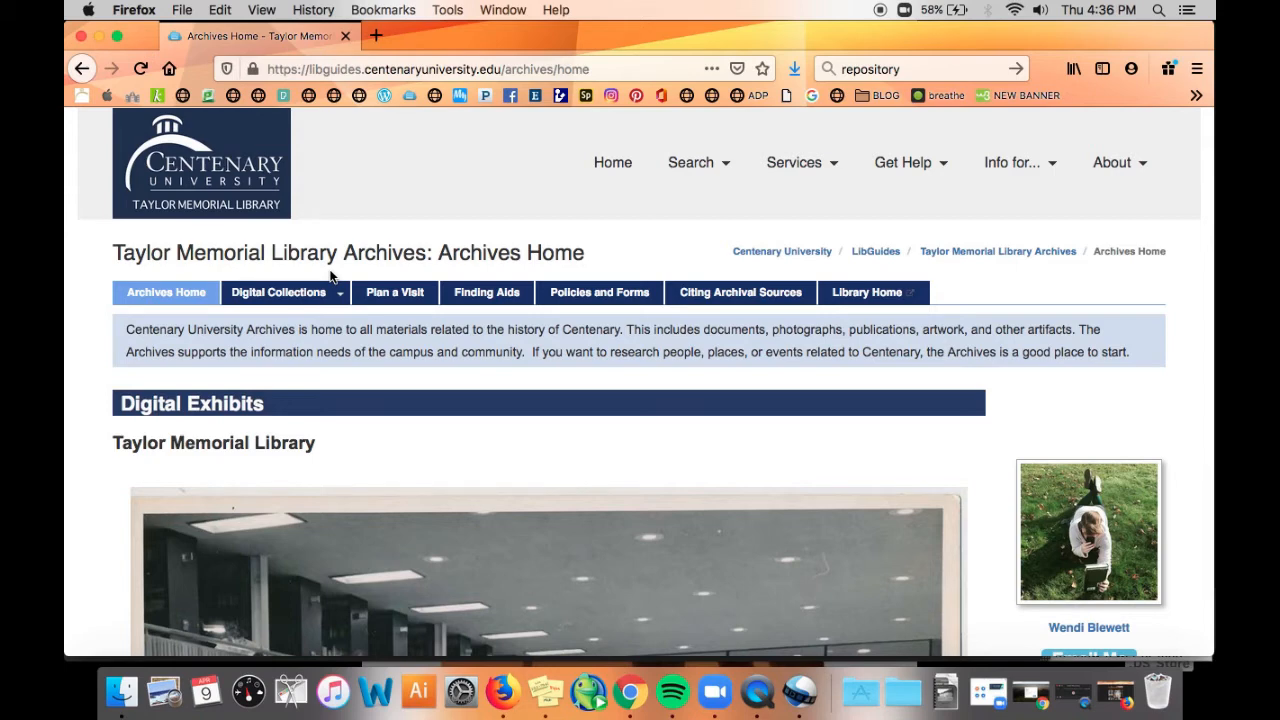
left_click(278, 292)
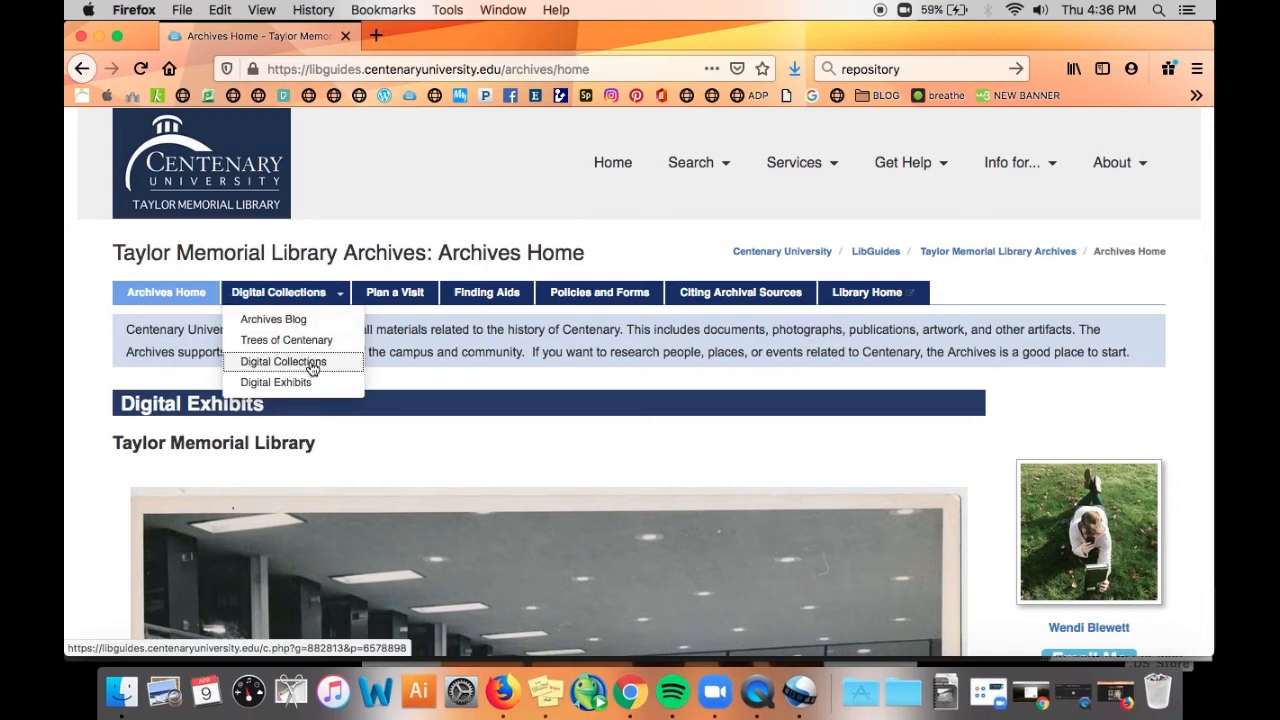
View the Digital Collections page, reading through Alumni and Student Publications, Yearbooks and Digital Collections.
left_click(284, 360)
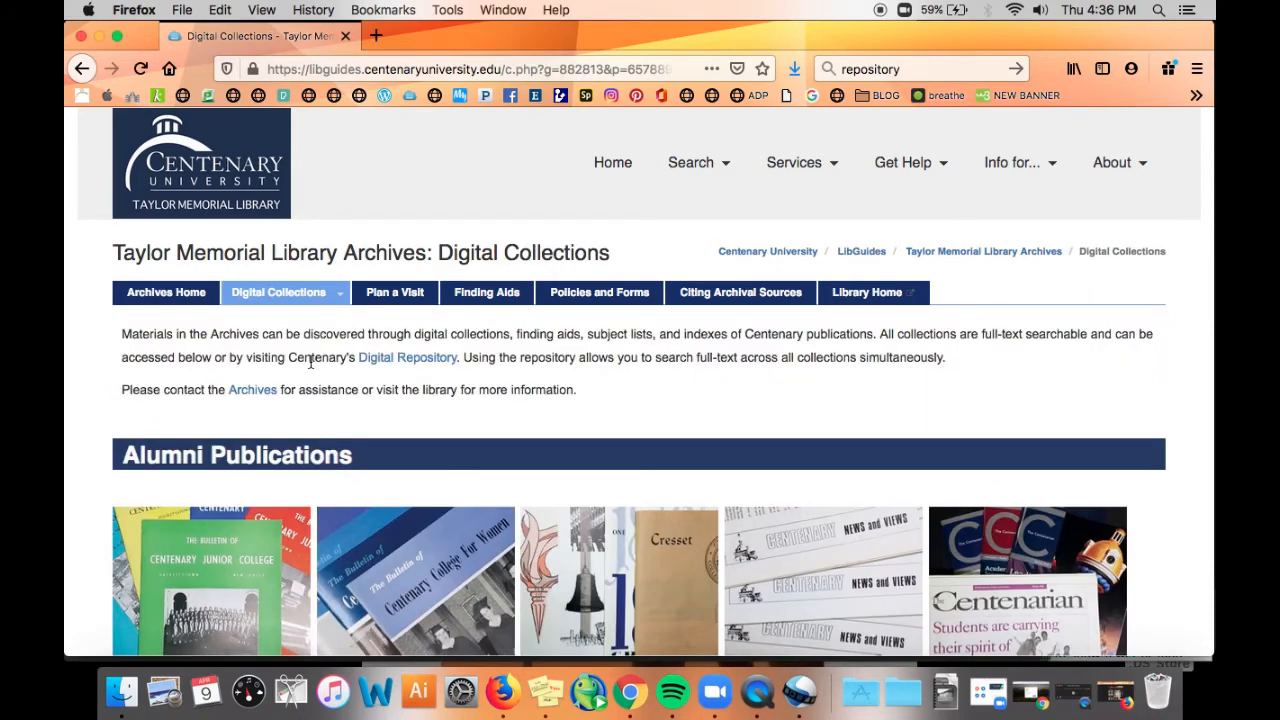
scroll("down", 3)
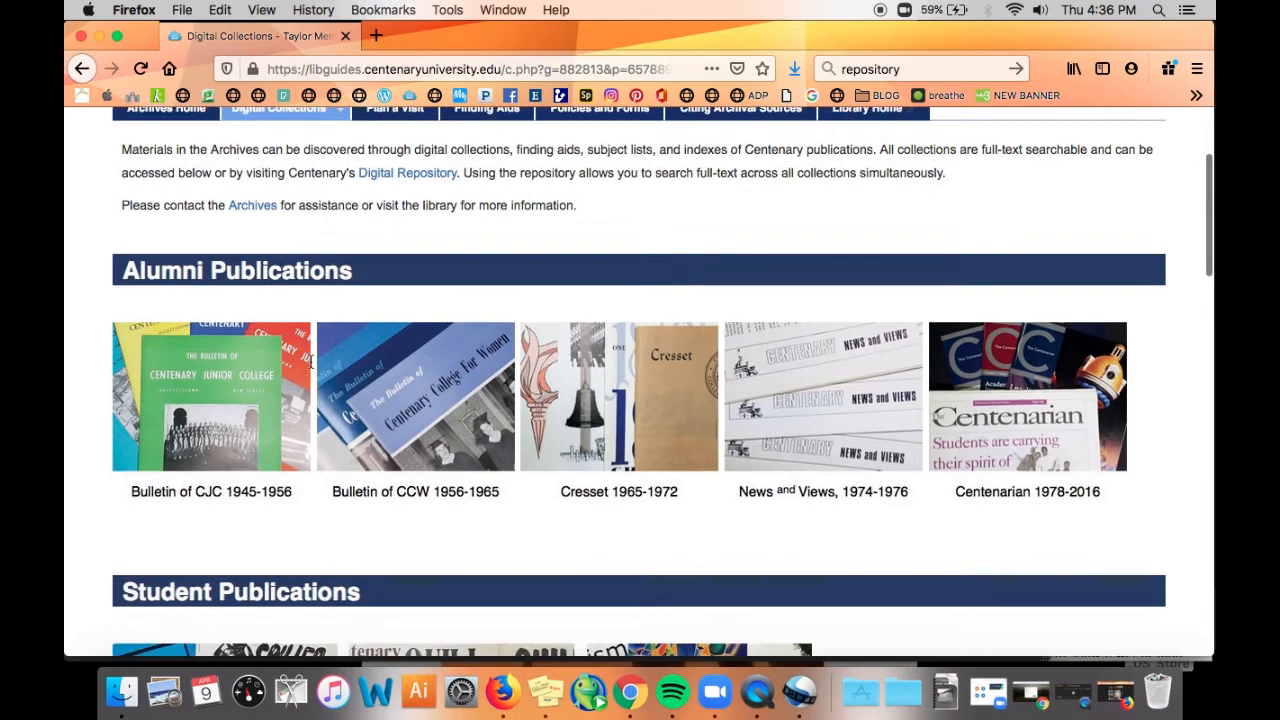
scroll("down", 3)
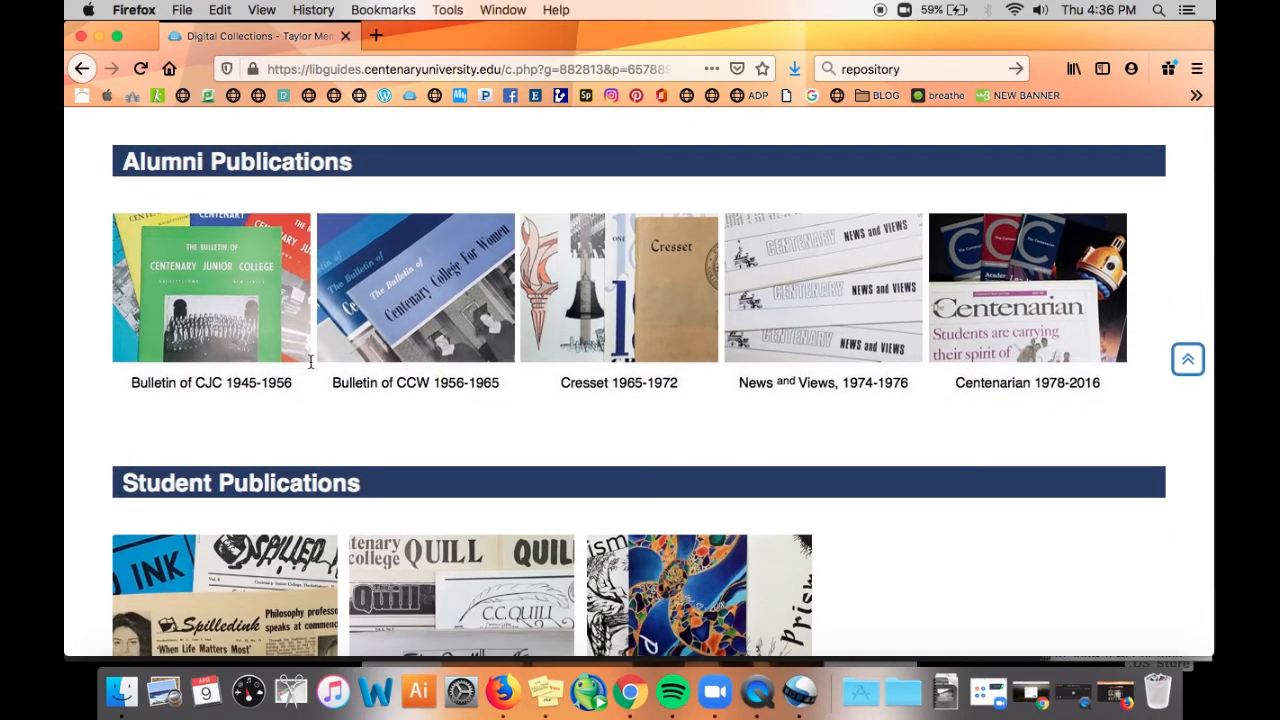
scroll("down", 3)
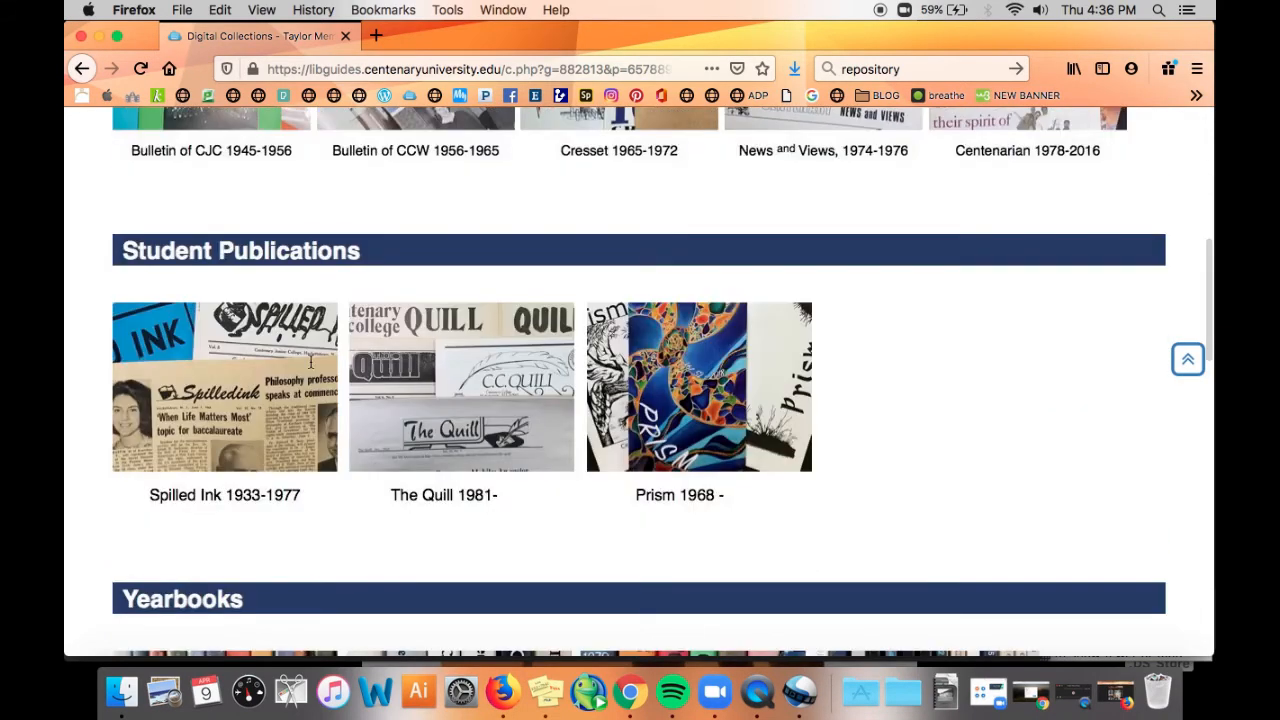
scroll("down", 3)
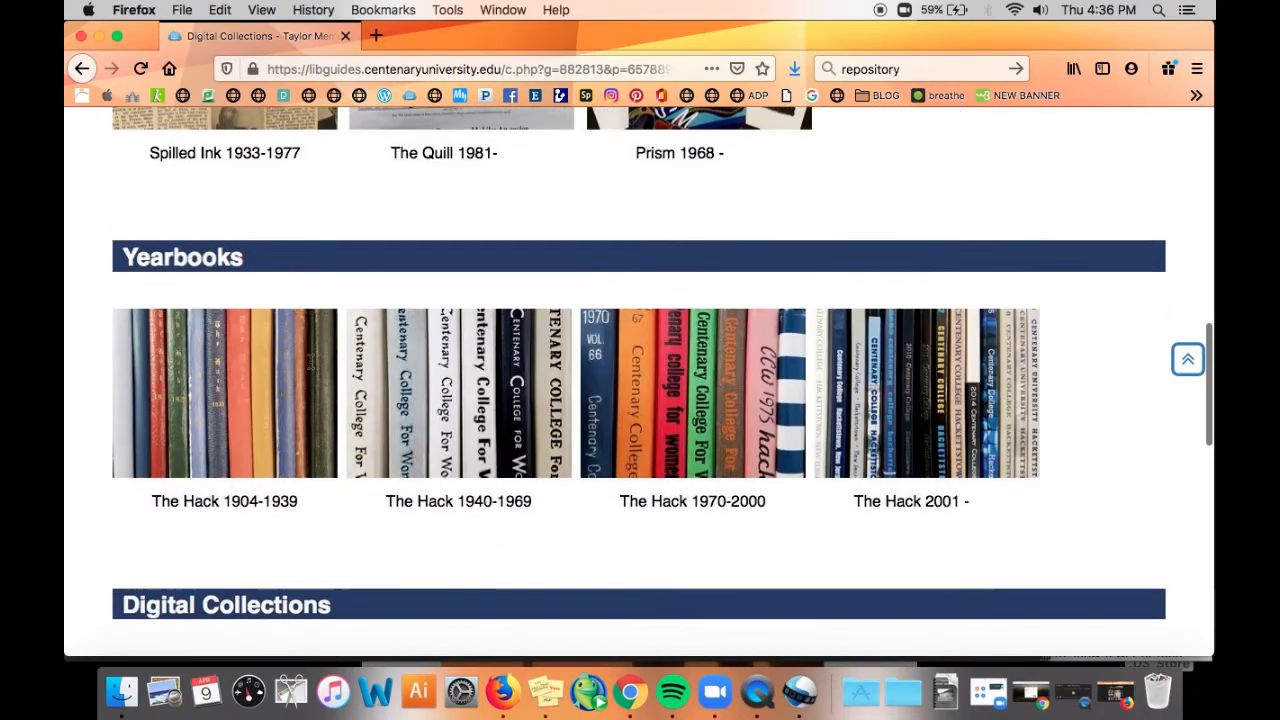
scroll("down", 3)
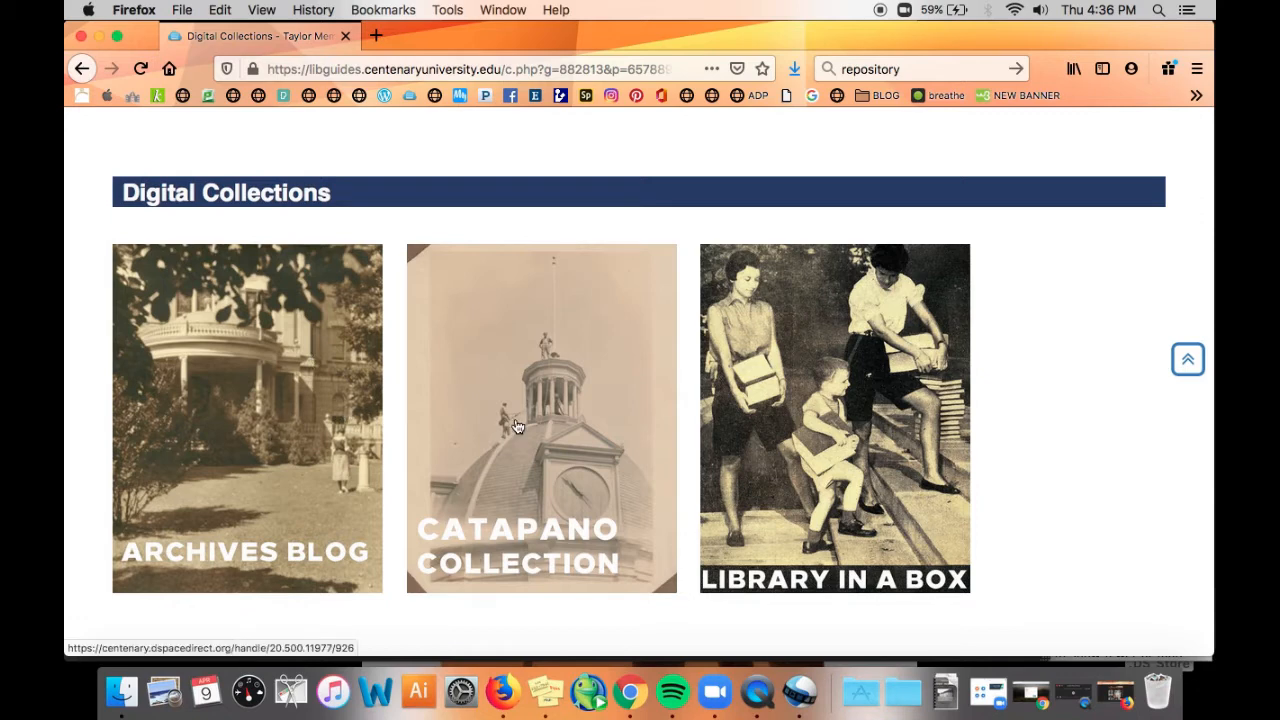
mouse_move(792, 388)
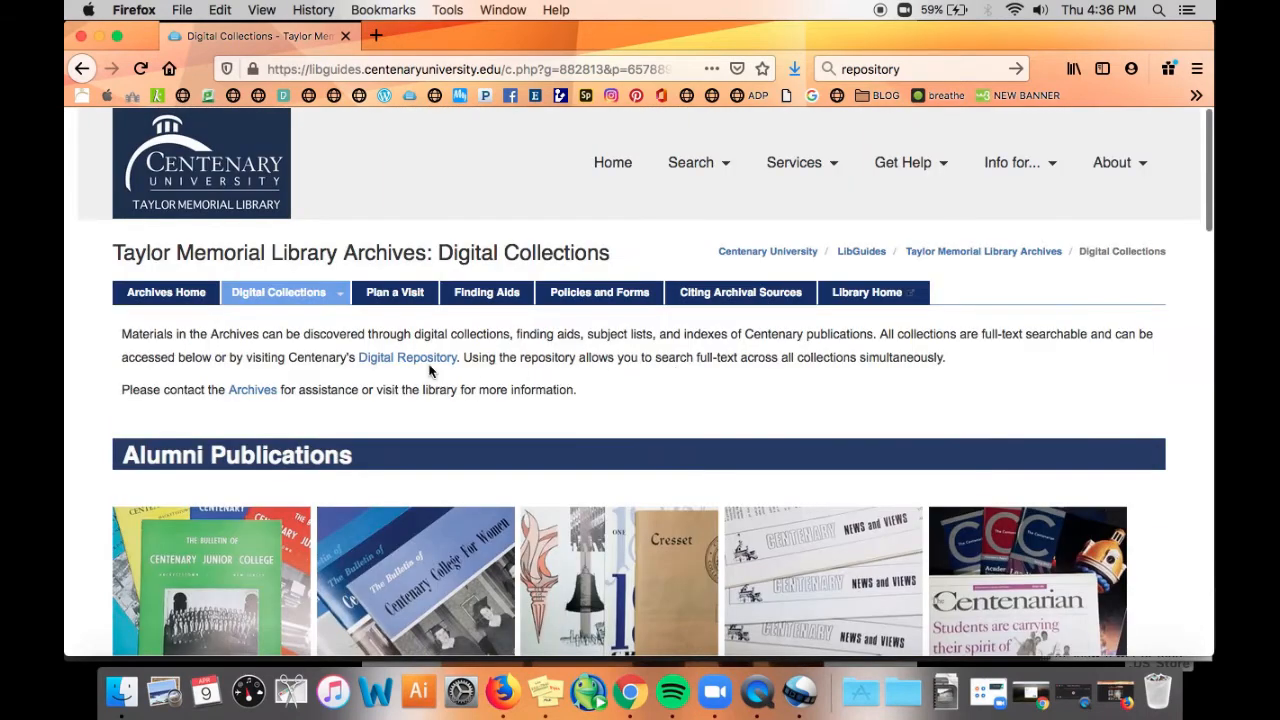
mouse_move(420, 364)
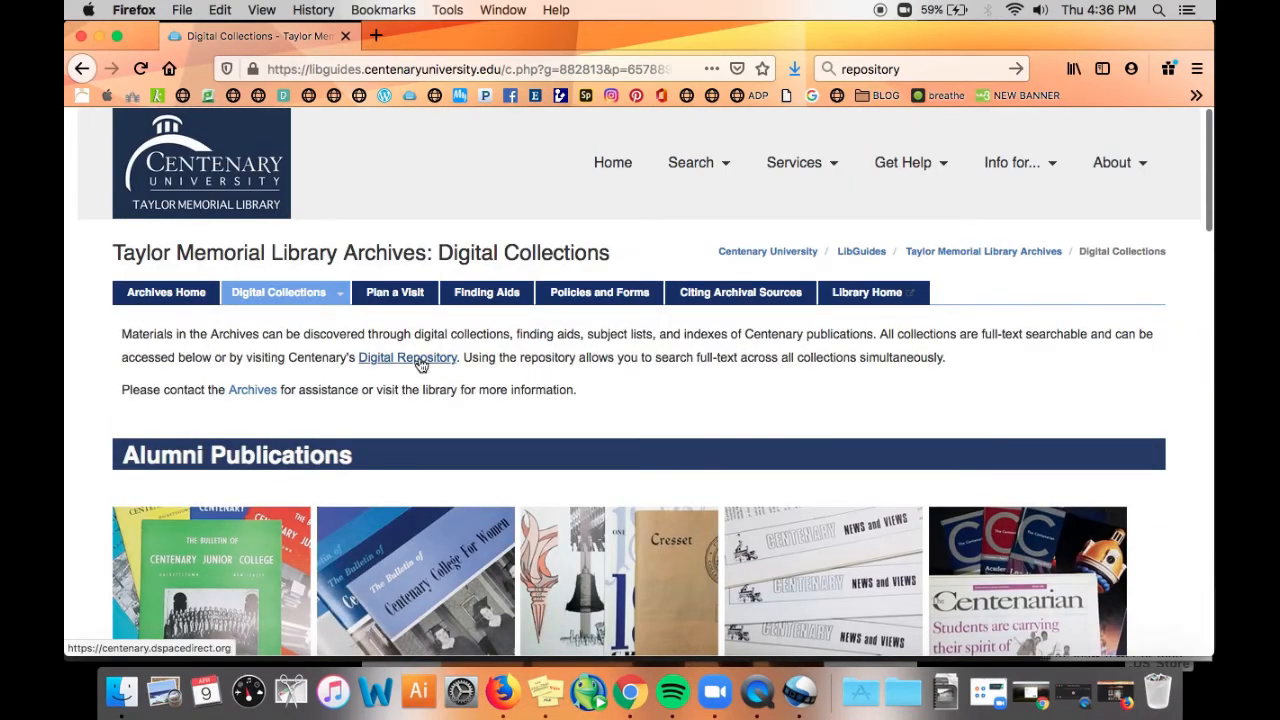
Follow the Digital Repository link to the DSpace home with Search, Browse, Communities and Recently Added items.
left_click(408, 356)
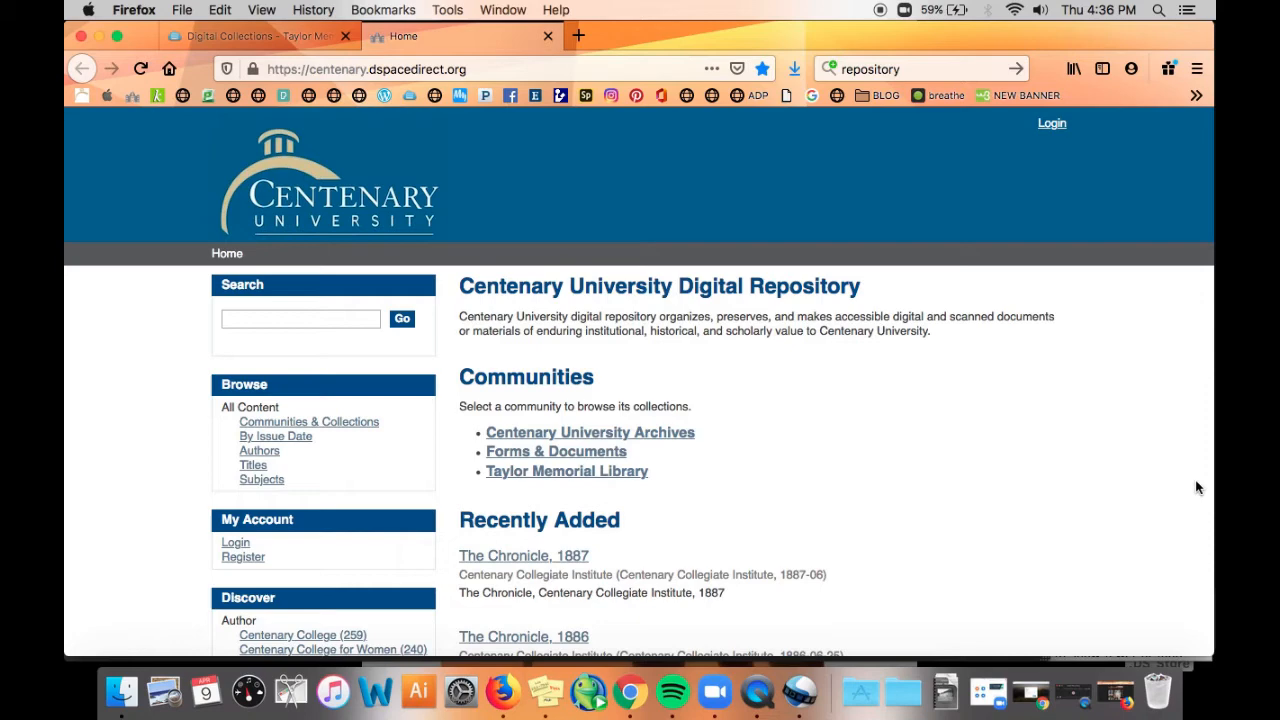
mouse_move(878, 504)
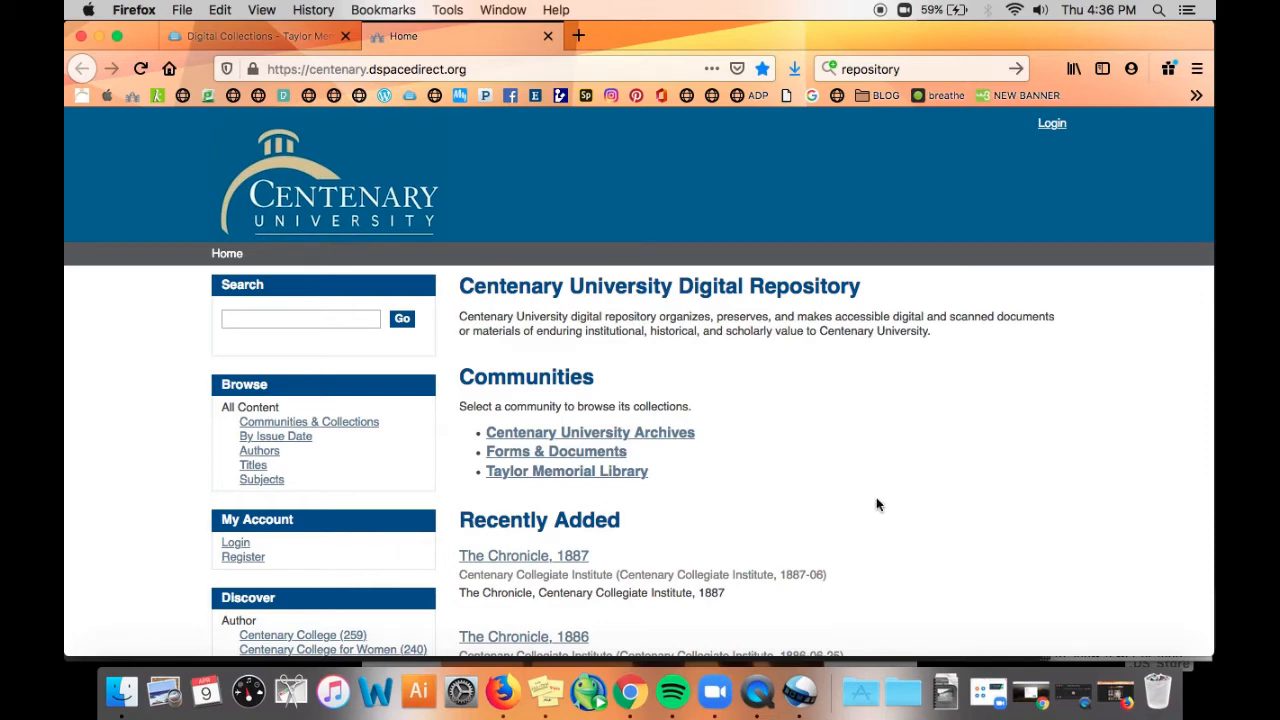
scroll("down", 3)
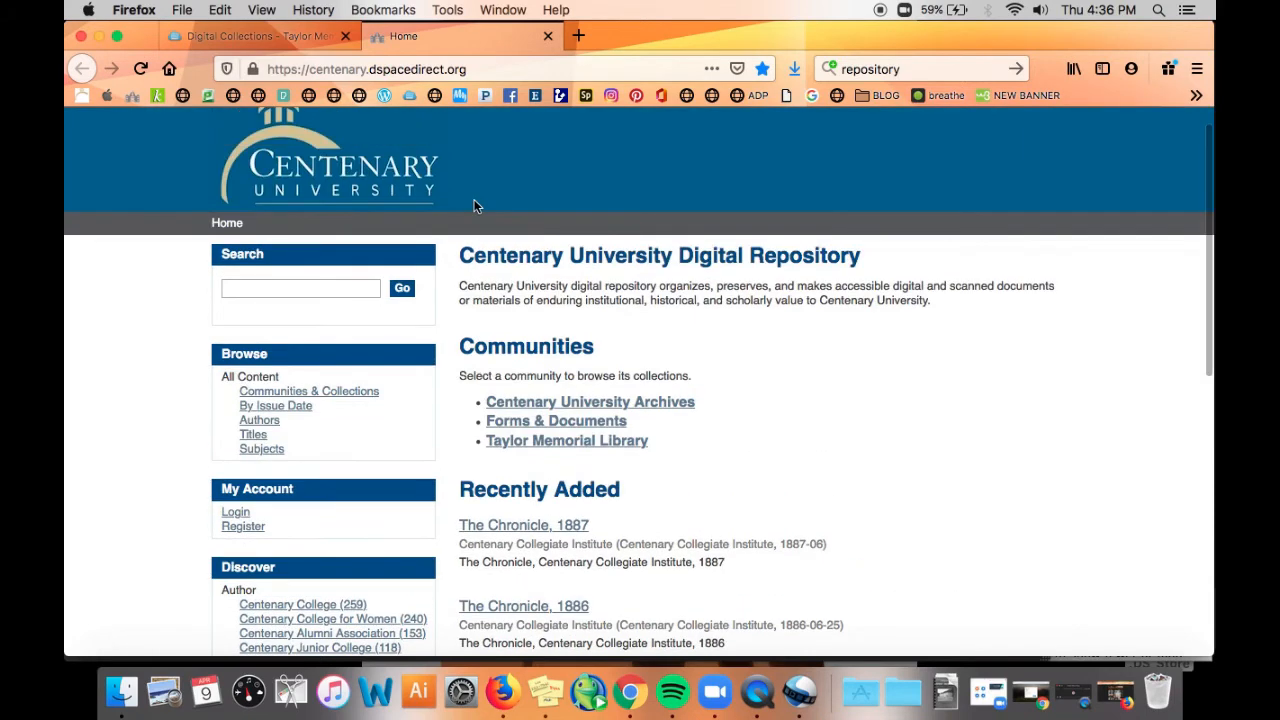
scroll("down", 3)
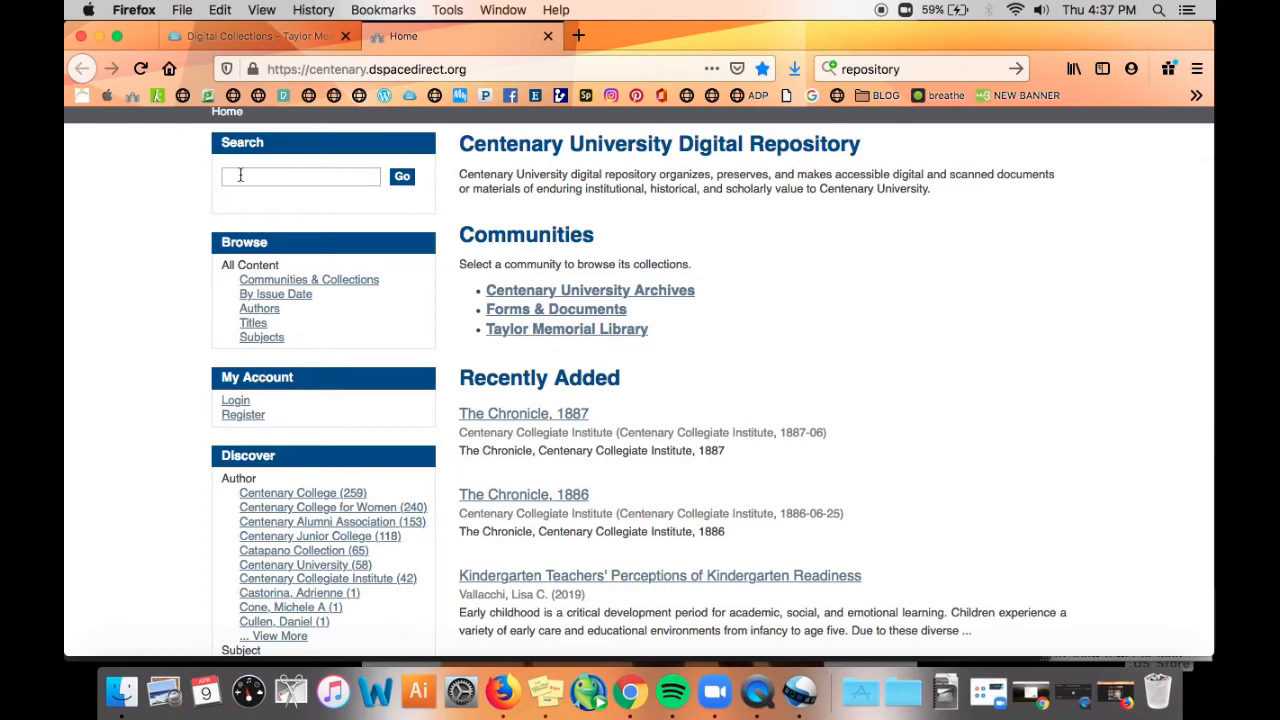
left_click(300, 176)
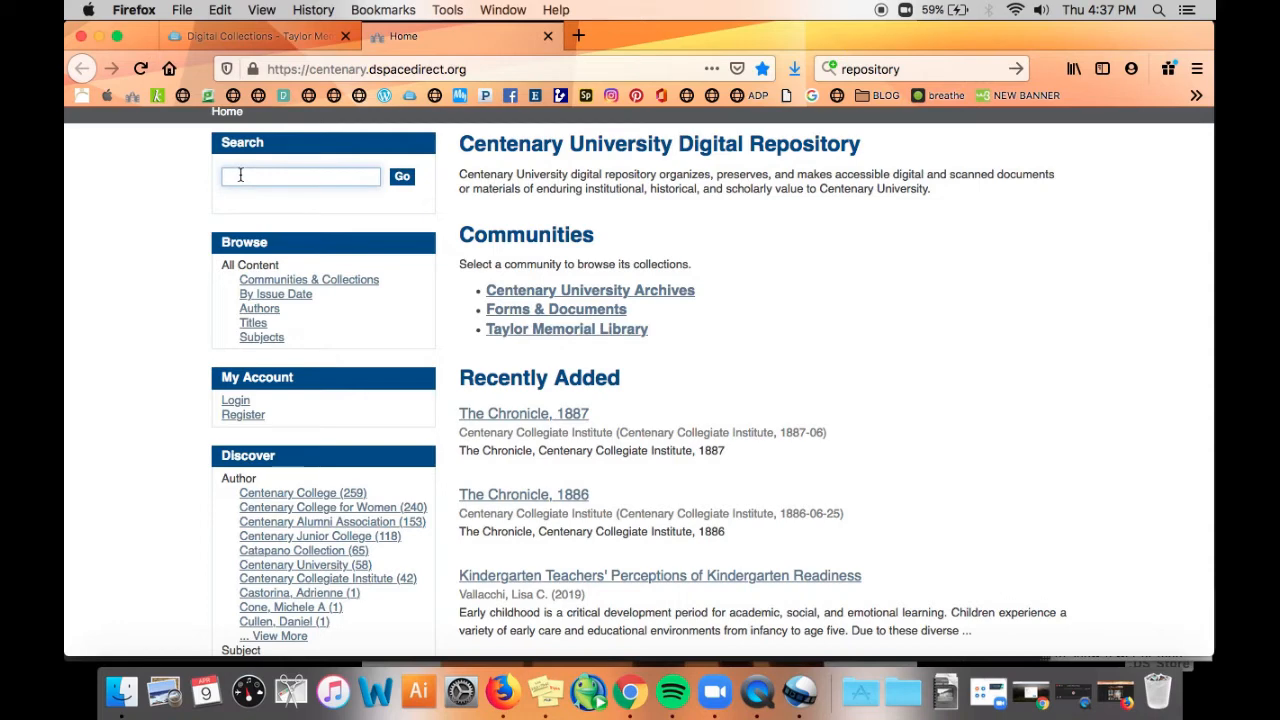
mouse_move(190, 302)
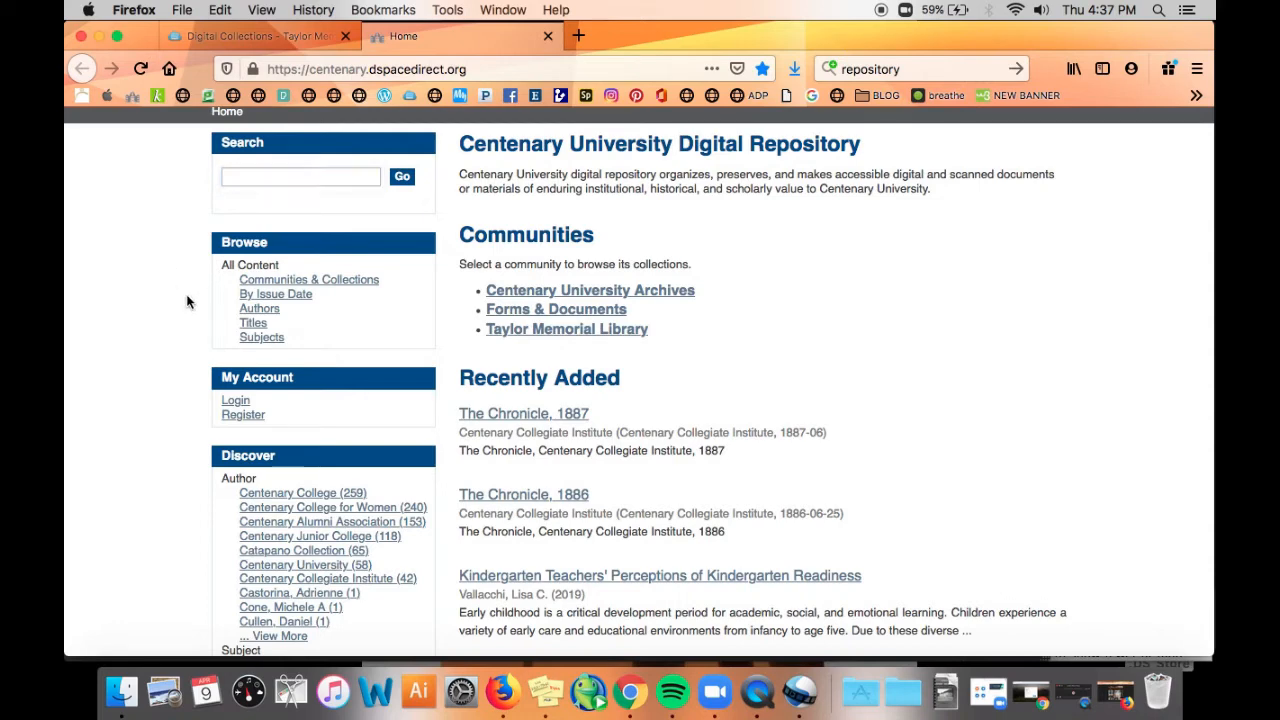
mouse_move(270, 308)
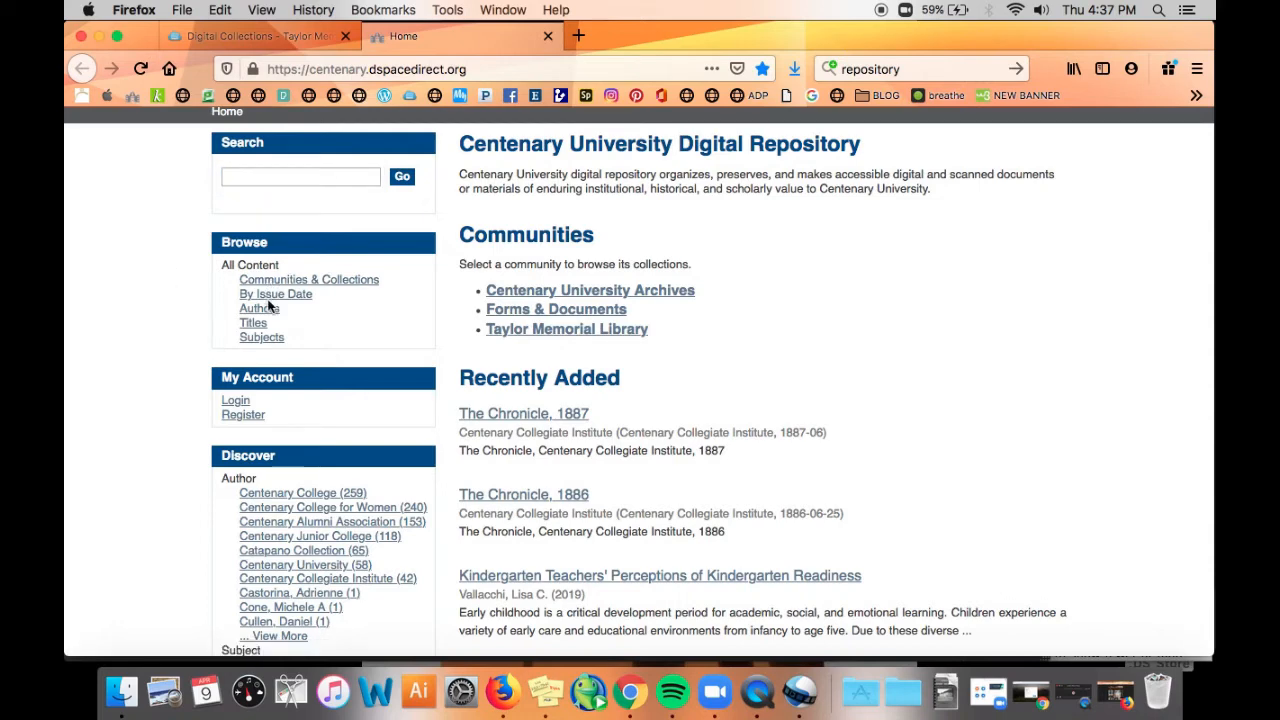
mouse_move(300, 310)
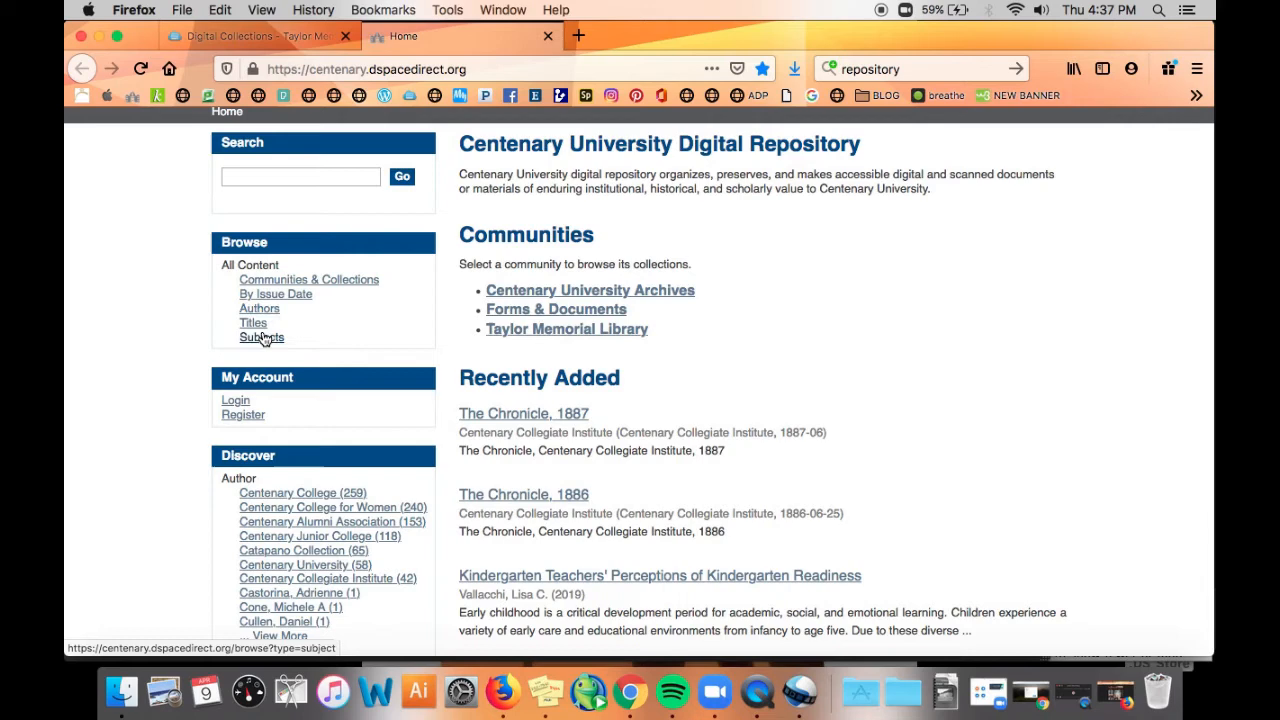
mouse_move(214, 384)
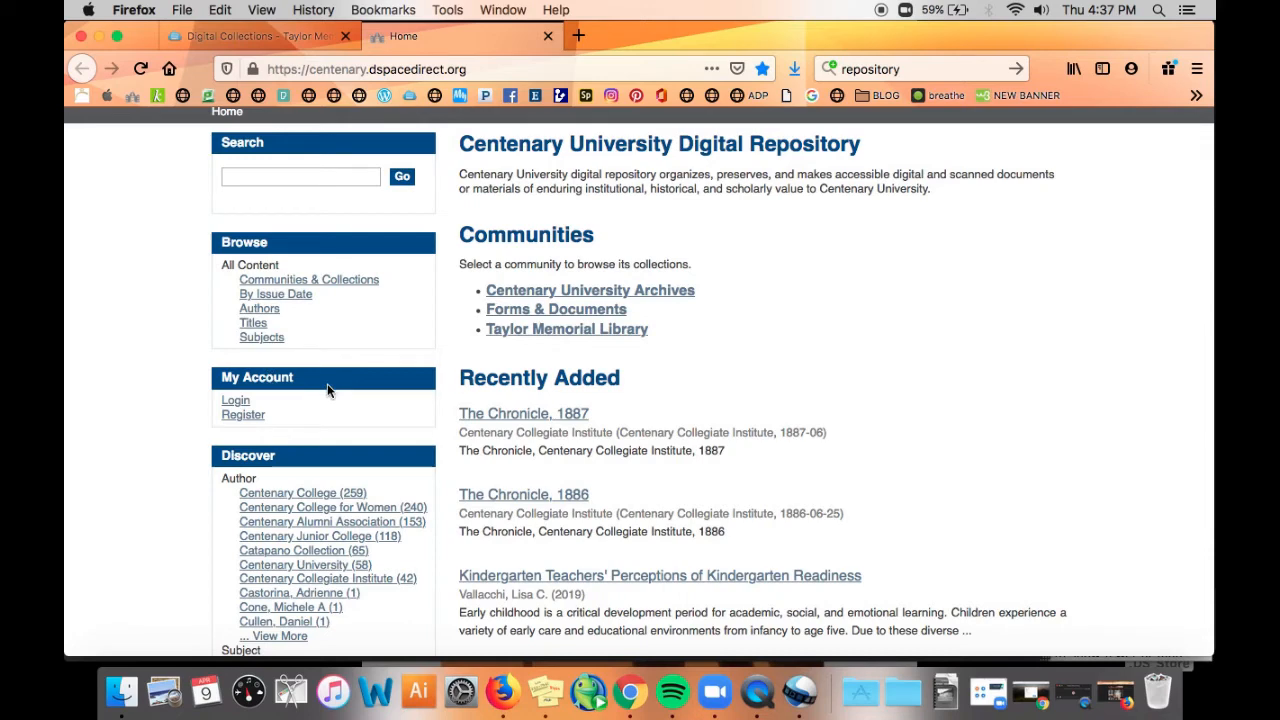
mouse_move(162, 498)
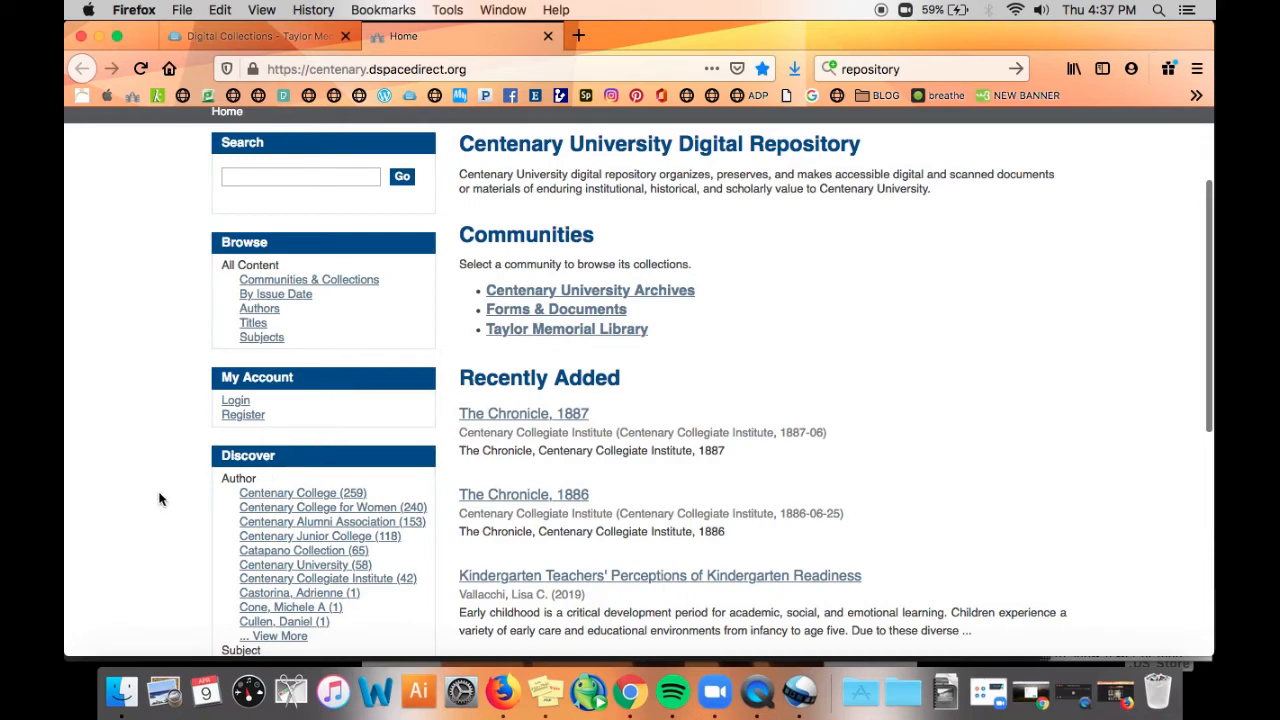
scroll("down", 3)
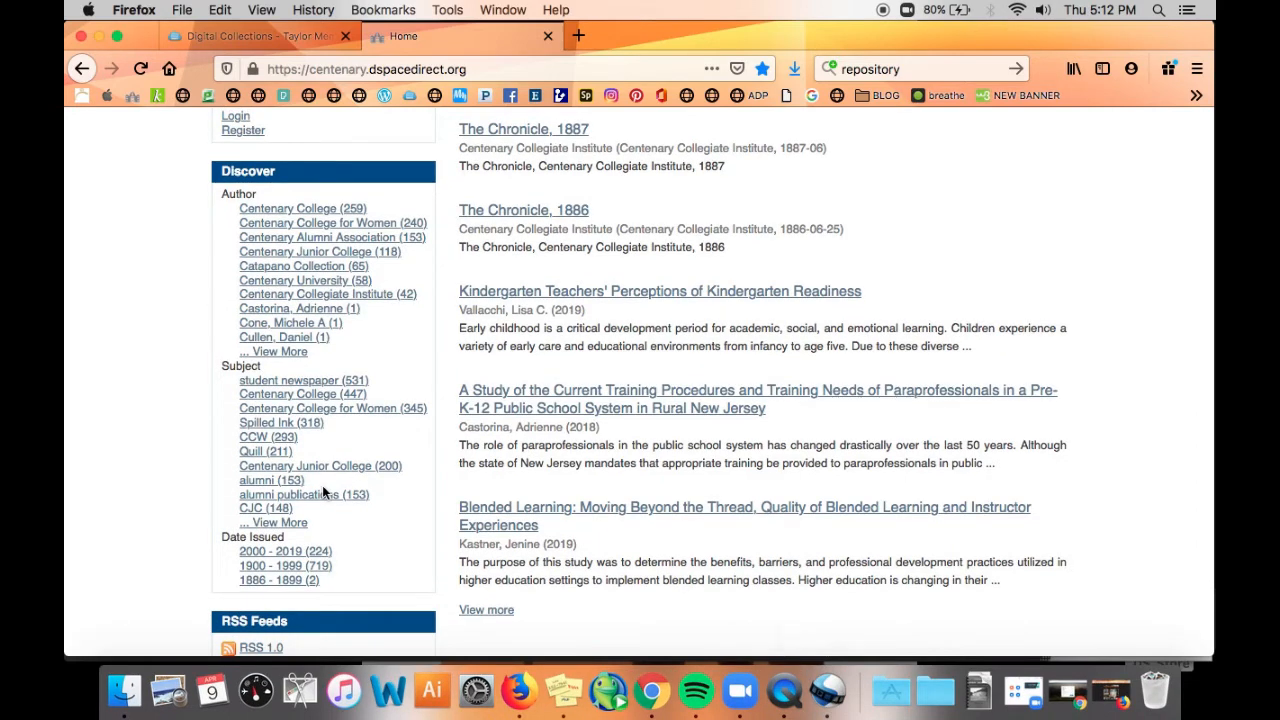
scroll("up", 3)
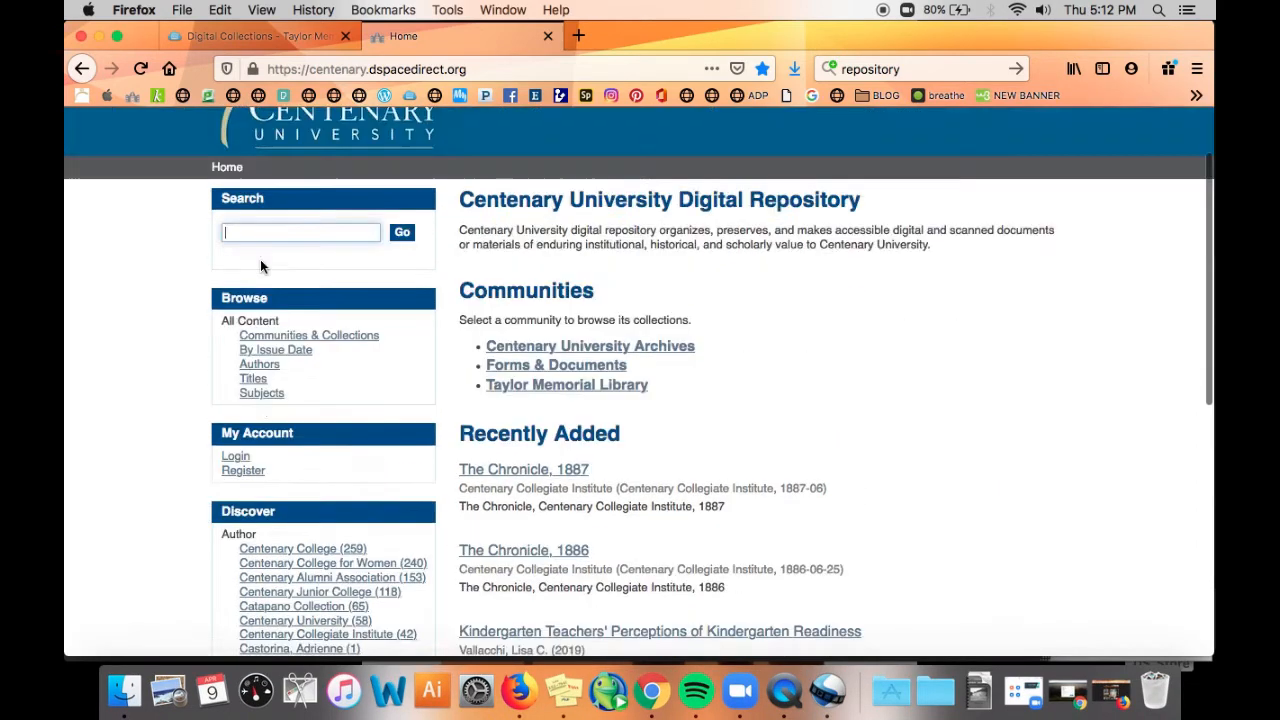
type("v")
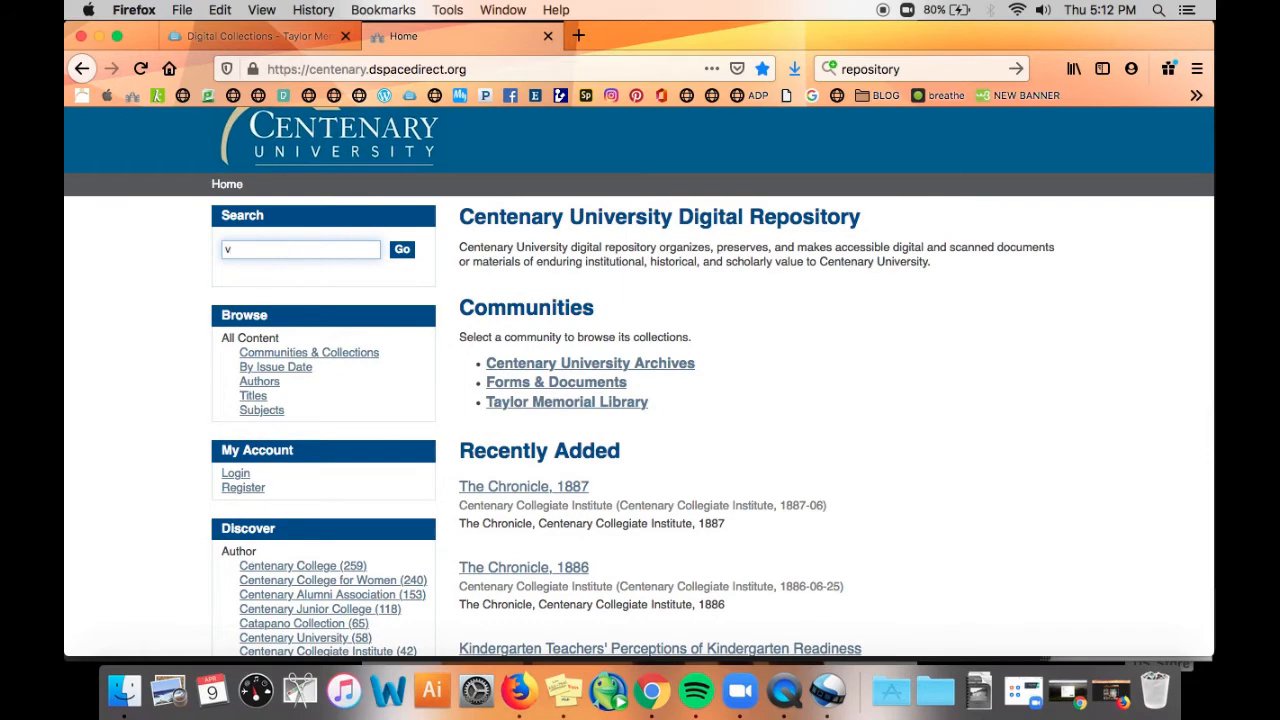
type("bette cooper")
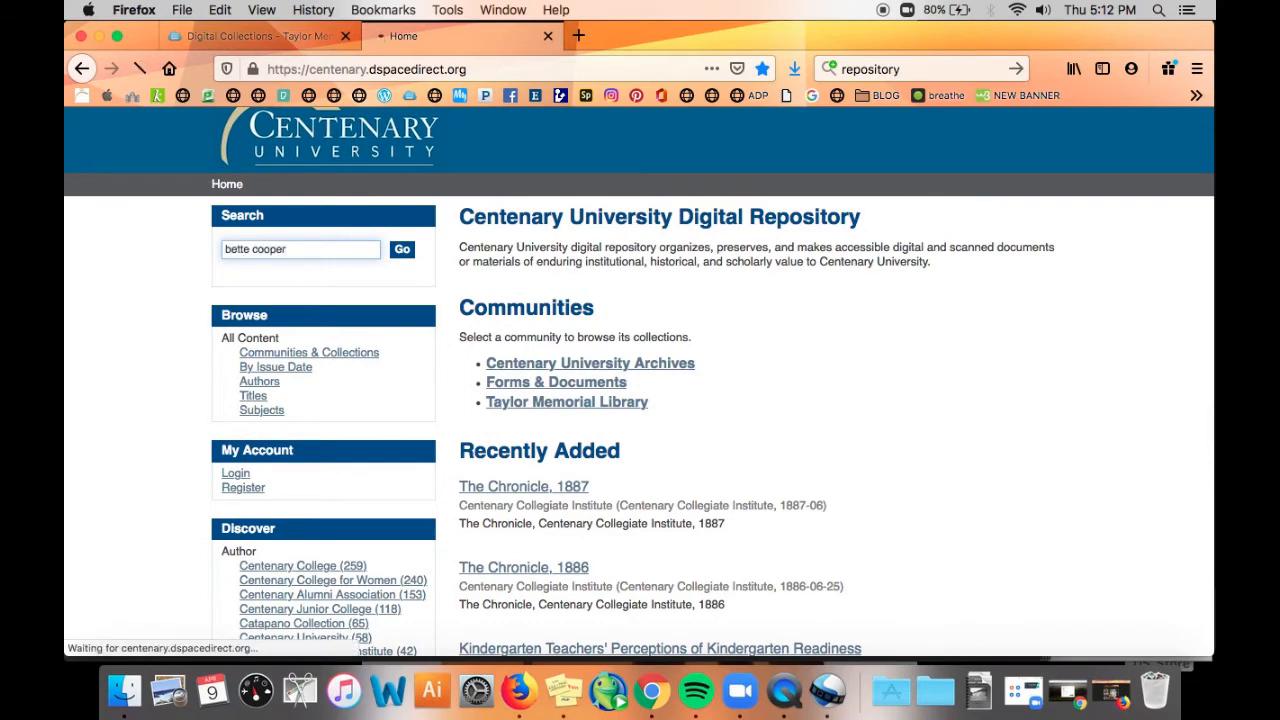
left_click(400, 248)
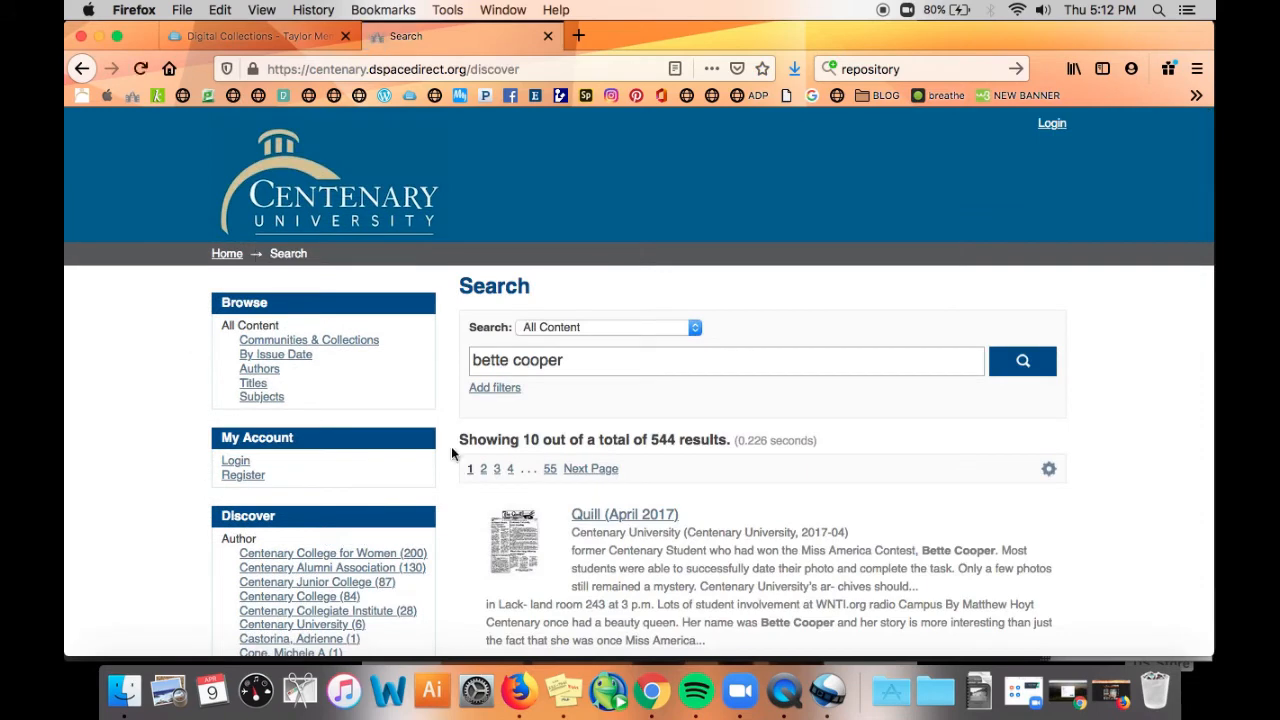
scroll("down", 3)
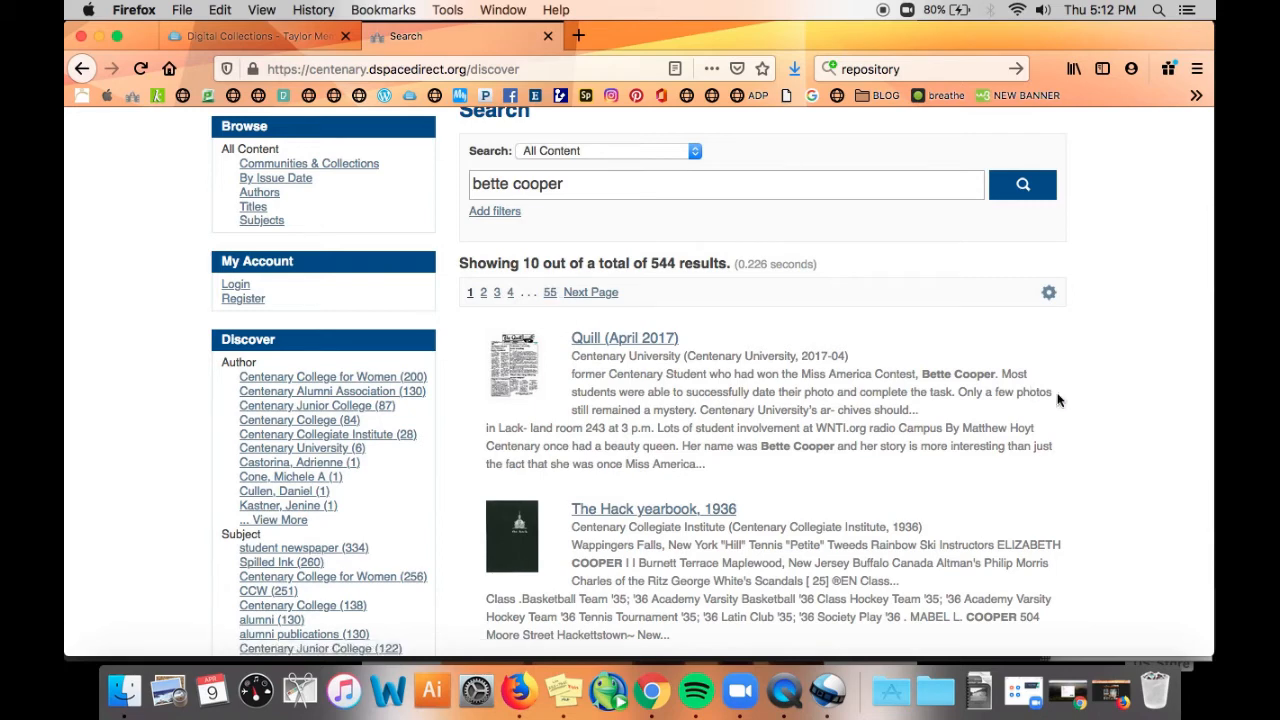
left_click_drag(888, 374, 1000, 374)
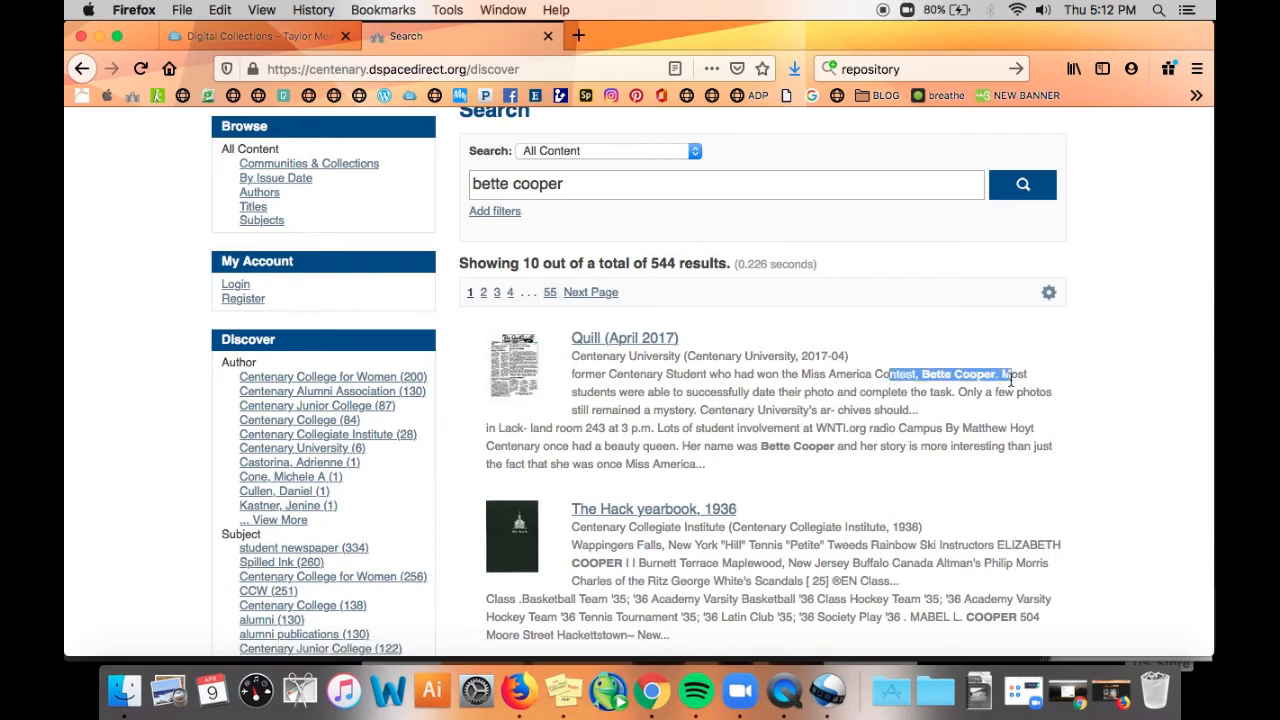
scroll("down", 3)
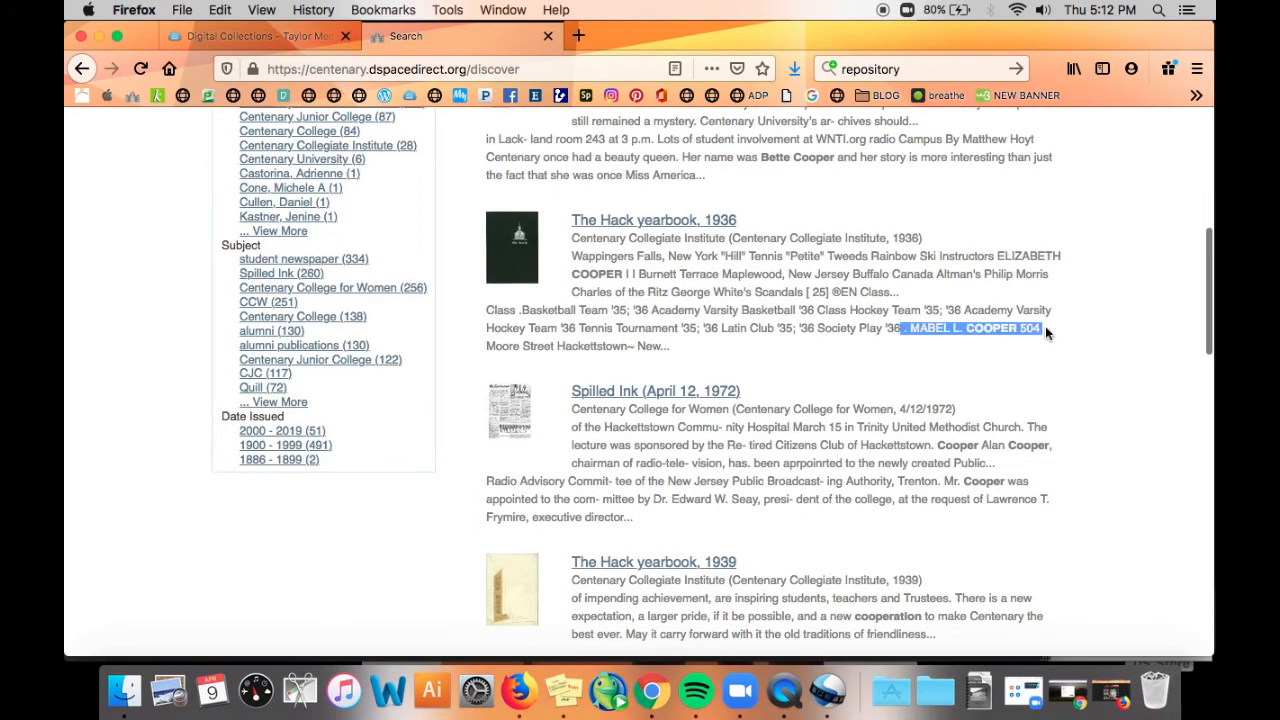
scroll("down", 3)
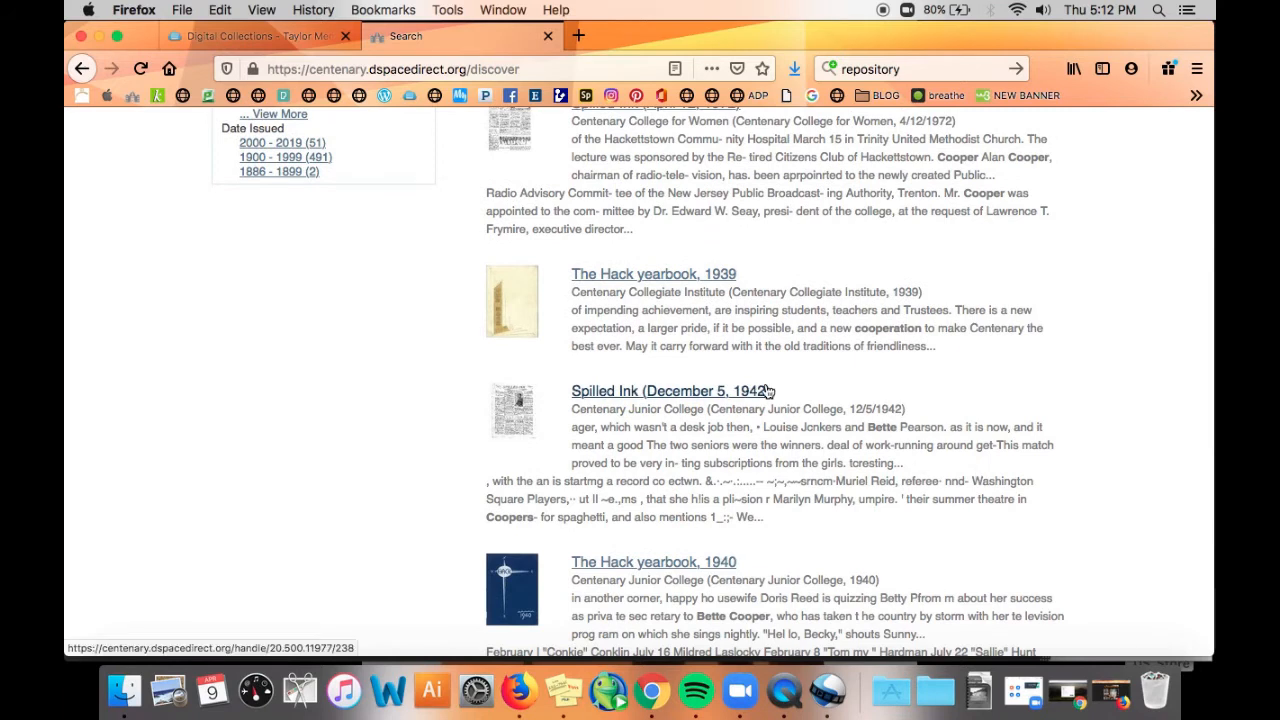
mouse_move(824, 328)
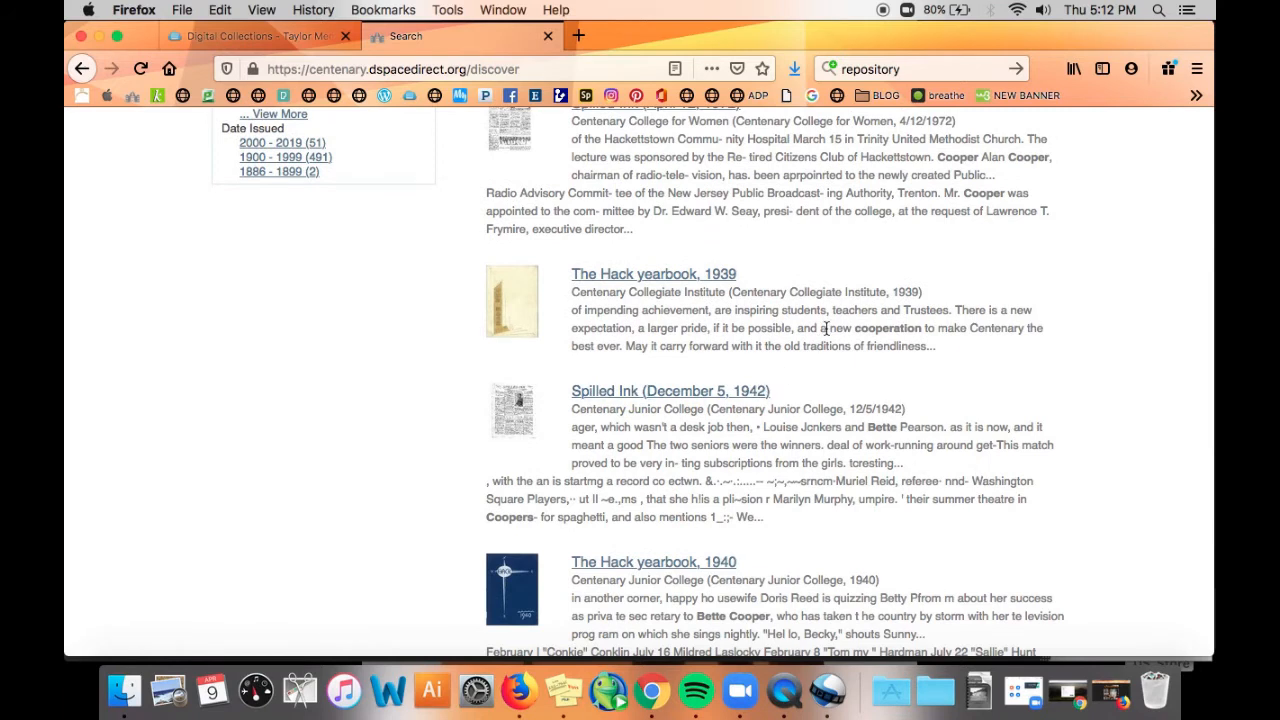
left_click_drag(828, 328, 952, 328)
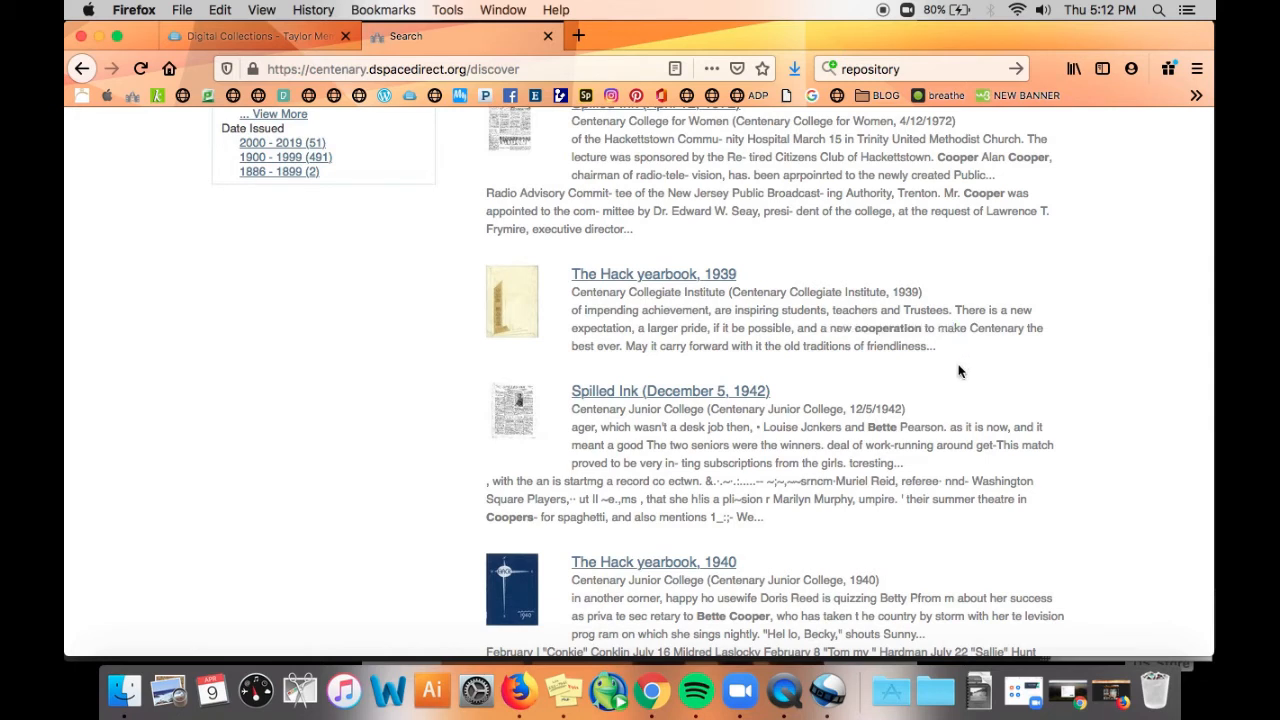
mouse_move(752, 240)
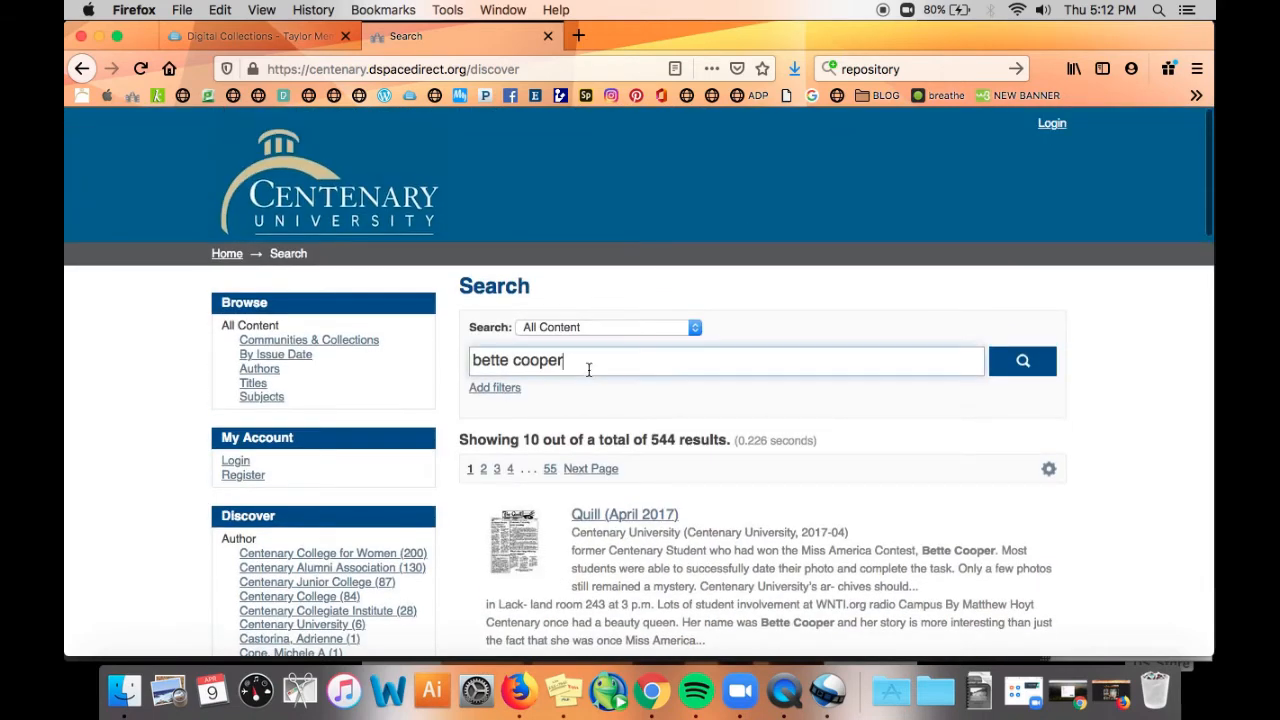
type("\"bette cooper\"")
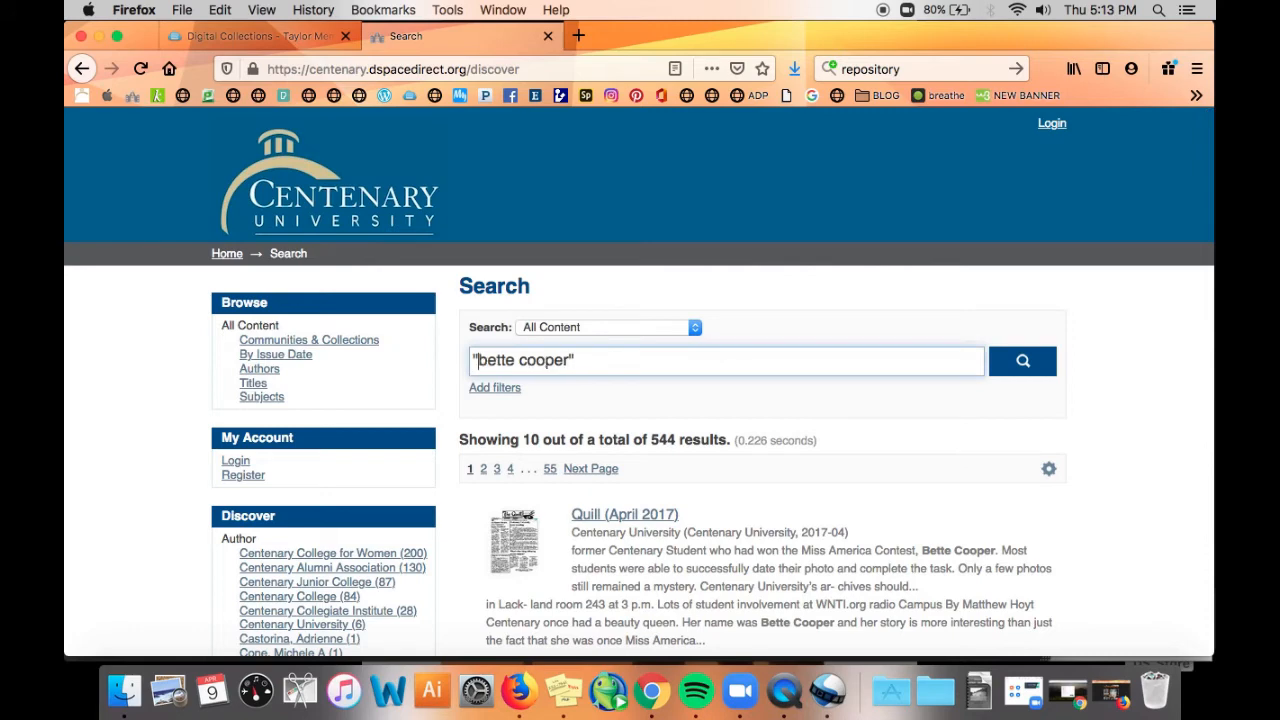
left_click(1022, 360)
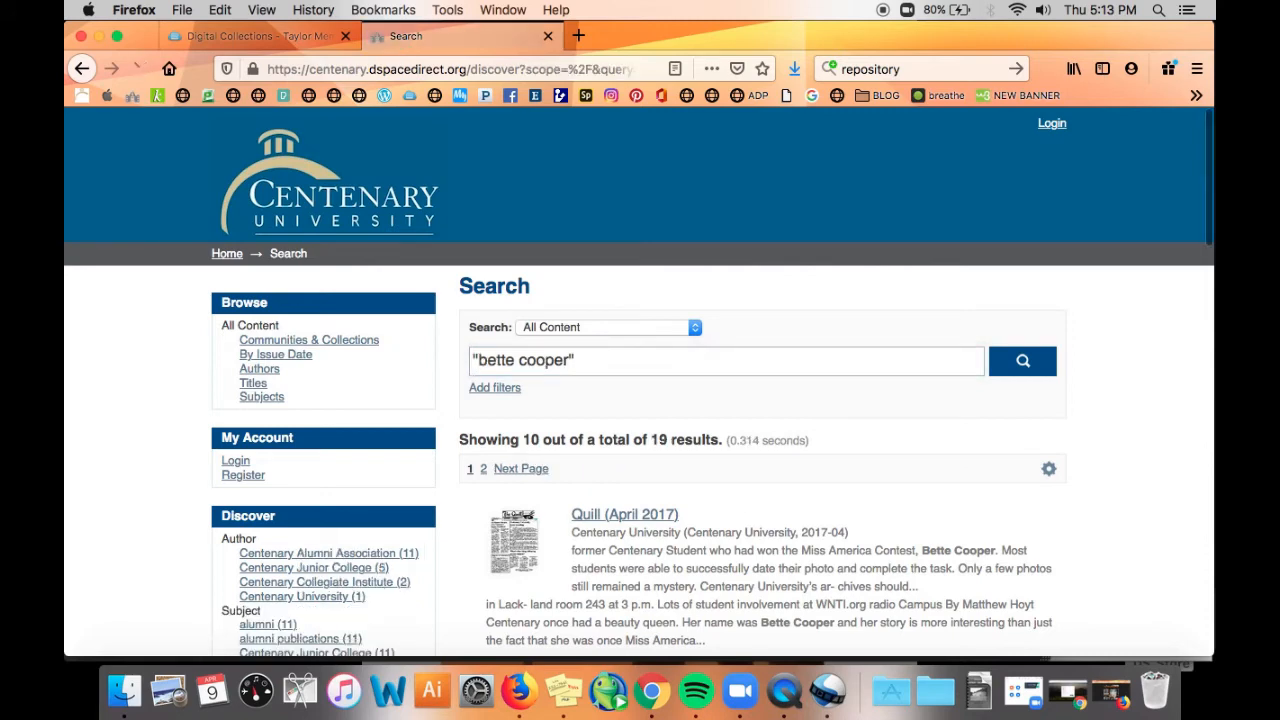
scroll("down", 3)
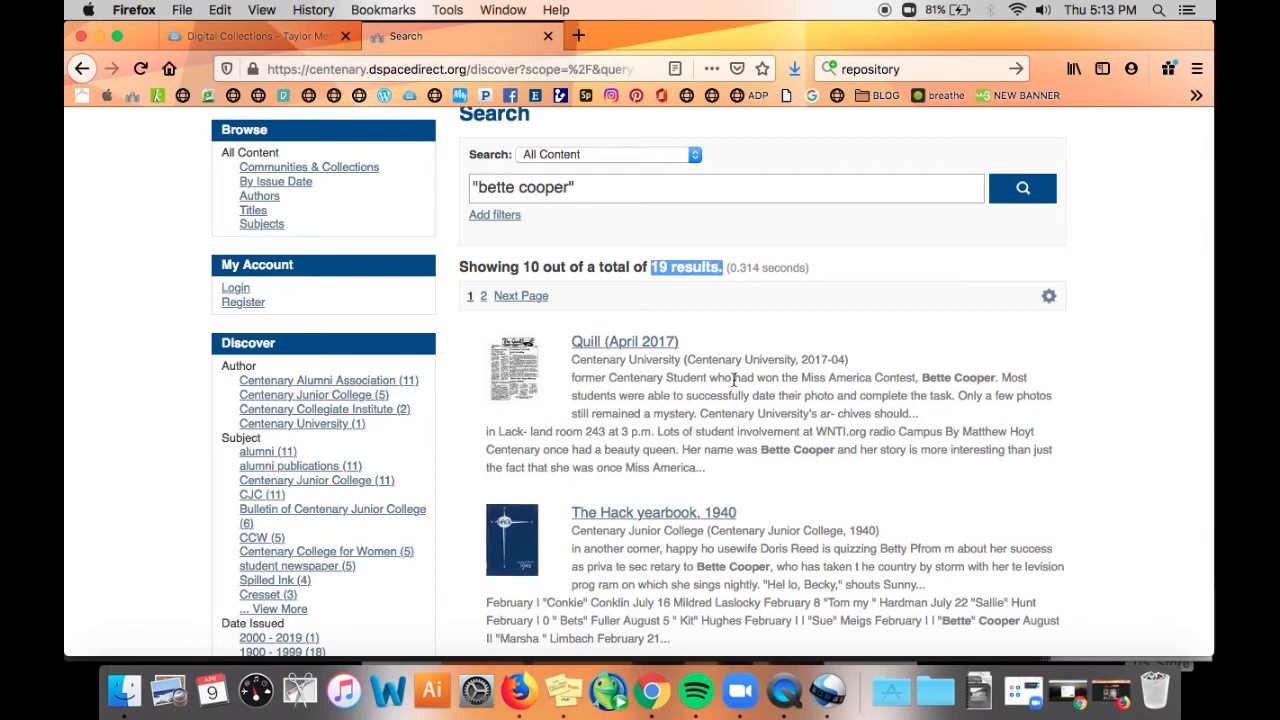
scroll("down", 3)
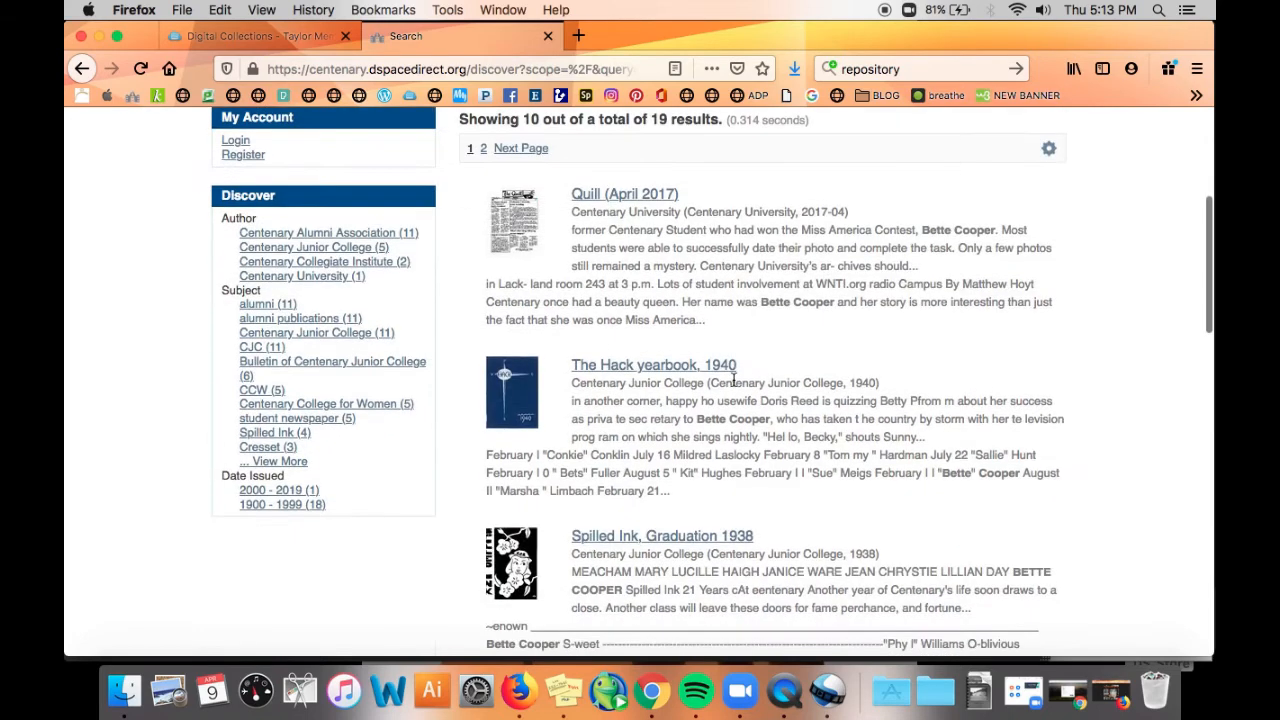
scroll("down", 3)
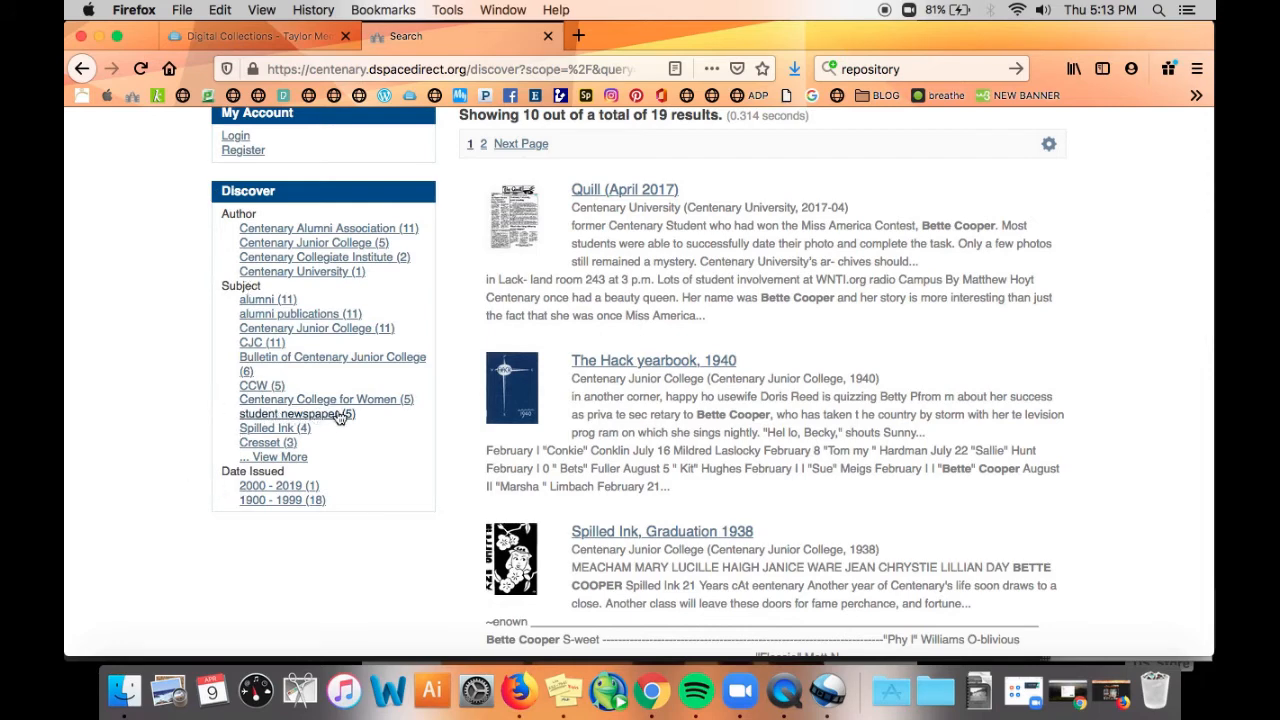
mouse_move(304, 384)
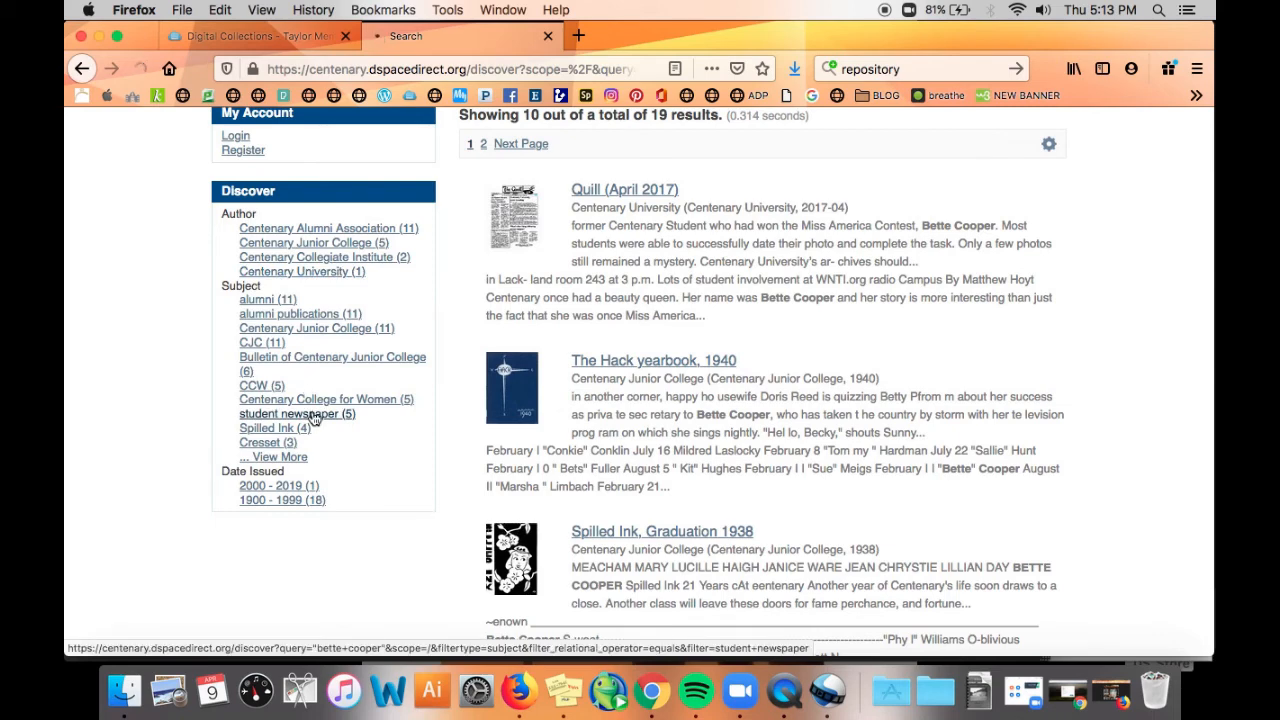
Narrow toward the student newspaper subject and rerun the exact-phrase search.
left_click(296, 412)
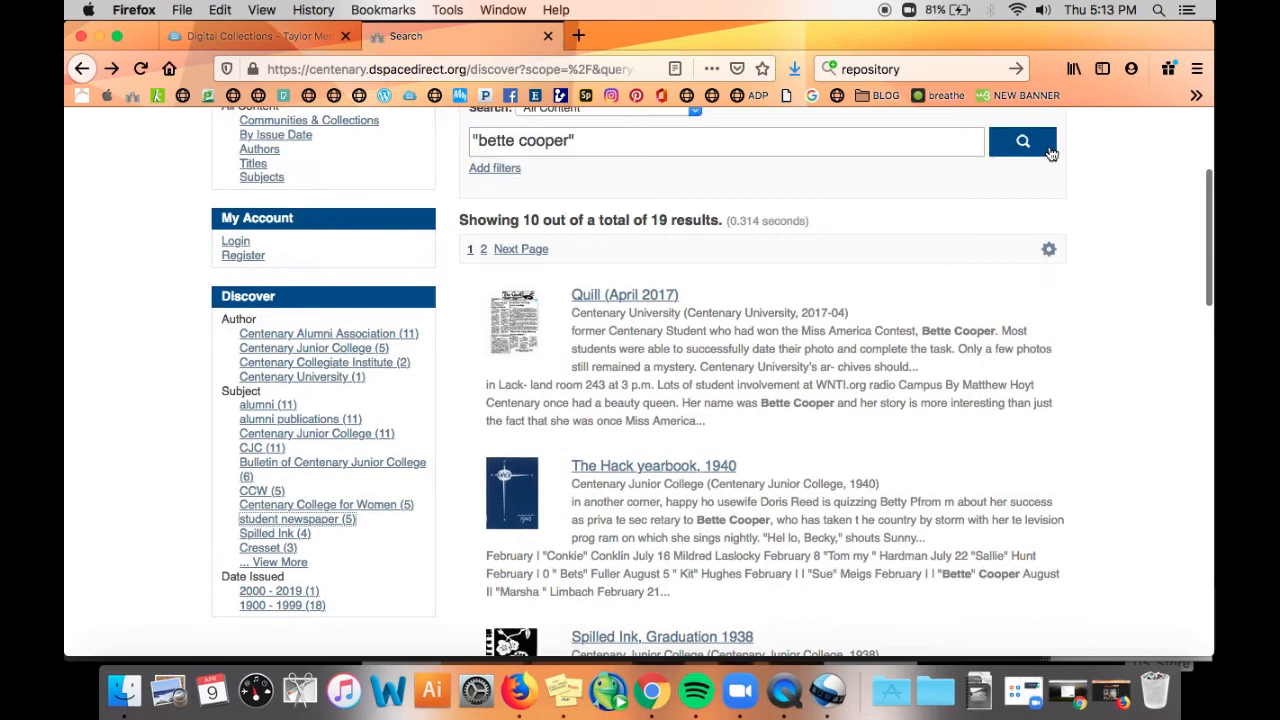
left_click(1048, 248)
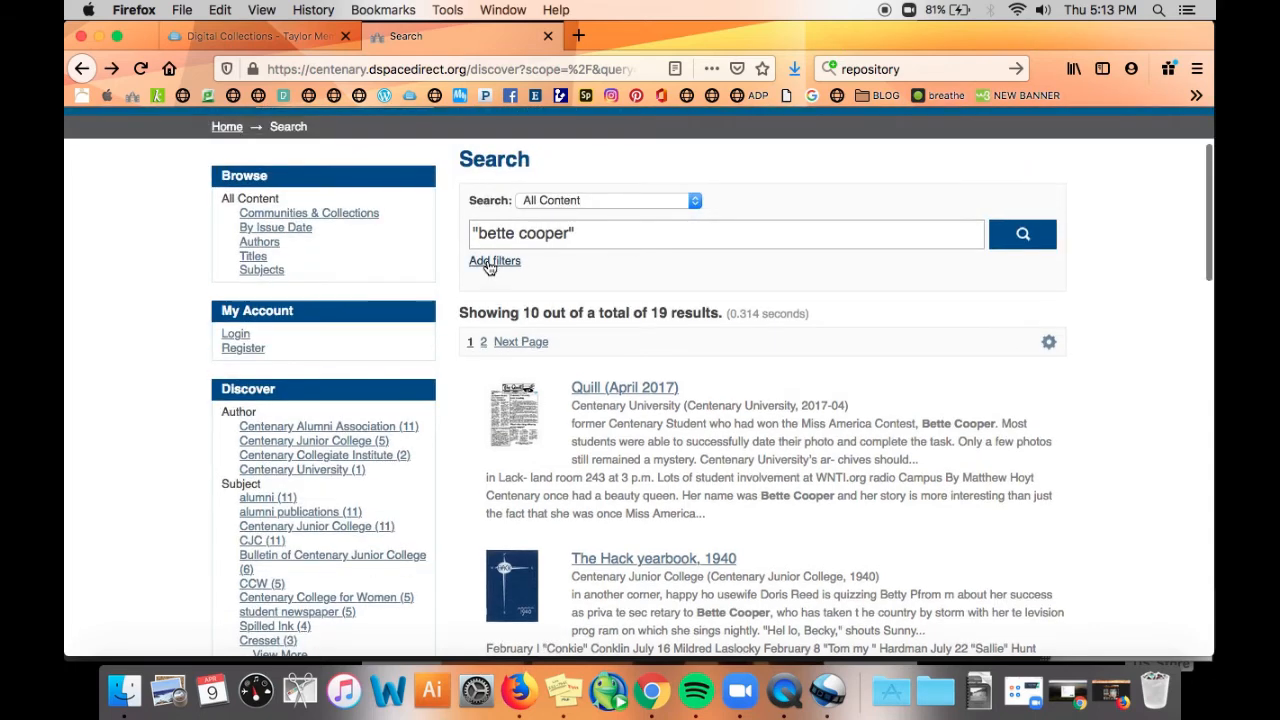
Add a Subject filter containing student newspapers to the "bette cooper" results.
left_click(494, 260)
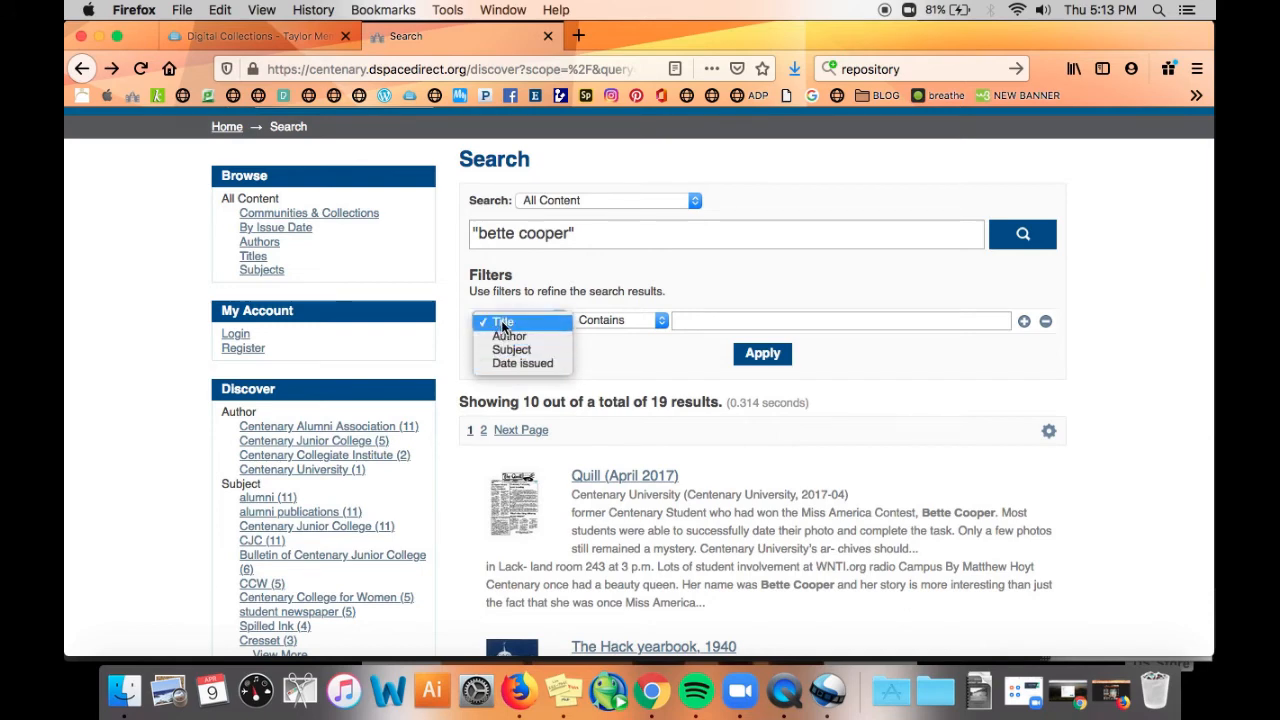
mouse_move(512, 350)
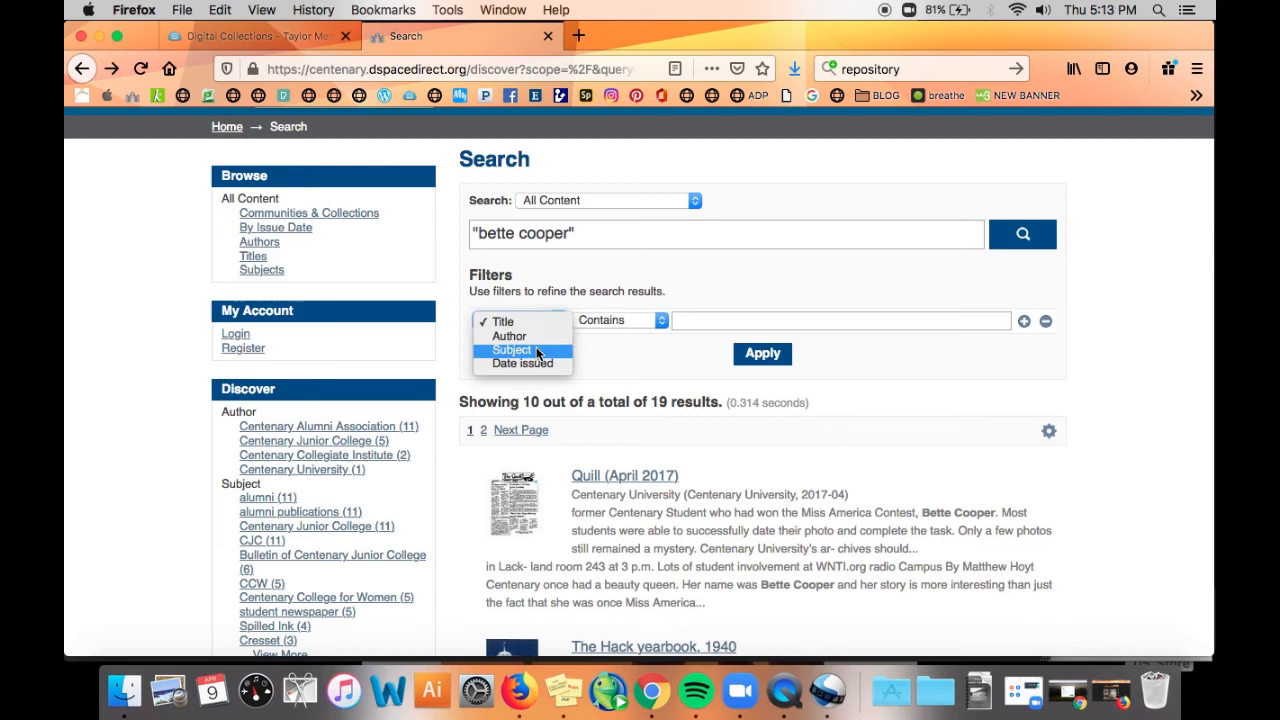
left_click(512, 348)
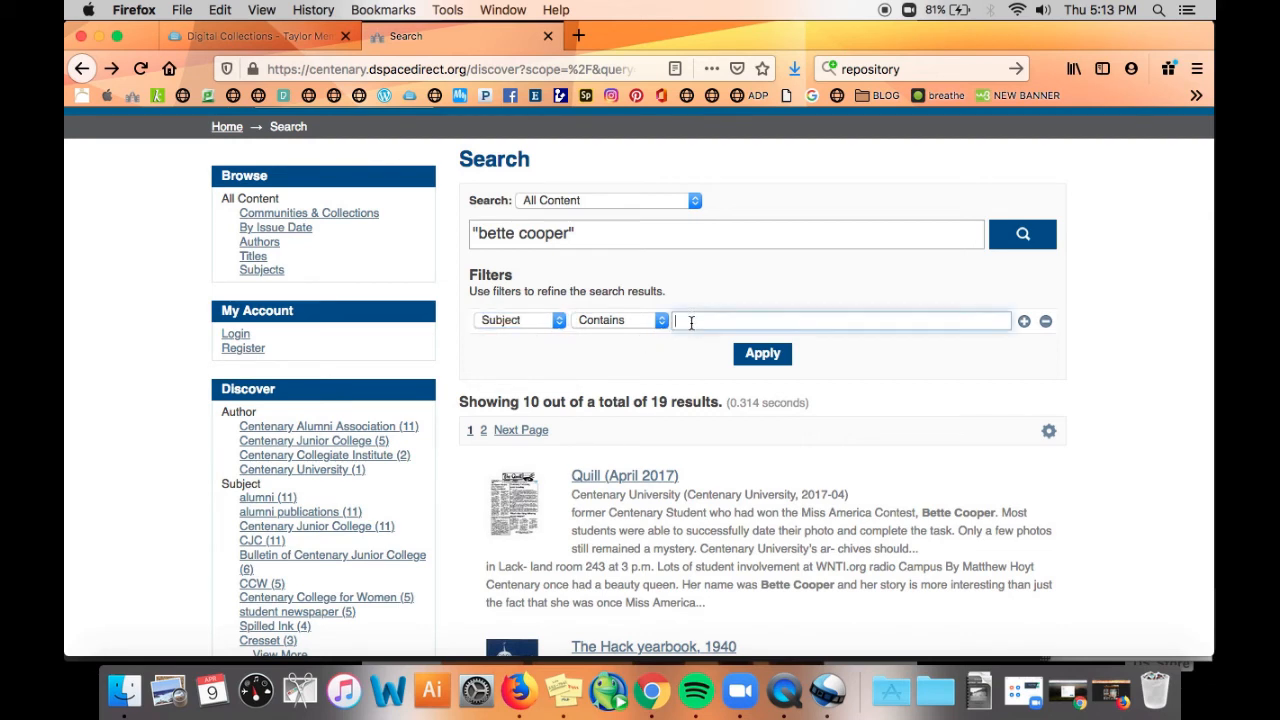
type("student newspapers")
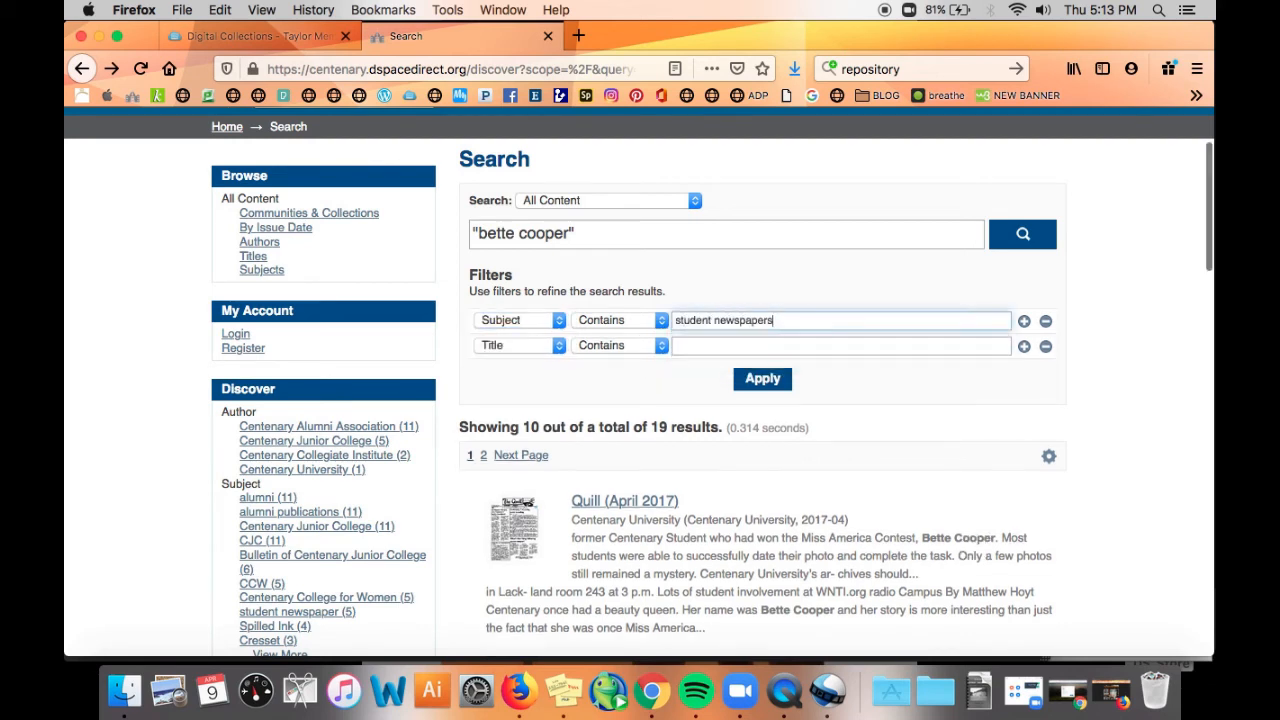
left_click(762, 378)
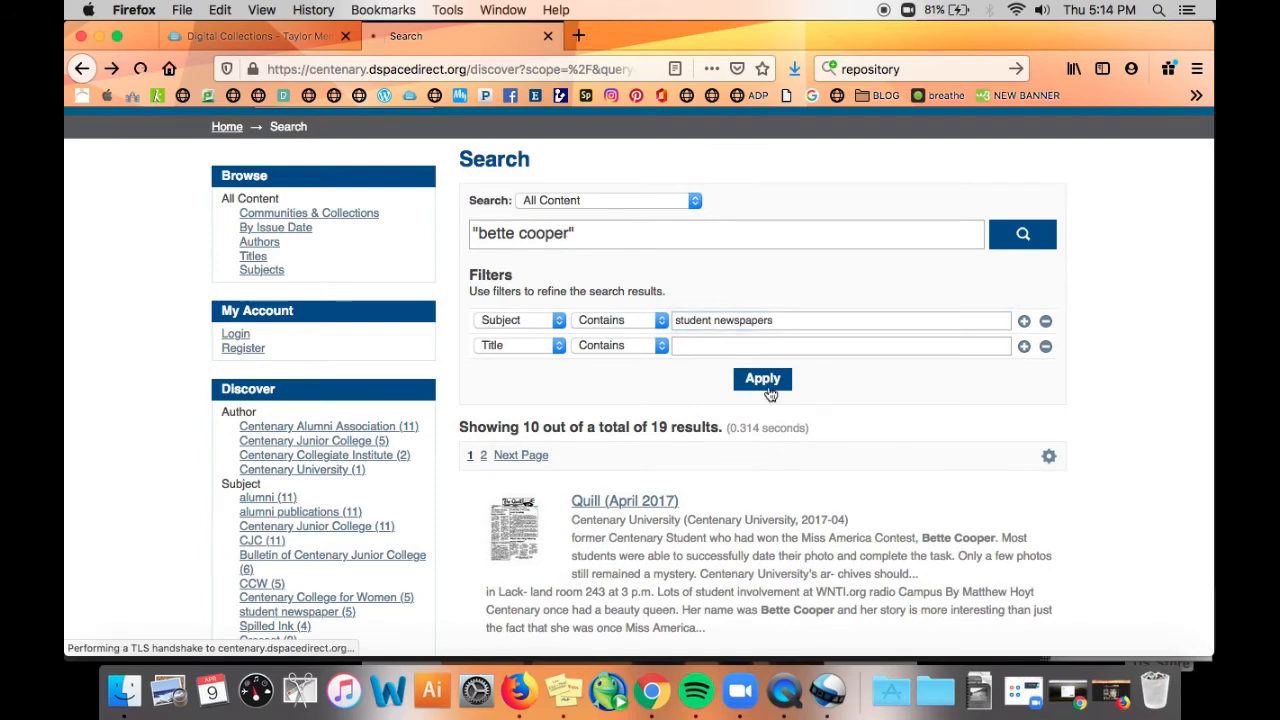
left_click(762, 378)
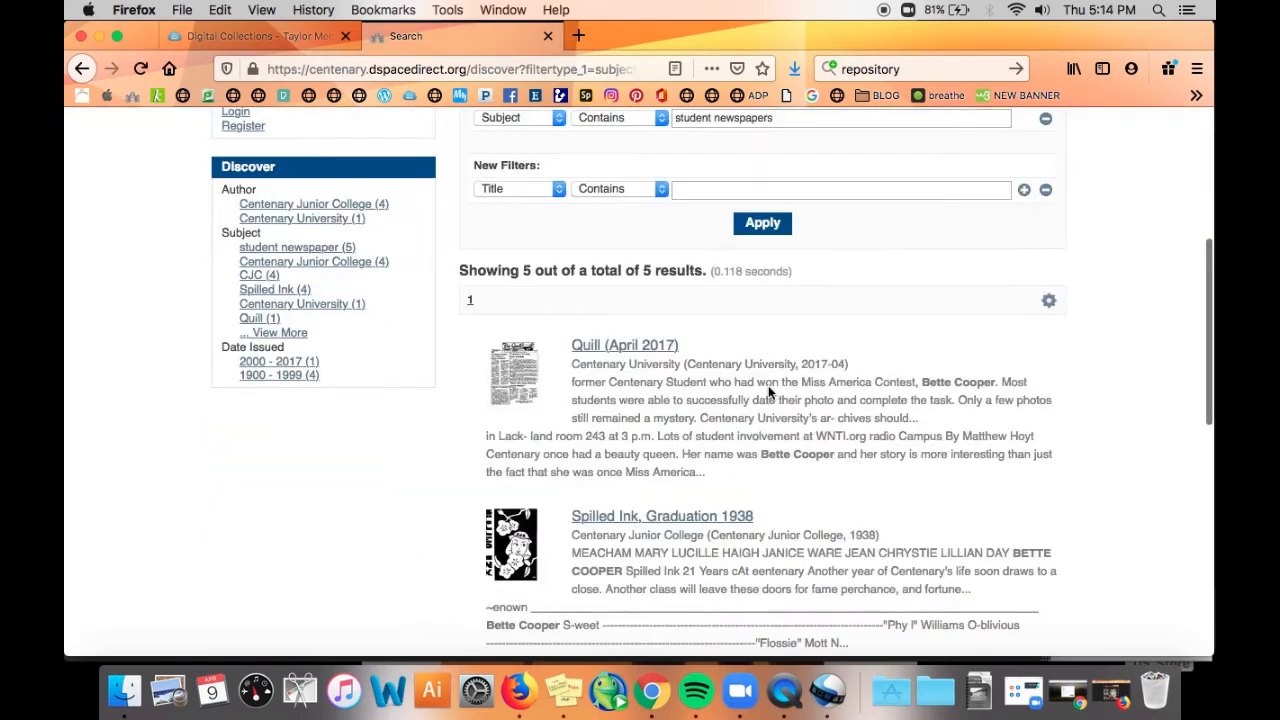
Change the Subject filter to Not Contains student newspapers, leaving 14 results.
scroll("up", 3)
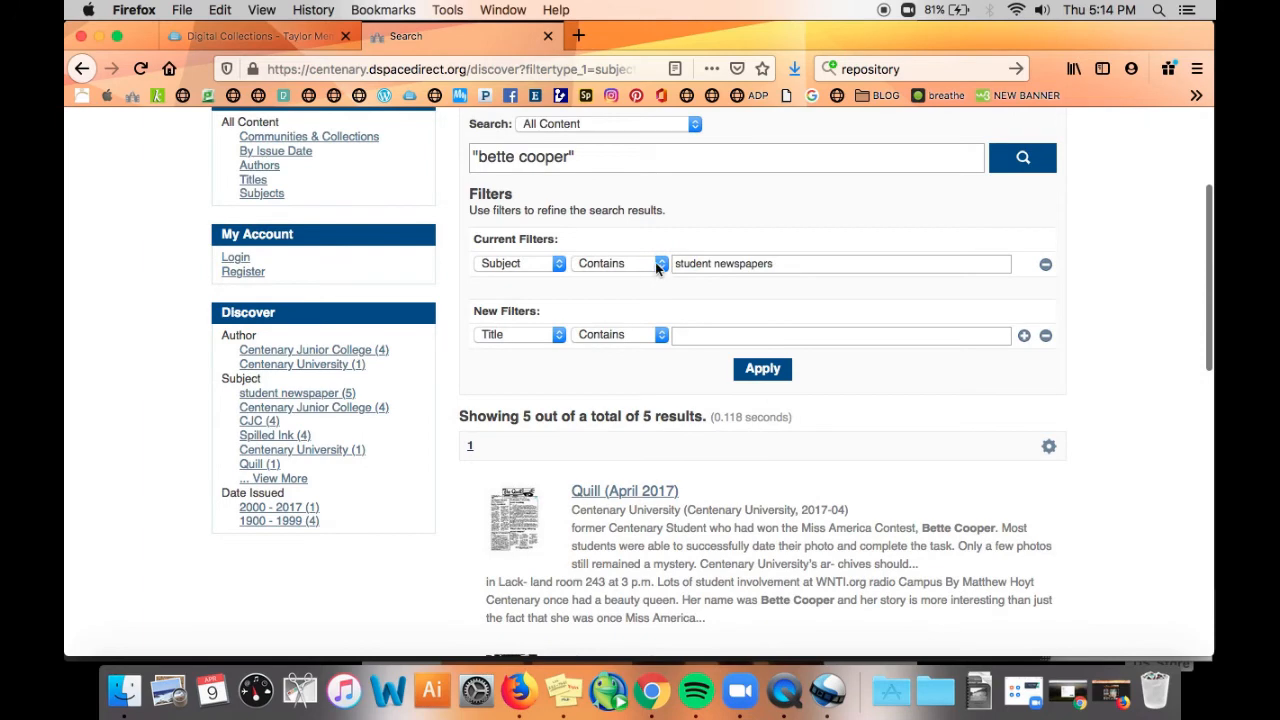
left_click(618, 264)
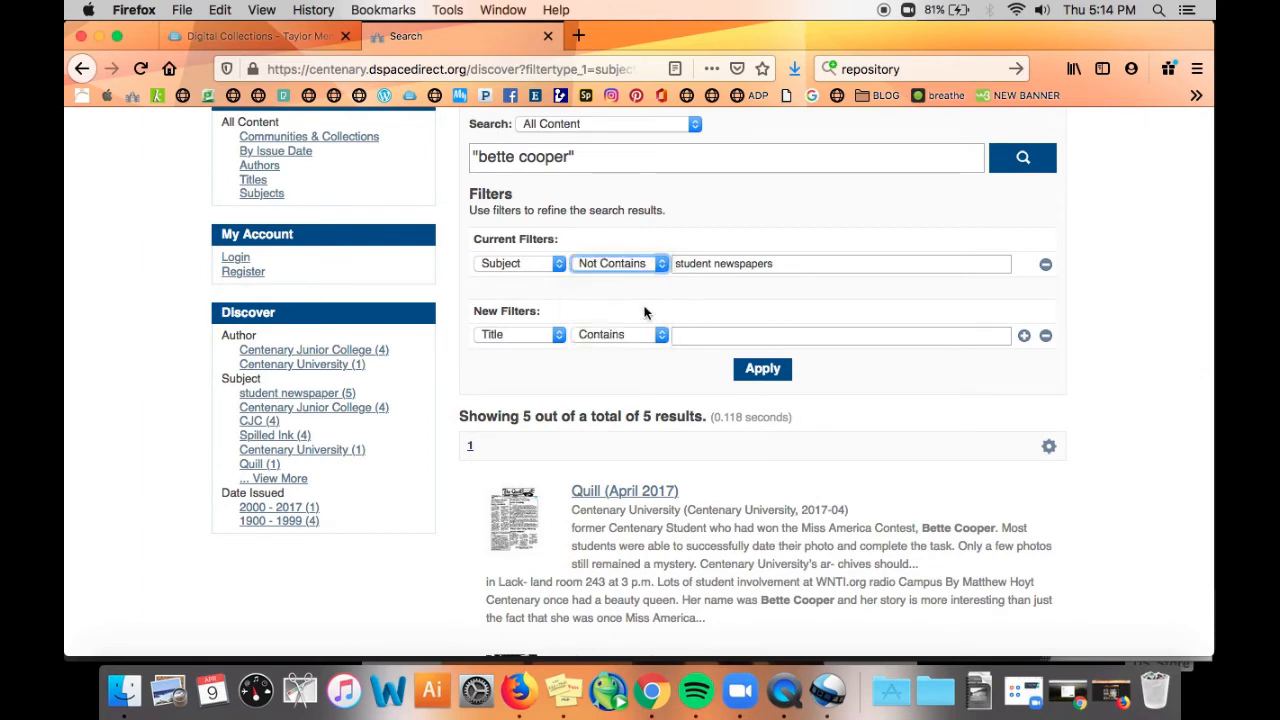
left_click(762, 368)
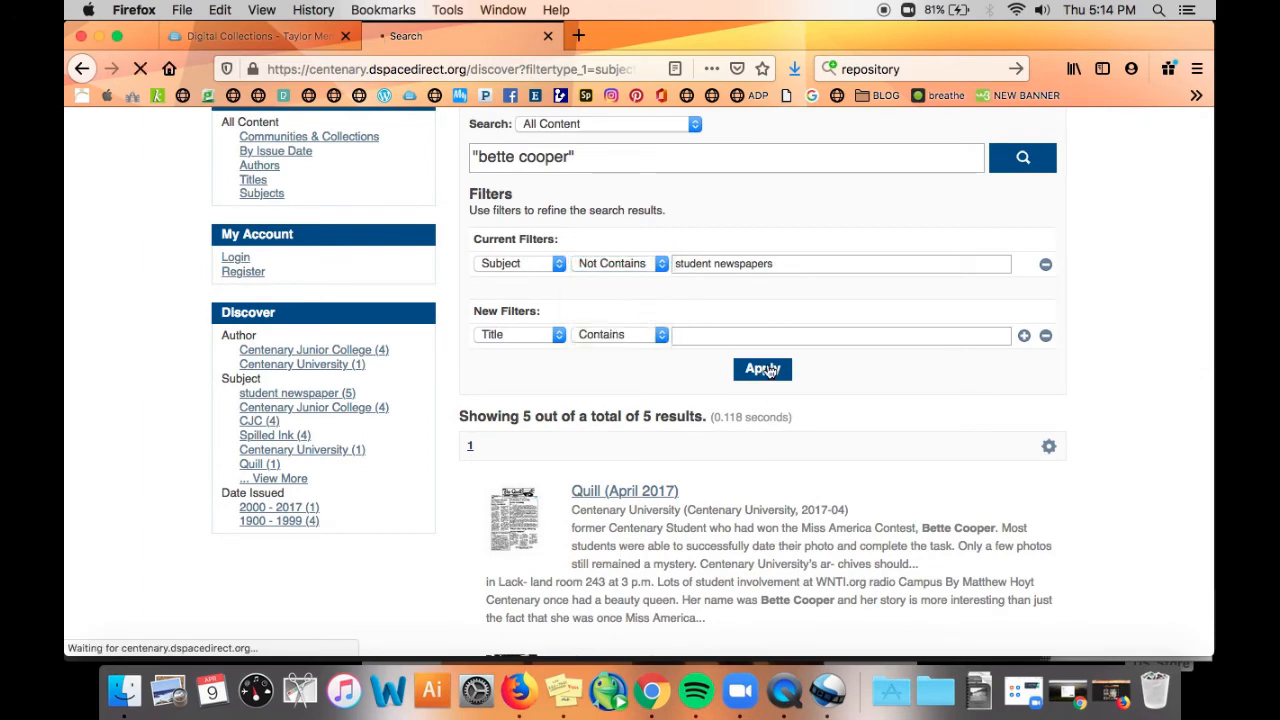
left_click(762, 368)
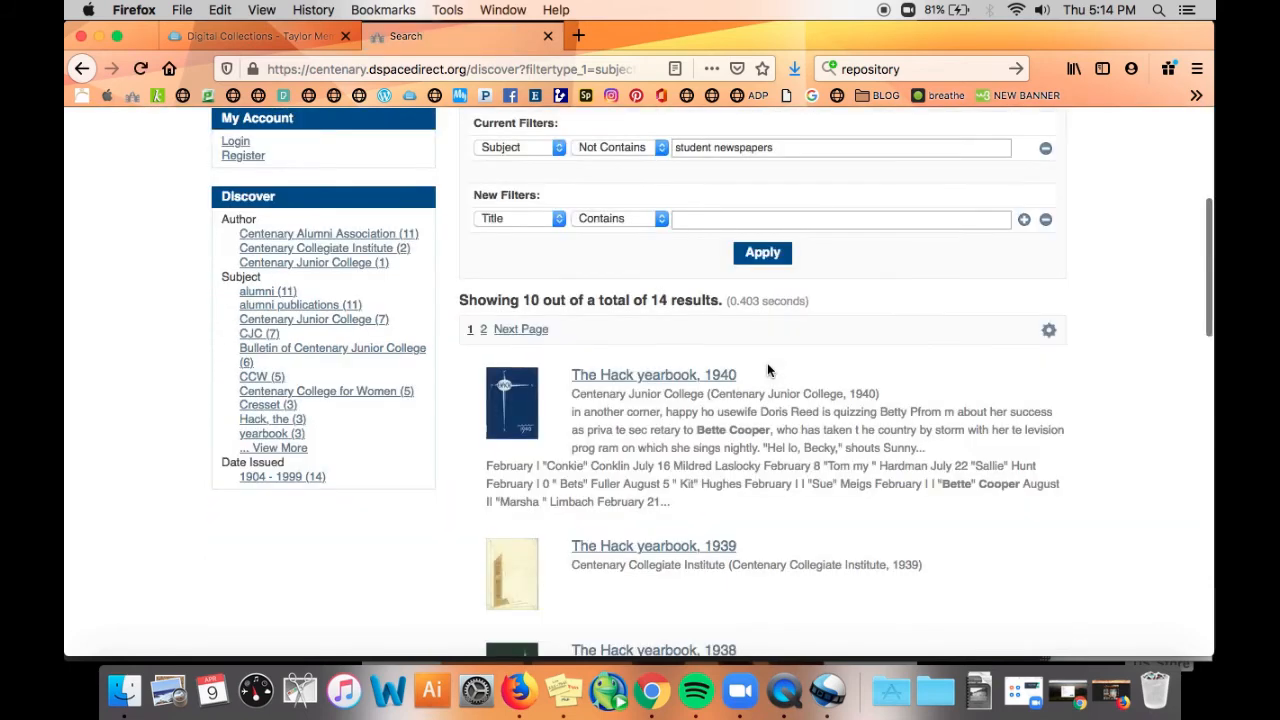
scroll("down", 3)
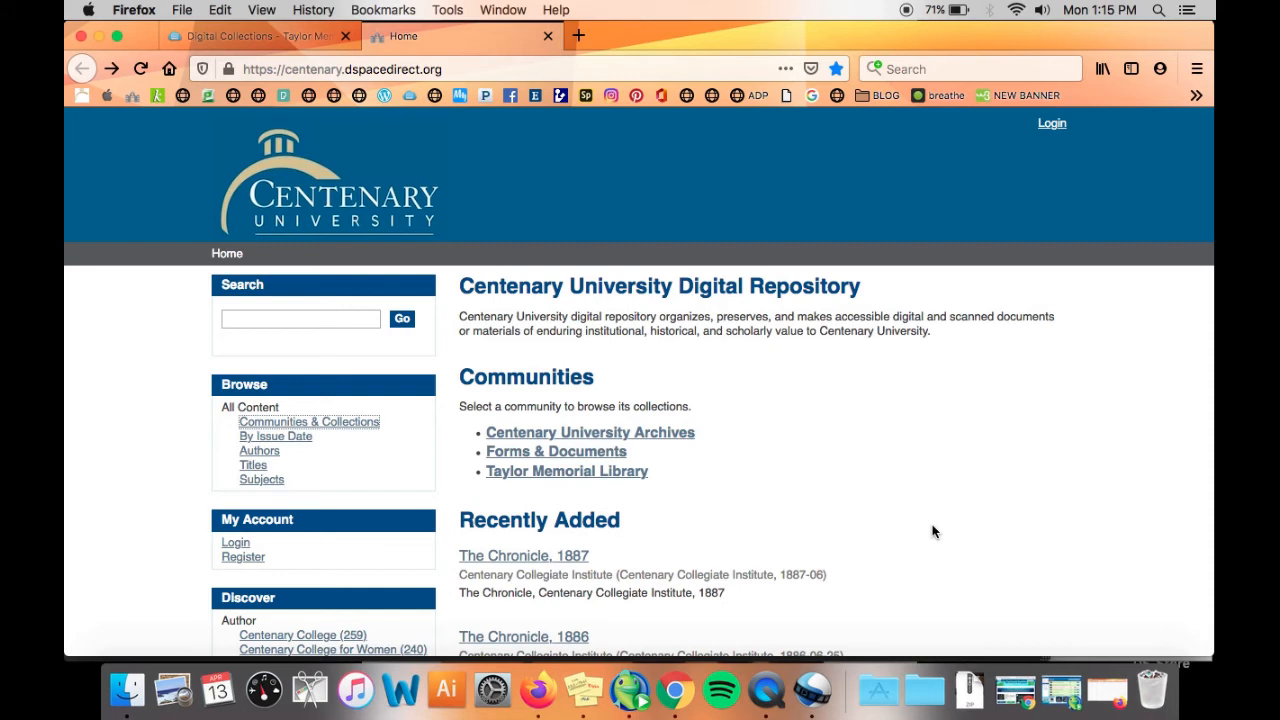
mouse_move(336, 414)
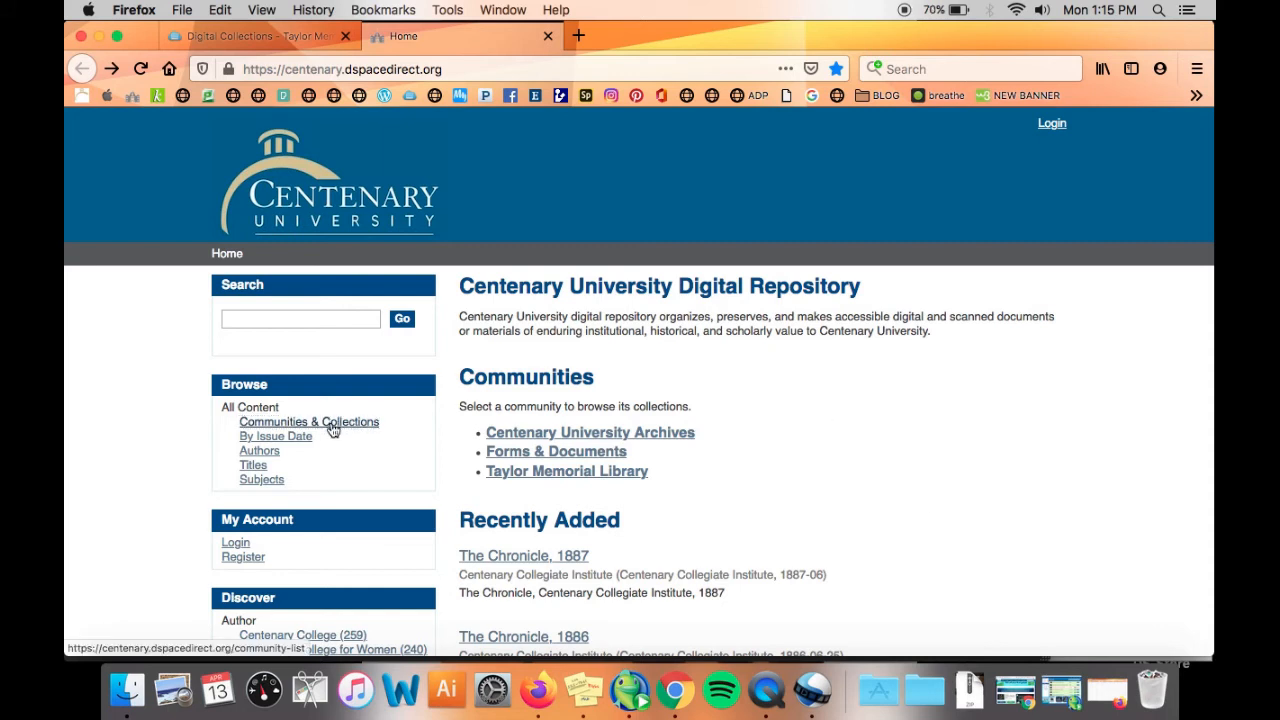
Browse Communities & Collections, viewing Centenary University Archives with Special Collections, publications and Yearbooks.
left_click(308, 420)
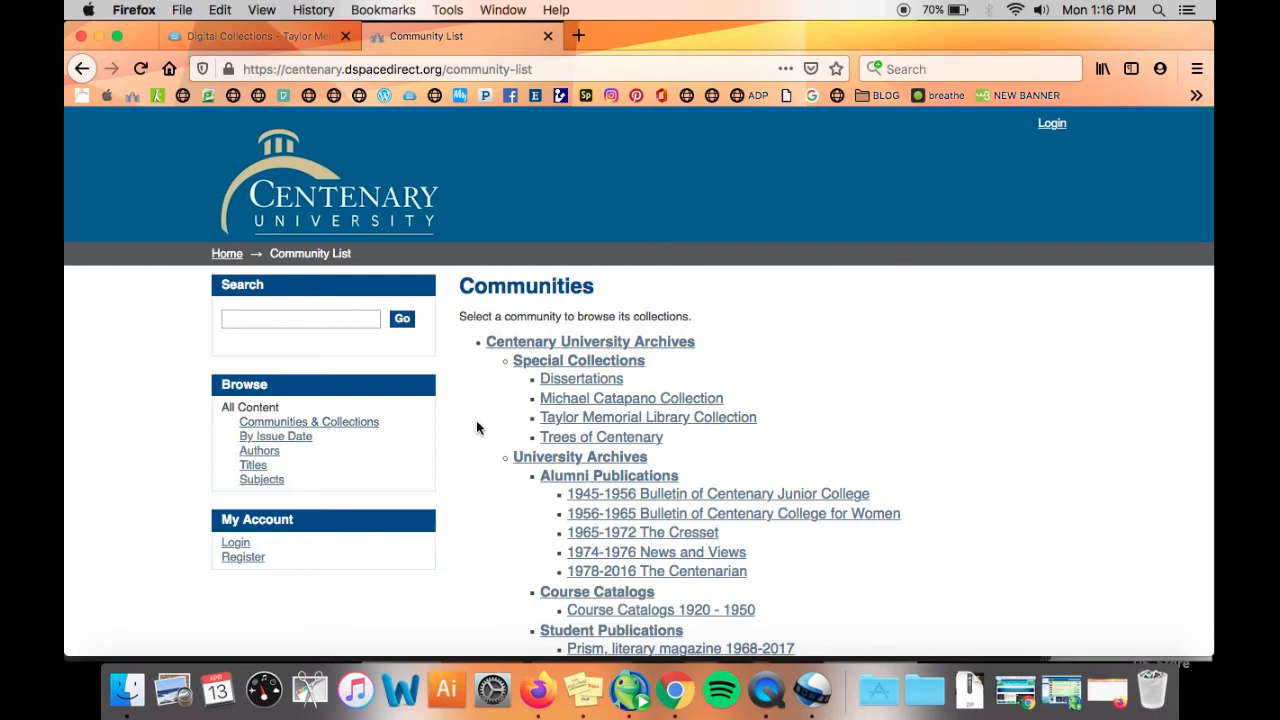
scroll("down", 3)
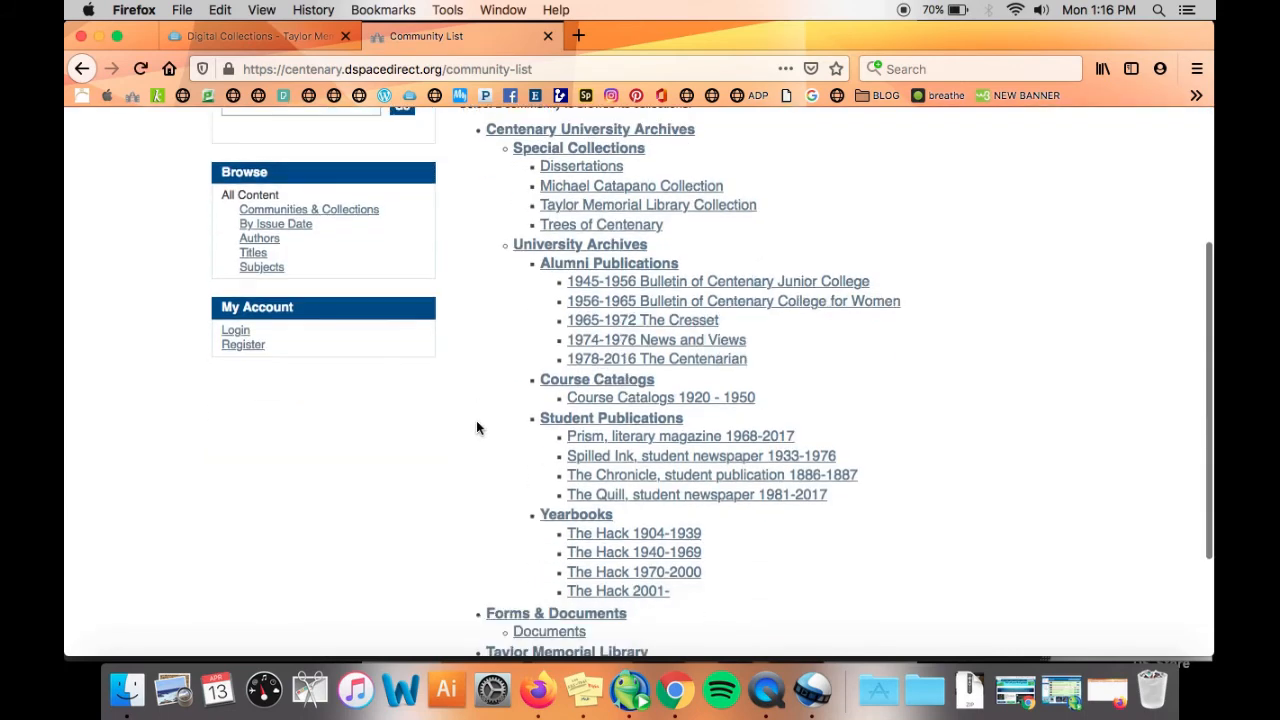
scroll("up", 3)
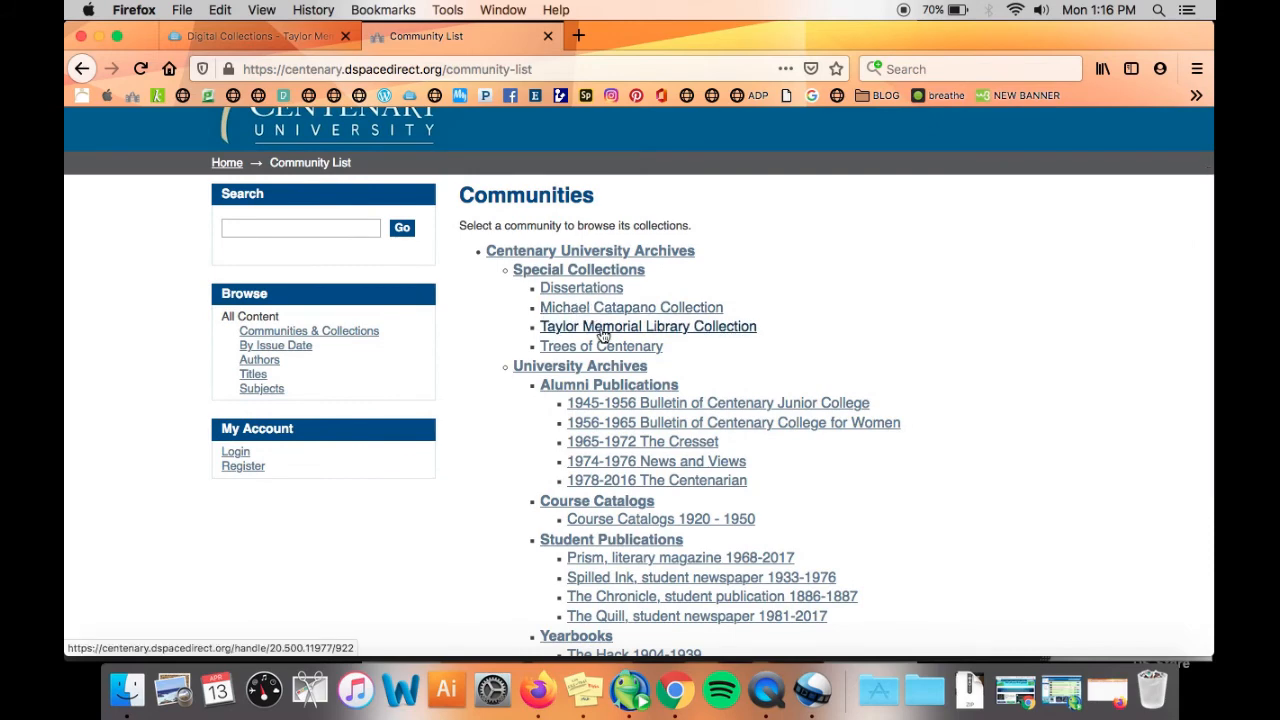
View the Taylor Memorial Library Collection page's description, Browse by options and Recent Submissions.
left_click(648, 326)
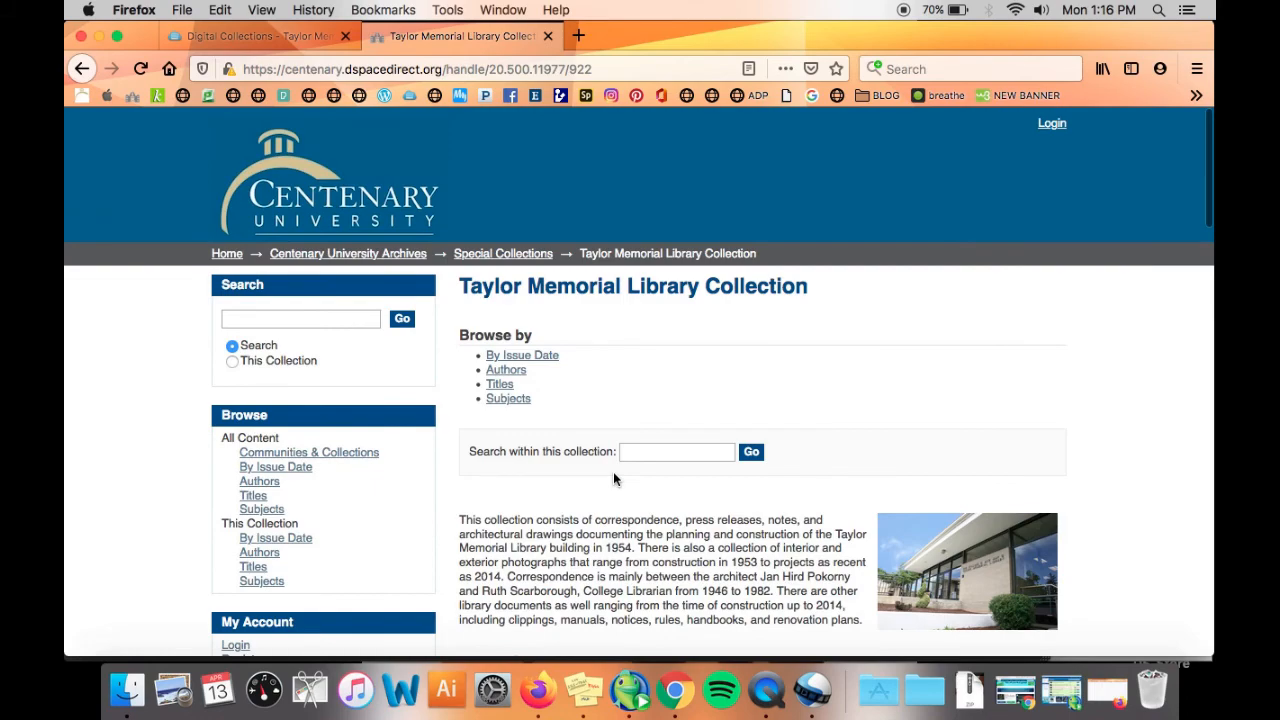
scroll("down", 3)
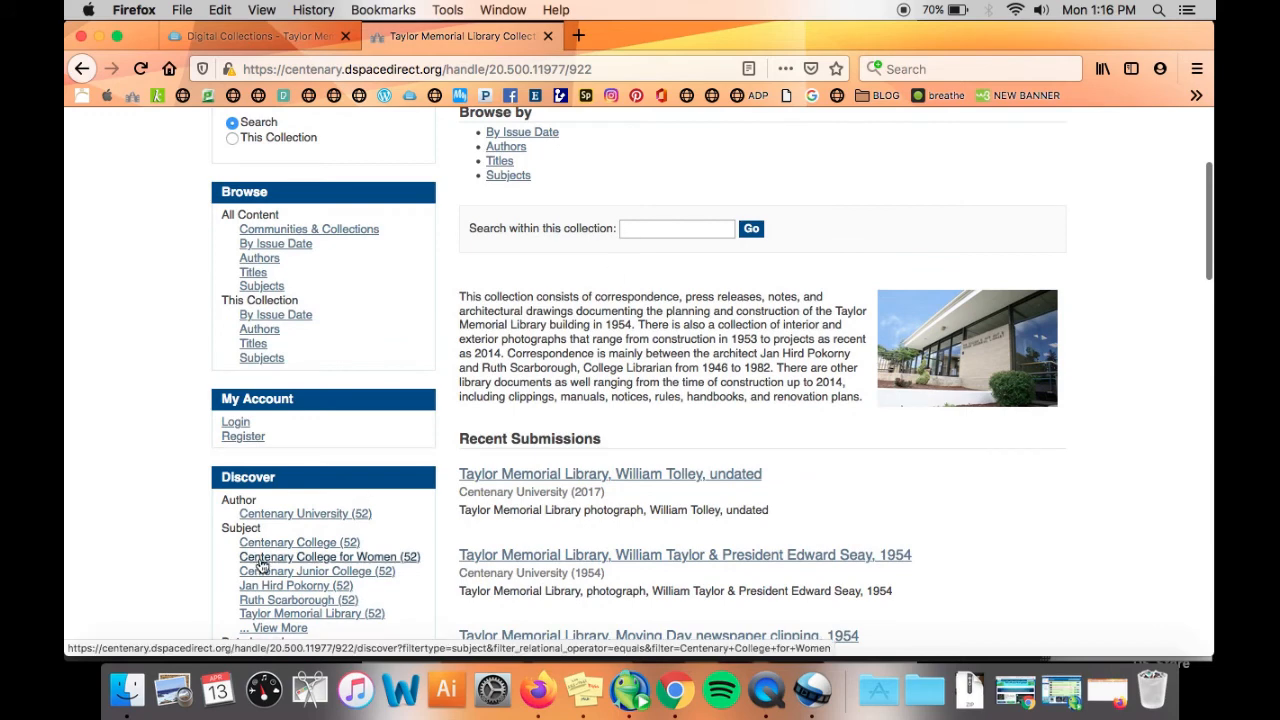
scroll("down", 3)
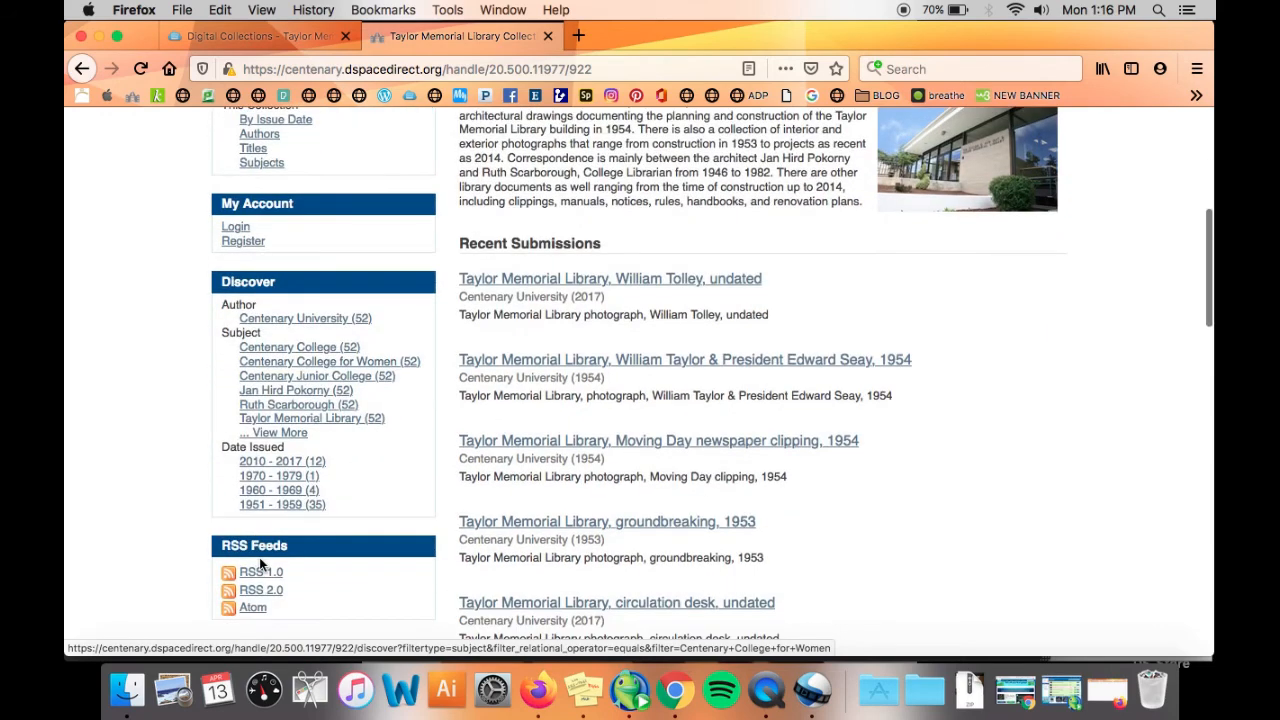
mouse_move(288, 530)
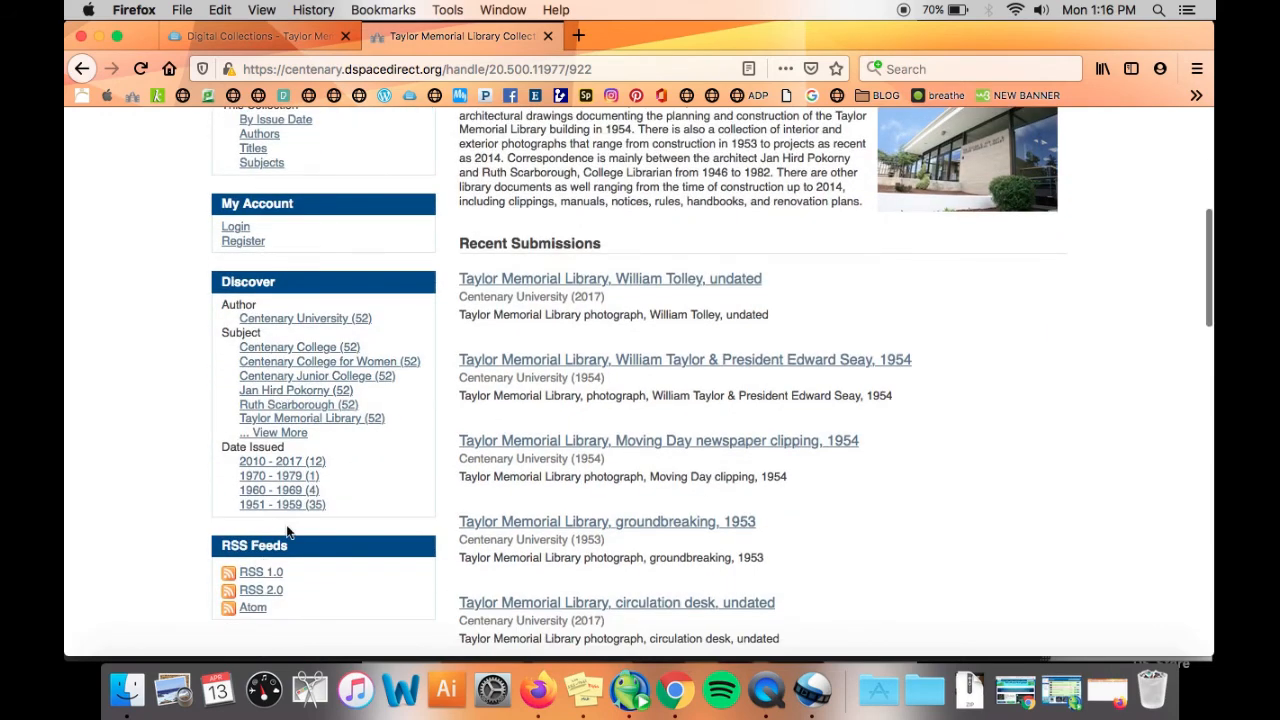
scroll("up", 3)
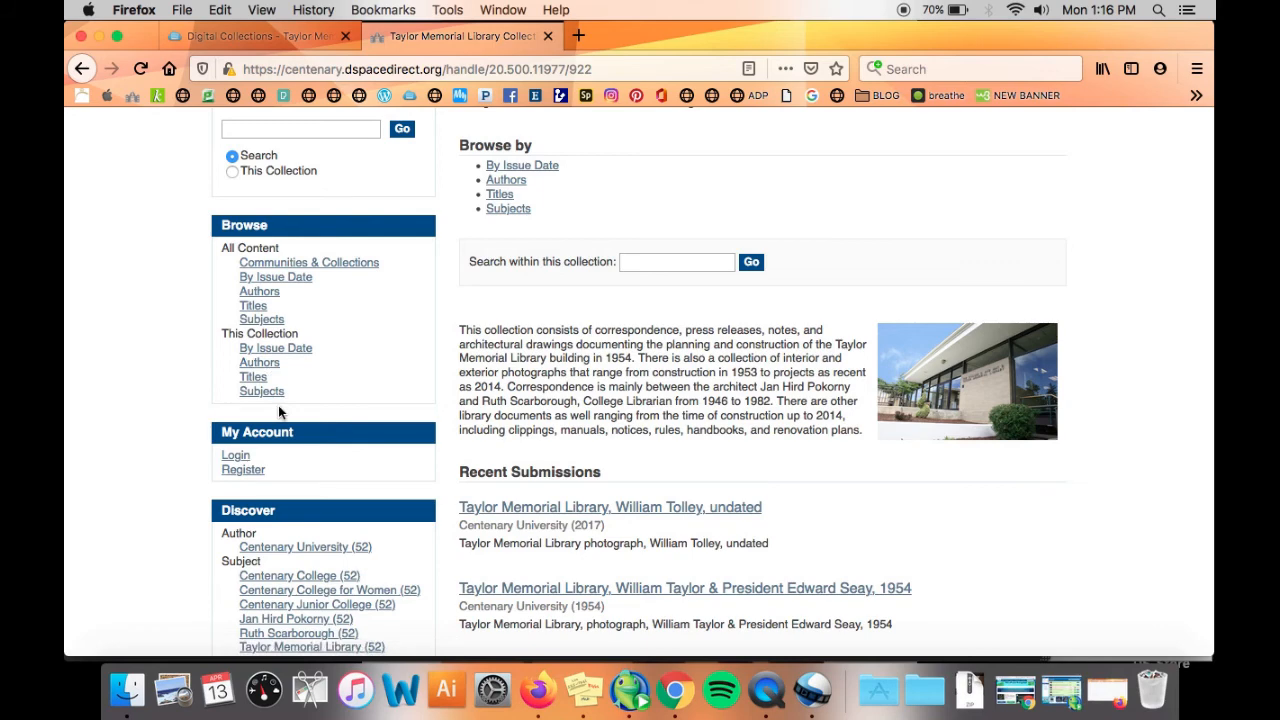
mouse_move(238, 146)
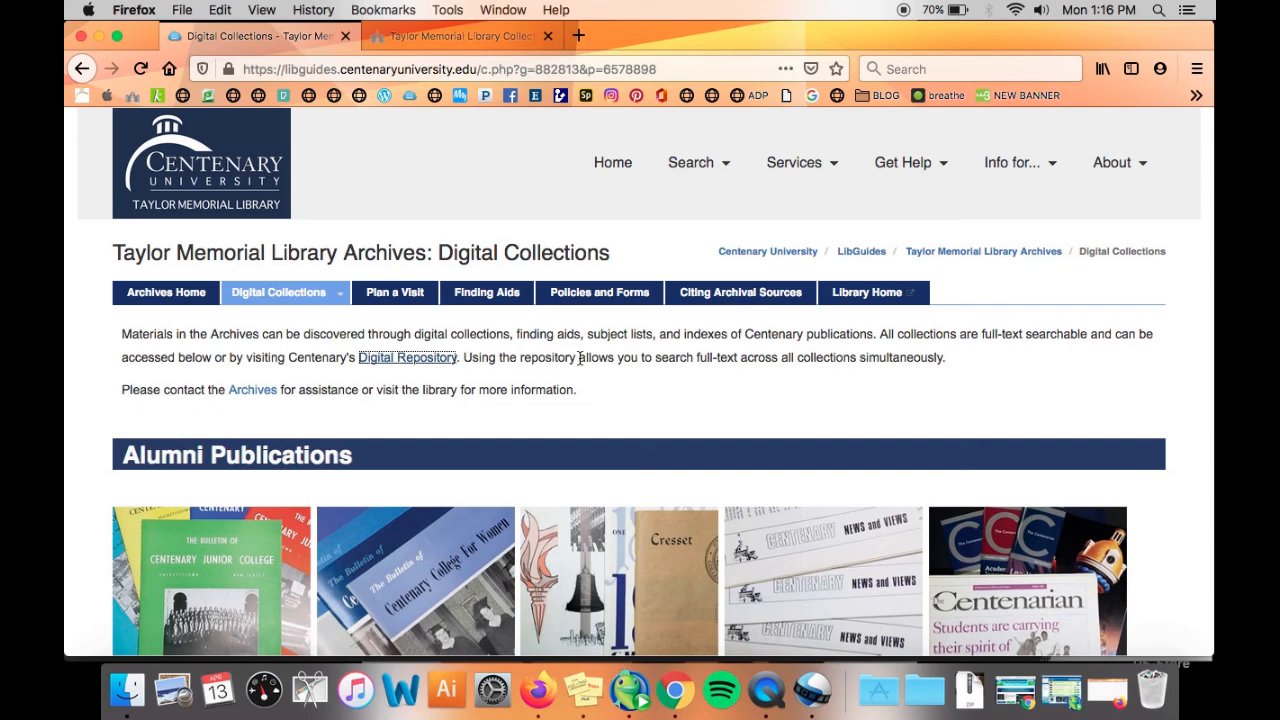
Scroll the Archives Digital Collections page down to its Contact us section, then back up.
scroll("down", 3)
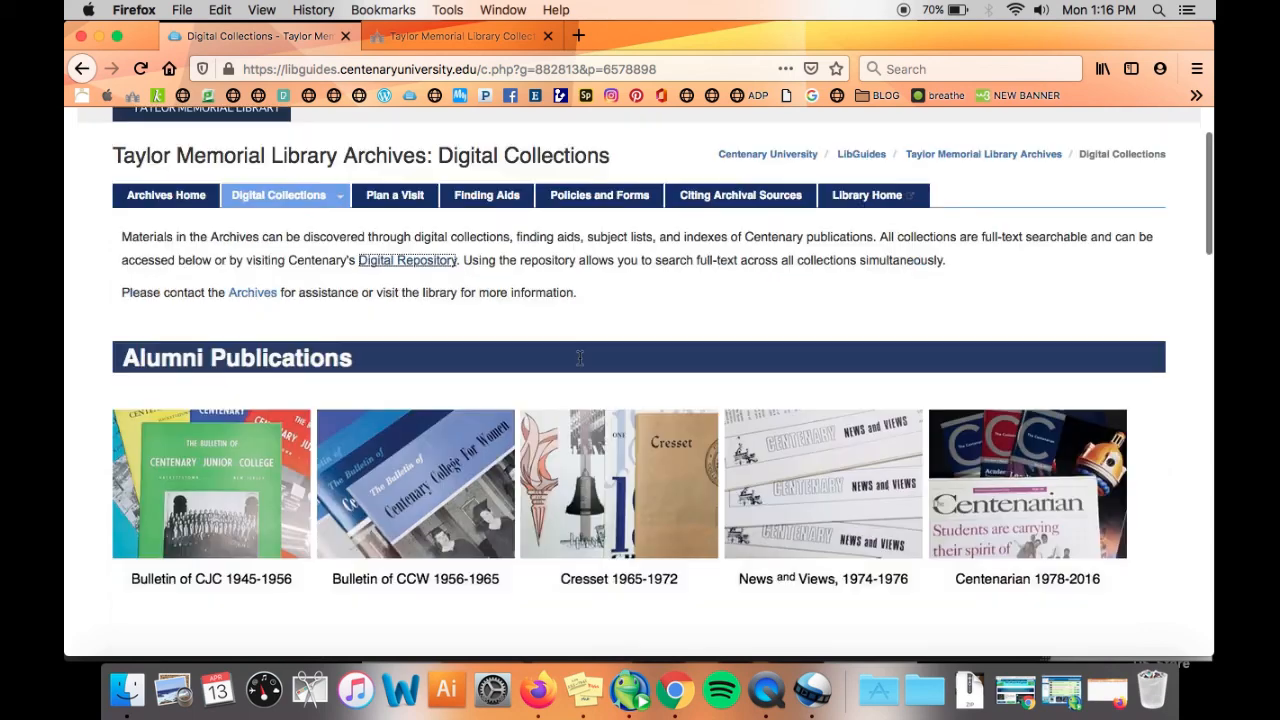
scroll("down", 3)
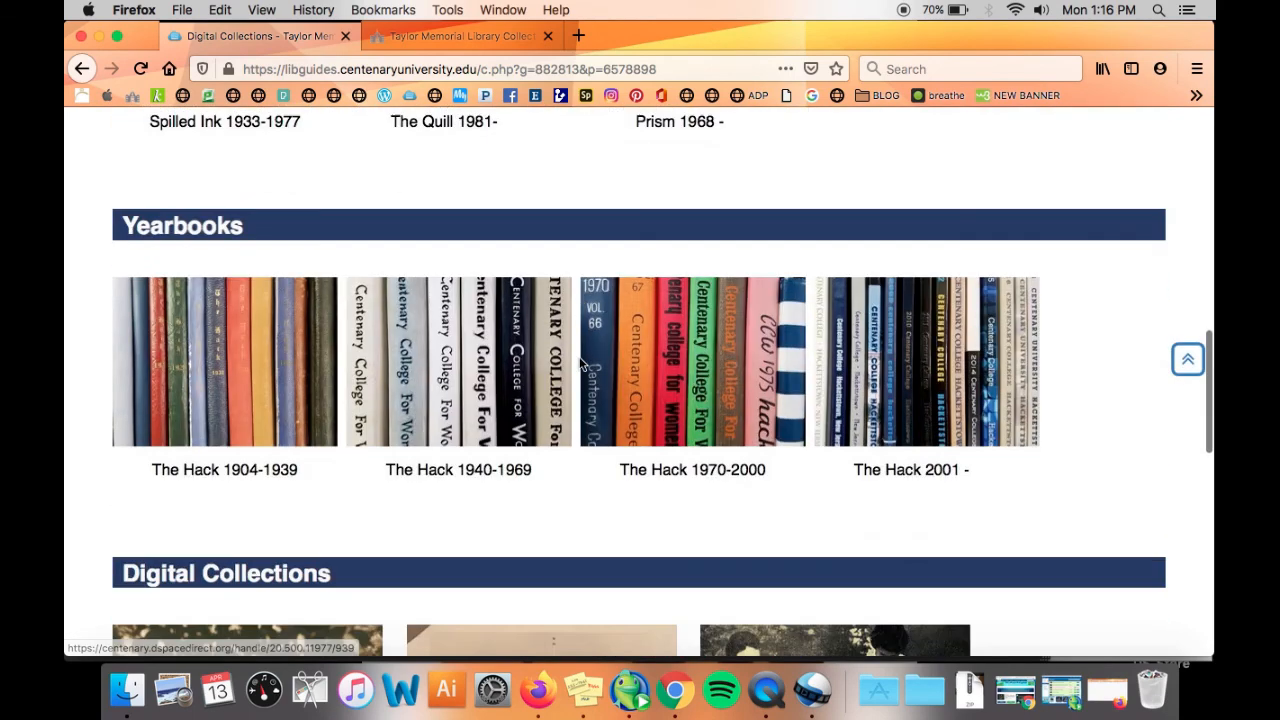
scroll("down", 3)
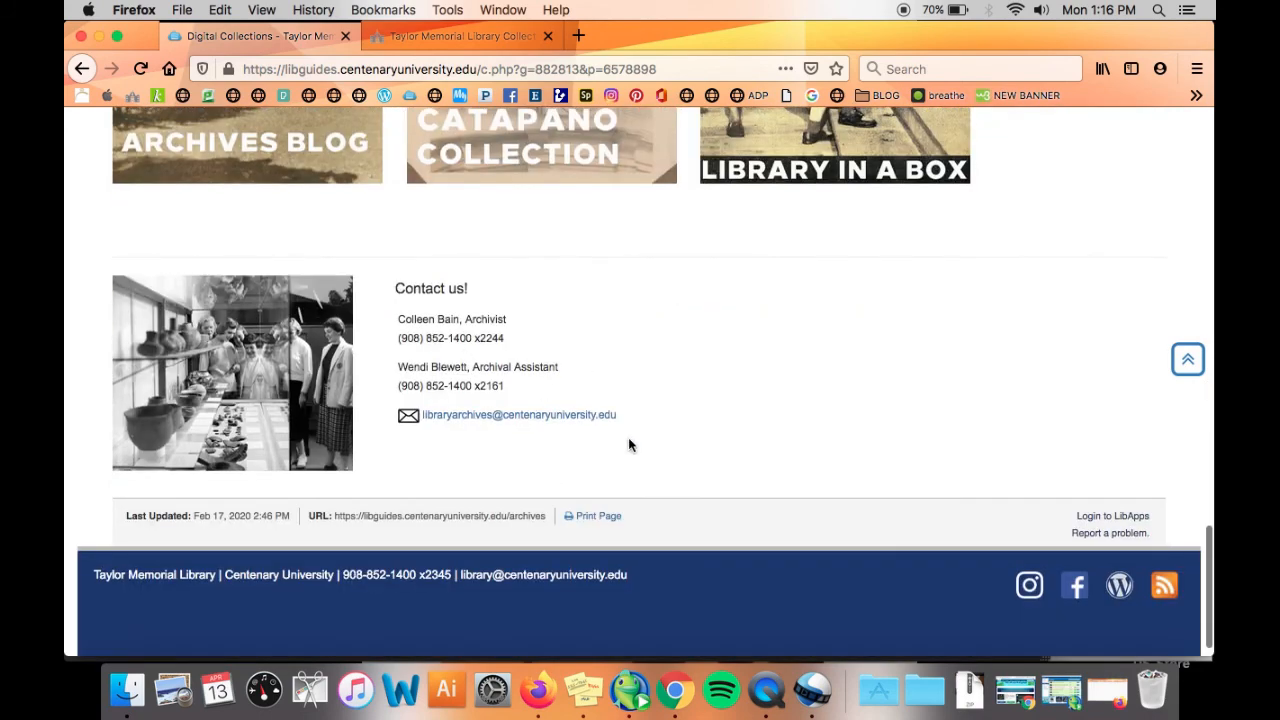
mouse_move(602, 450)
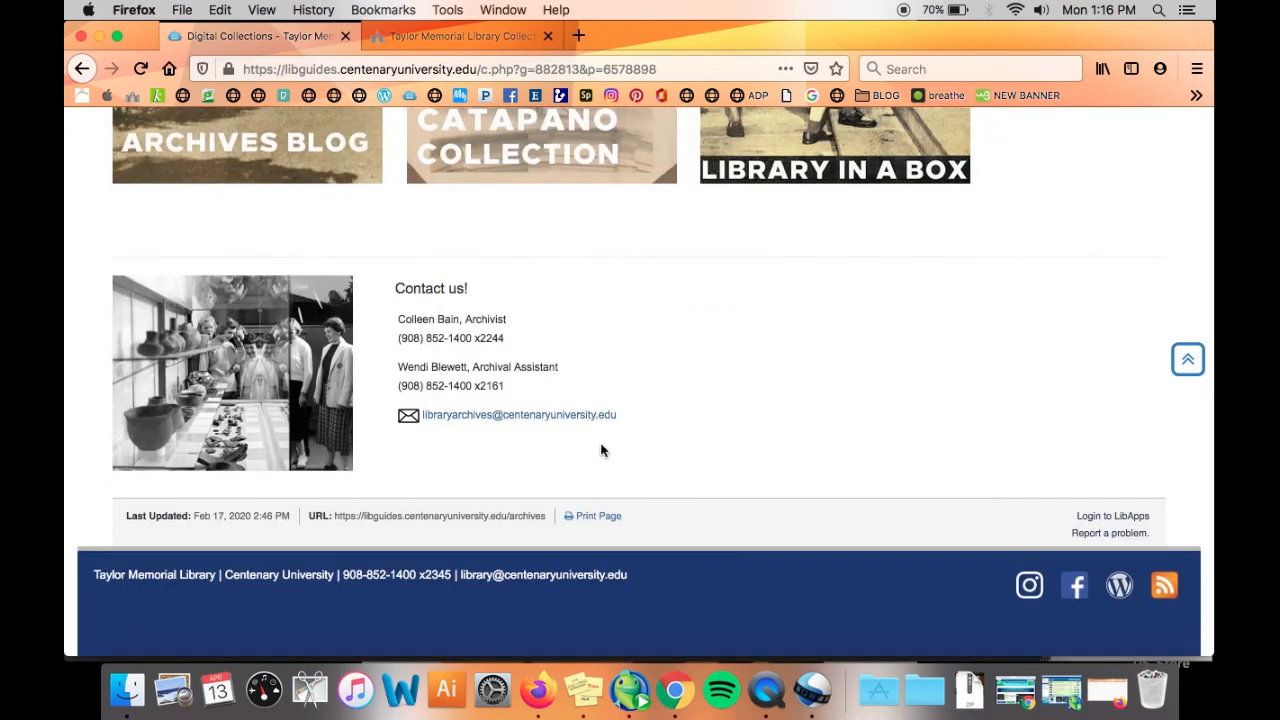
mouse_move(372, 336)
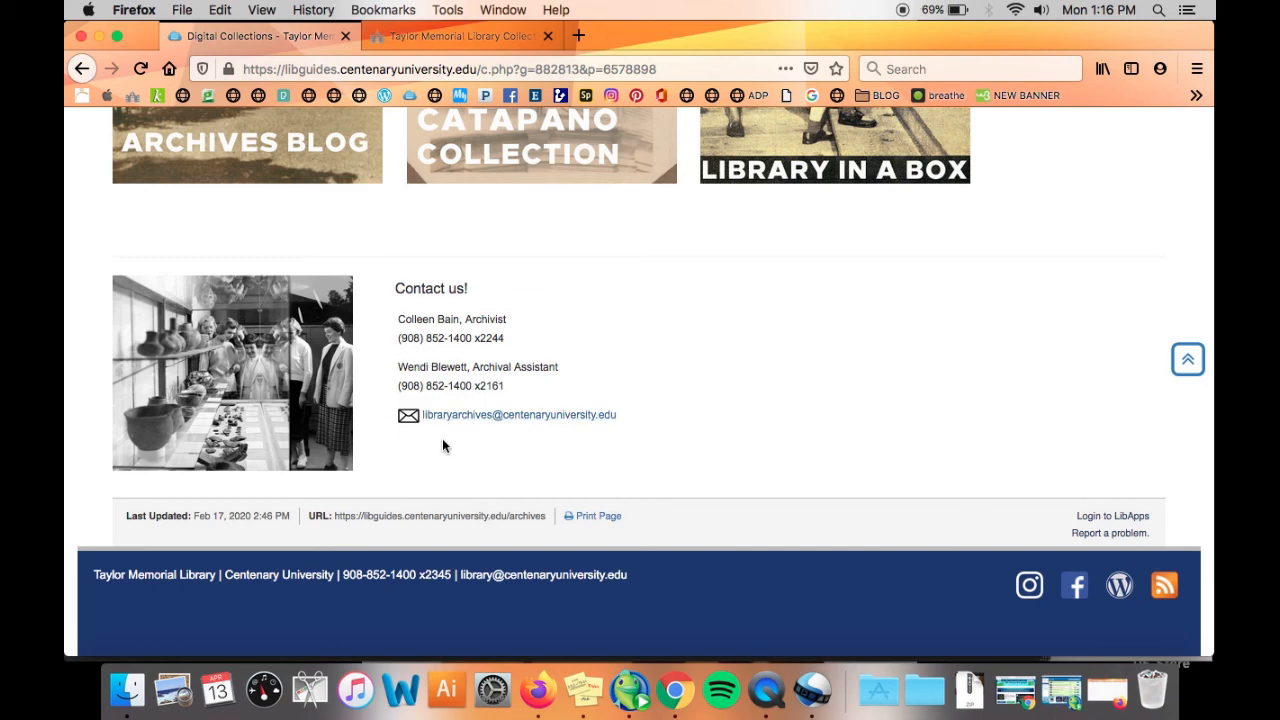
scroll("down", 3)
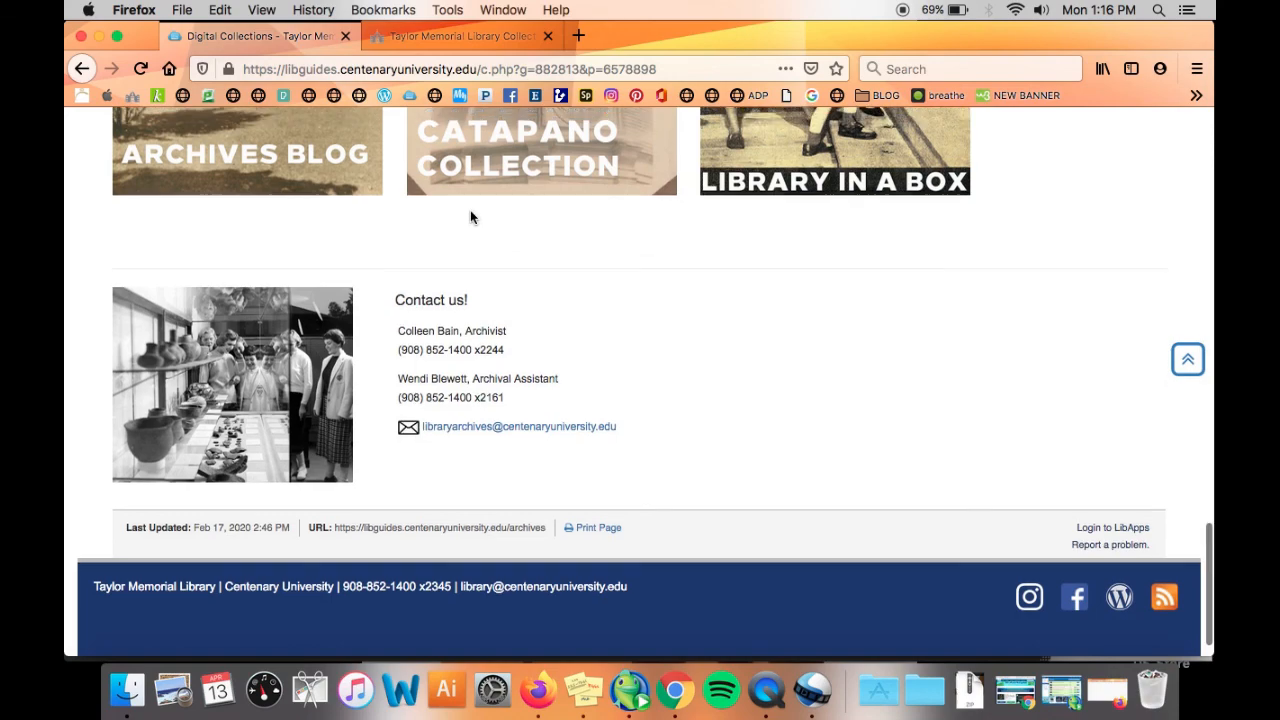
scroll("up", 3)
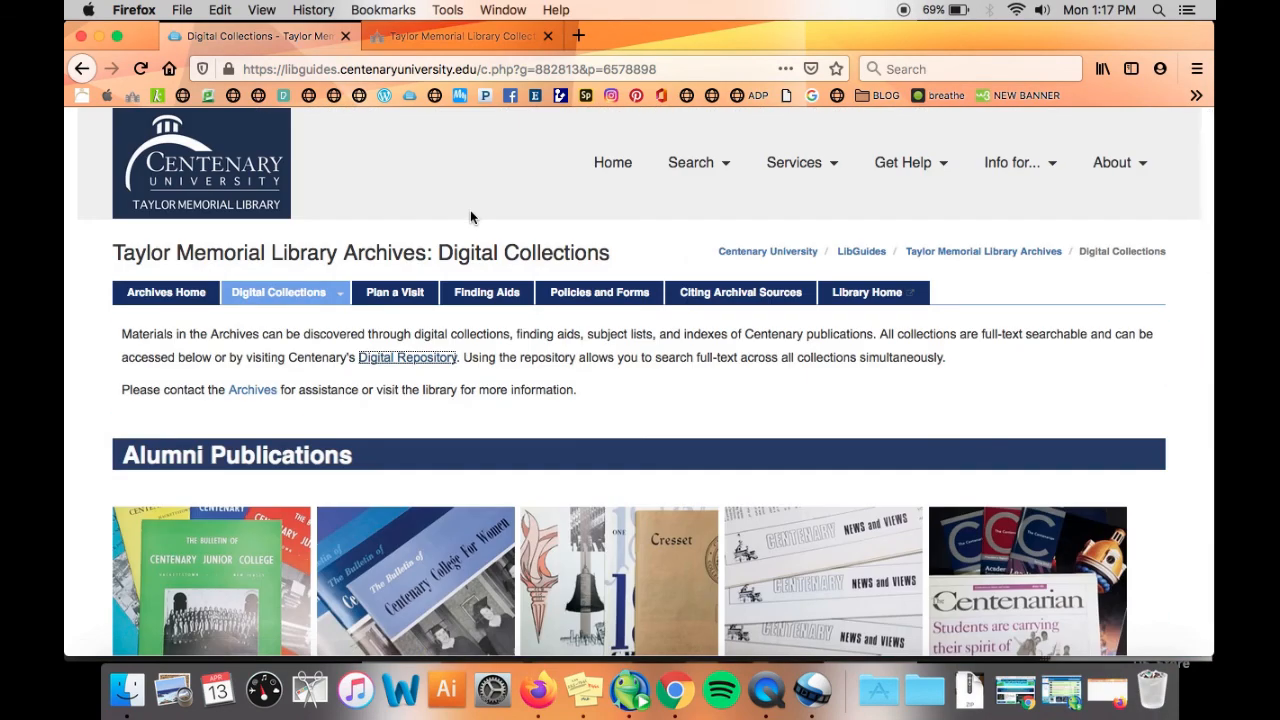